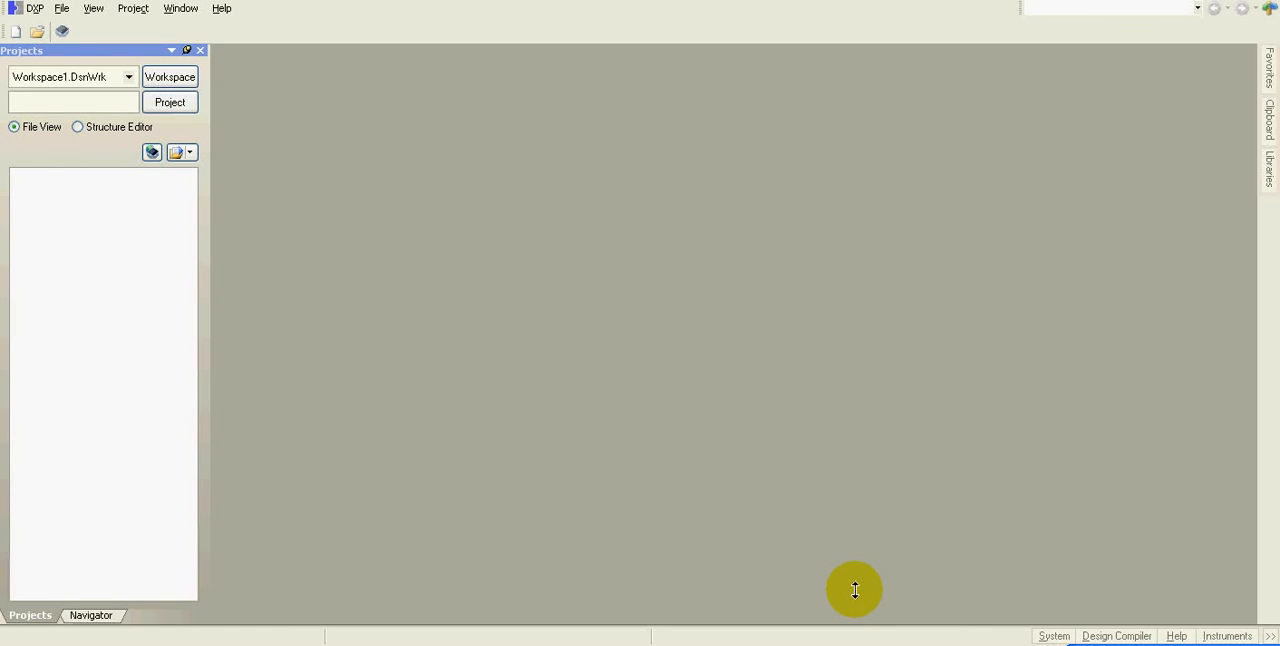
mouse_move(800, 588)
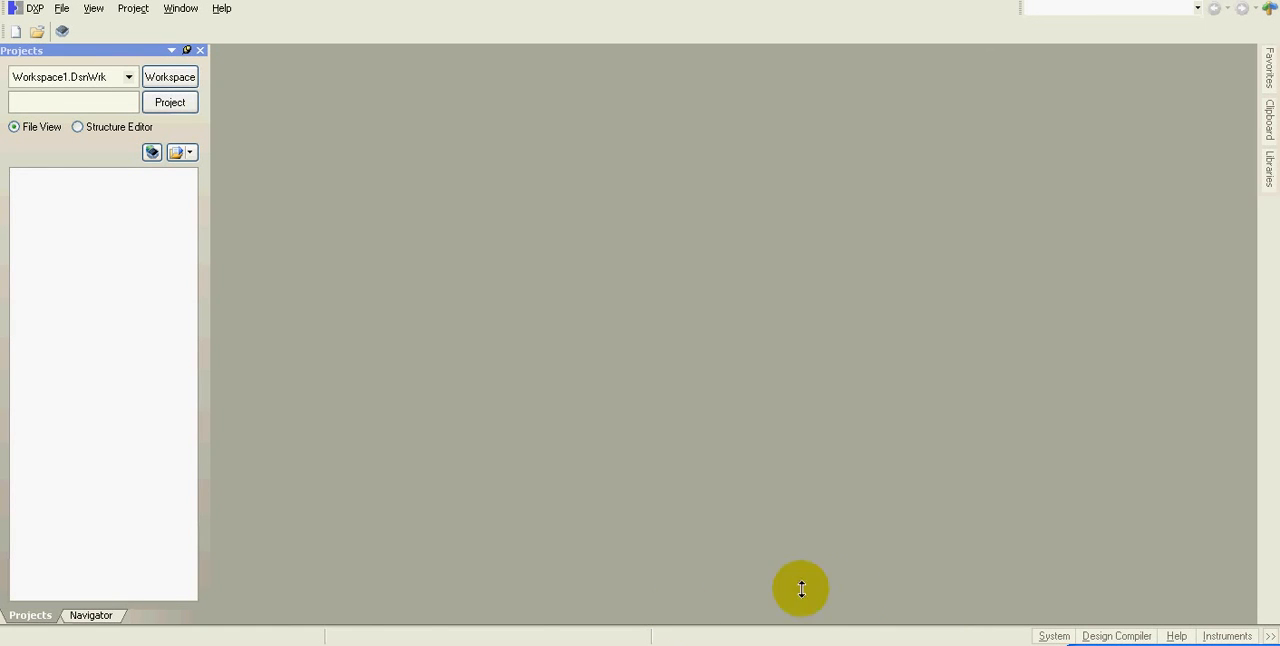
mouse_move(236, 642)
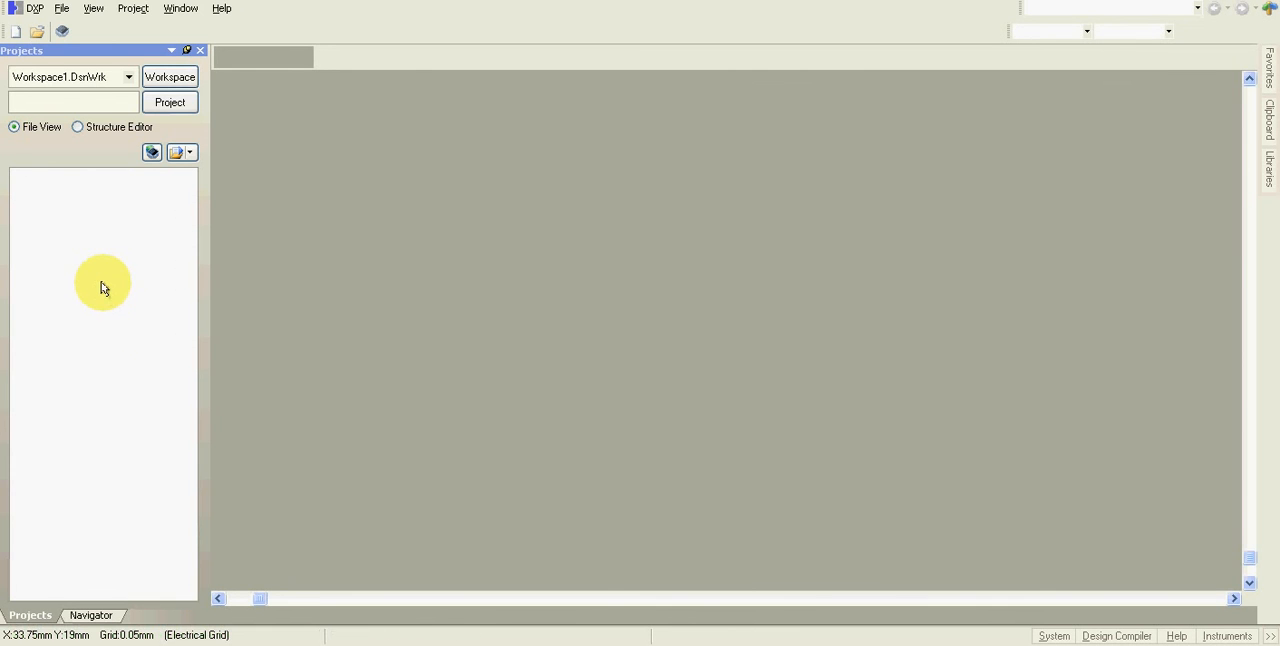
- Create PCB_Project1.PrjPCB and add imx51md.PcbDoc under its Source Documents
double_click(100, 208)
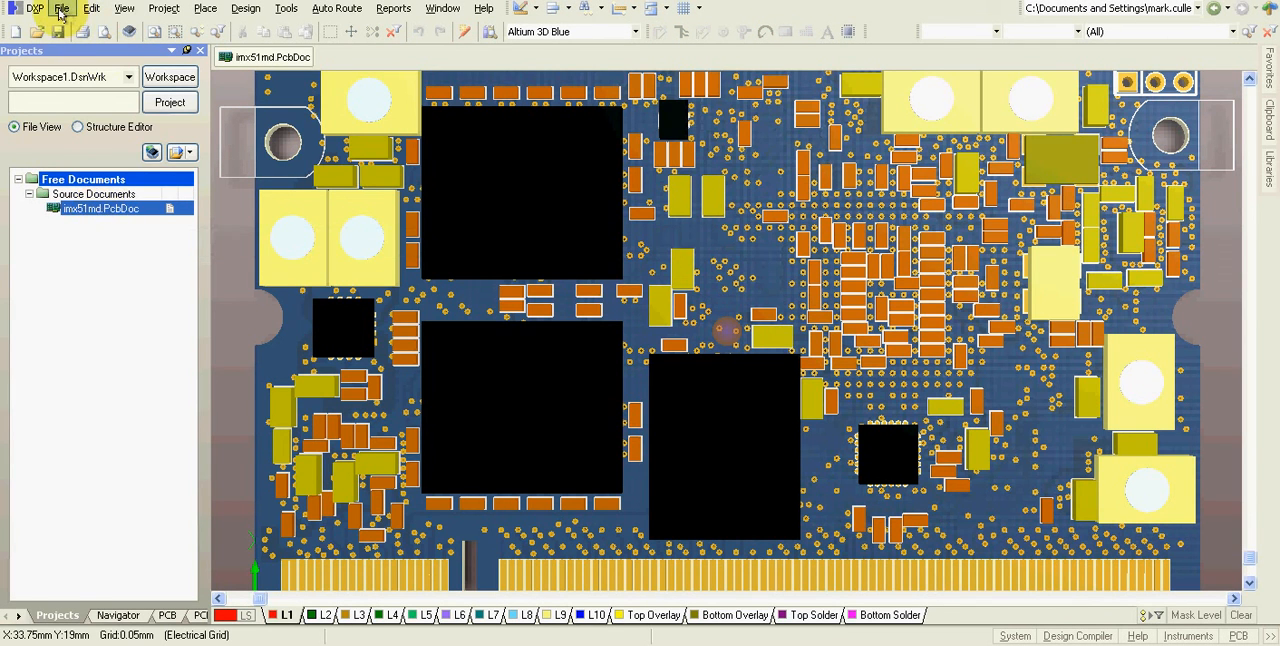
click(64, 10)
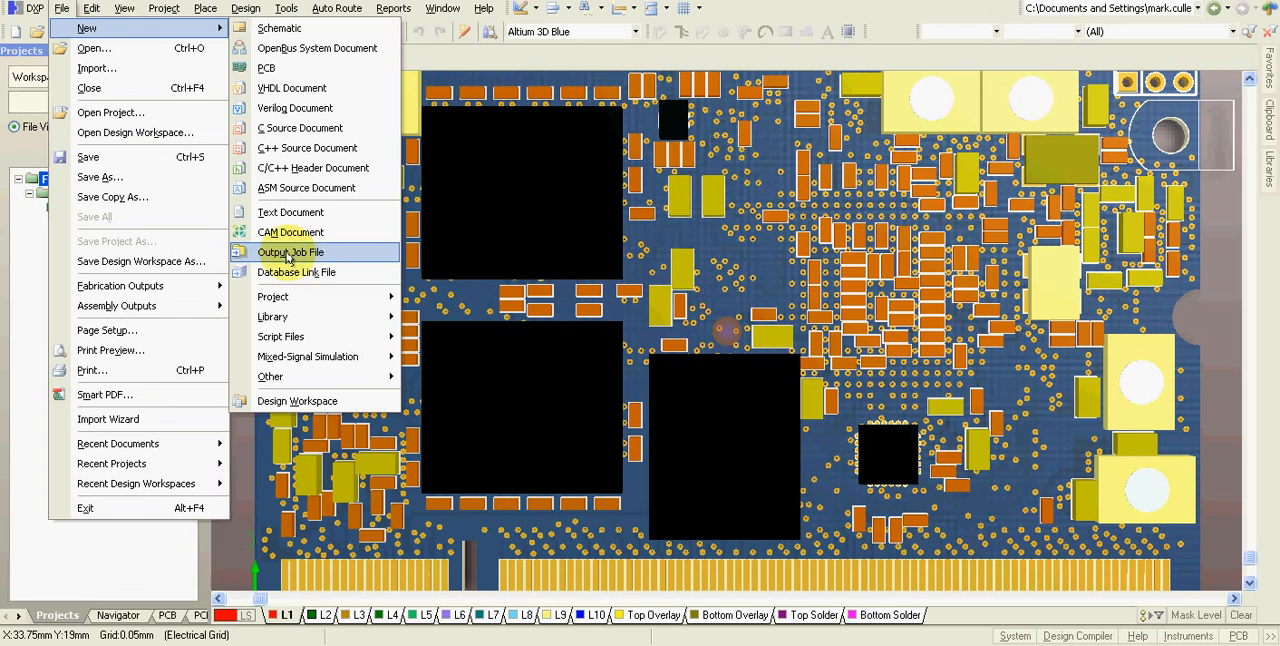
mouse_move(290, 296)
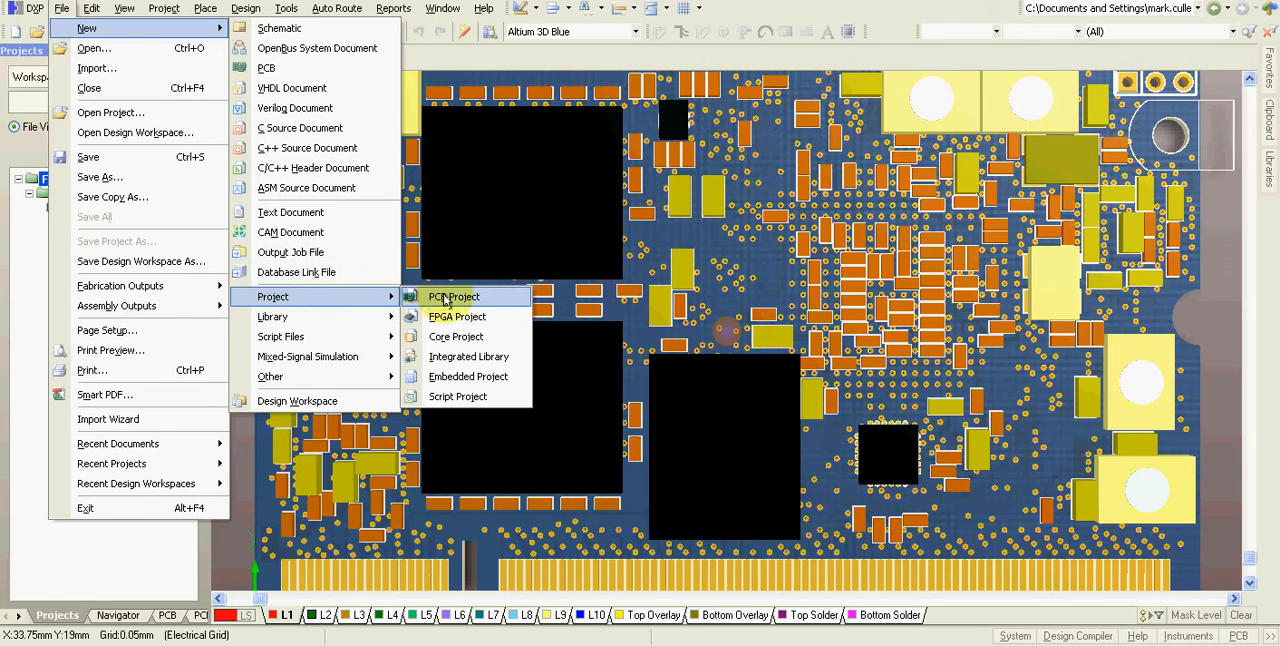
click(452, 296)
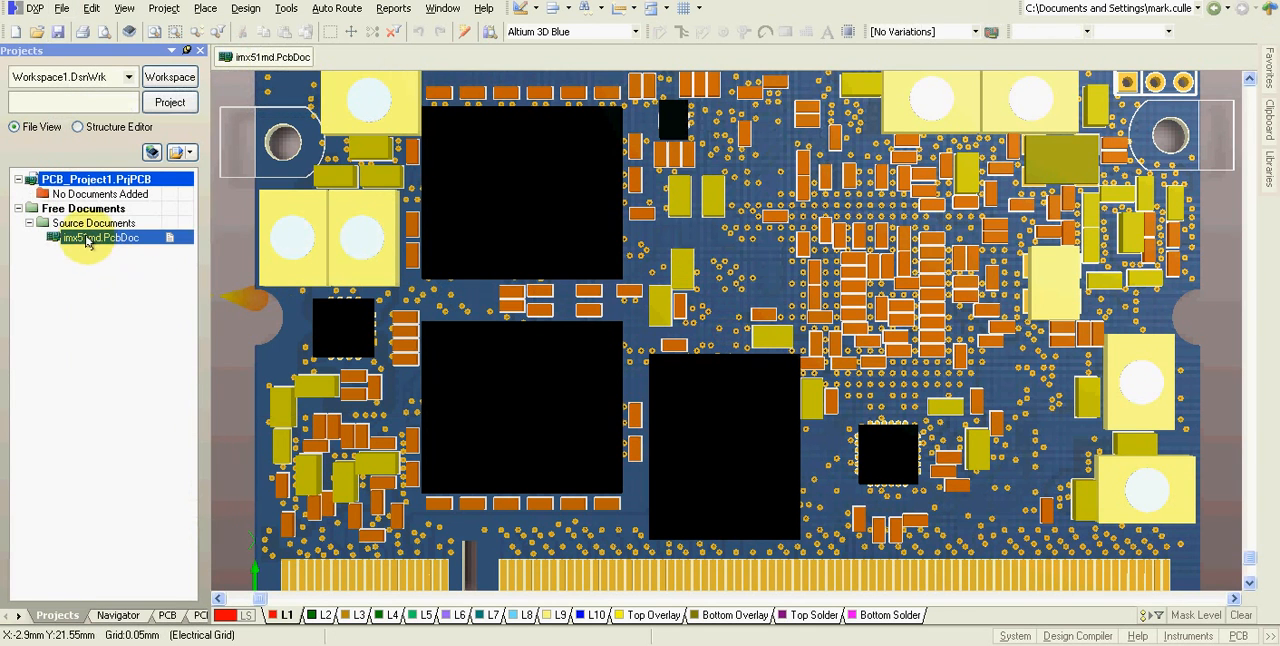
click(82, 208)
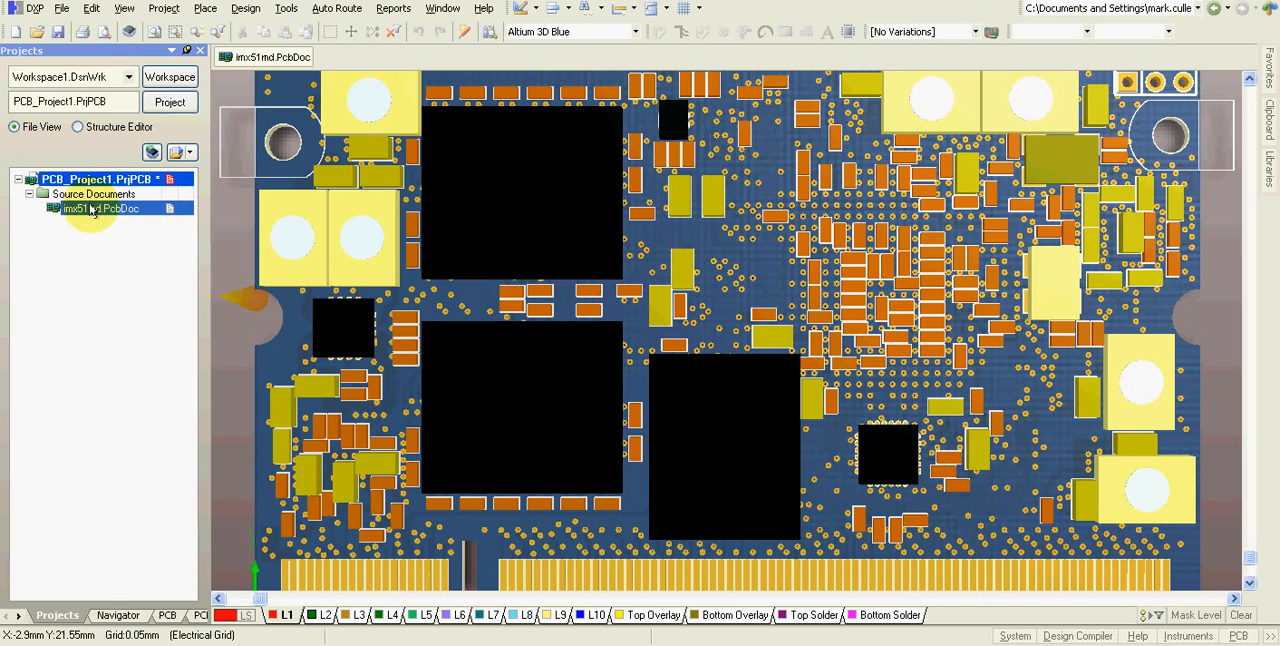
- Add Job1.OutJob with Composite Drawing off and Assembly Drawings sent to Print To PDFCreator
click(88, 8)
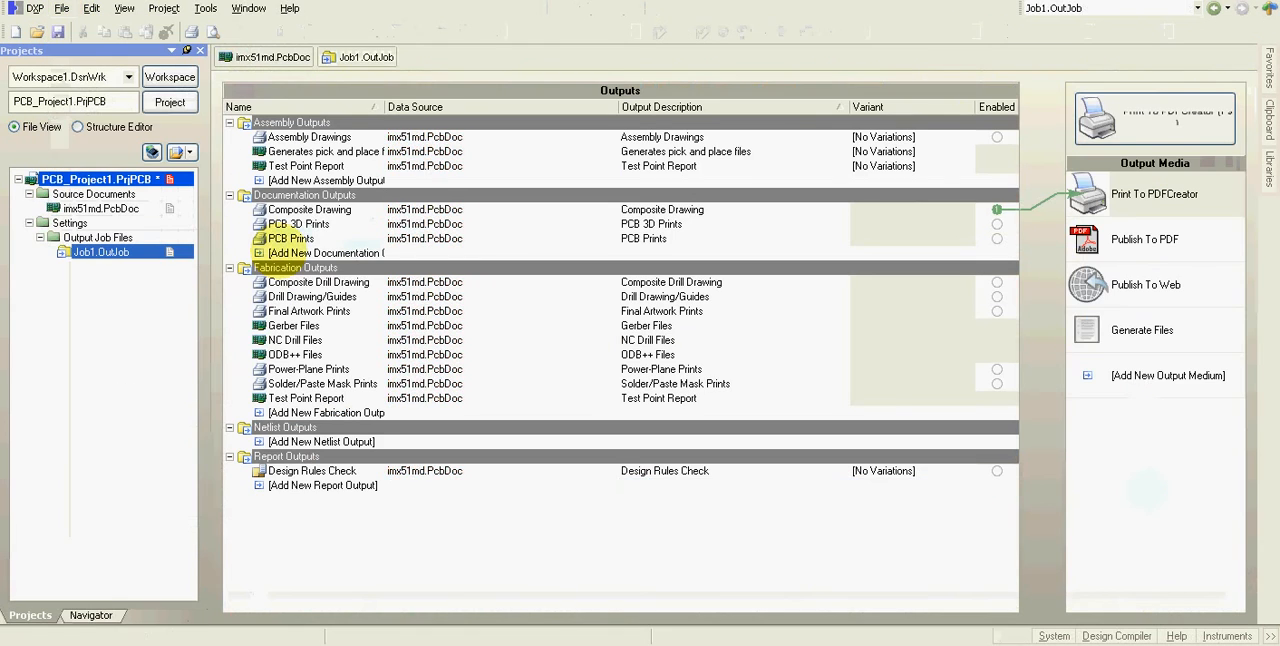
click(308, 136)
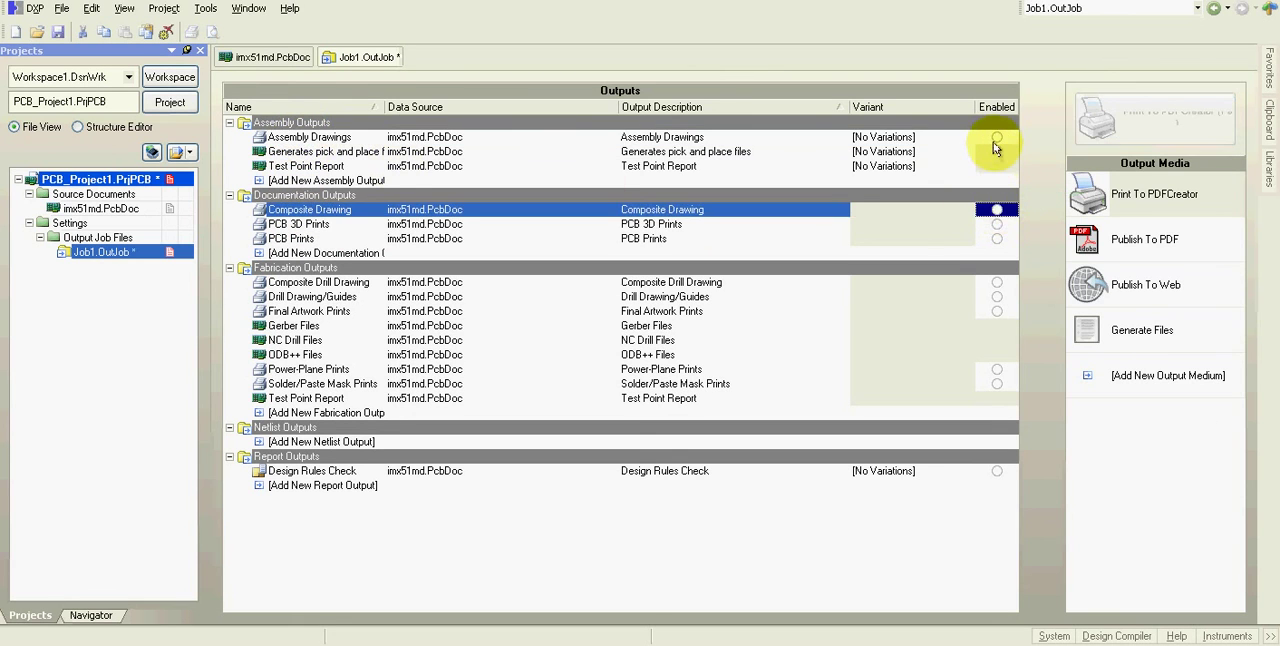
click(996, 136)
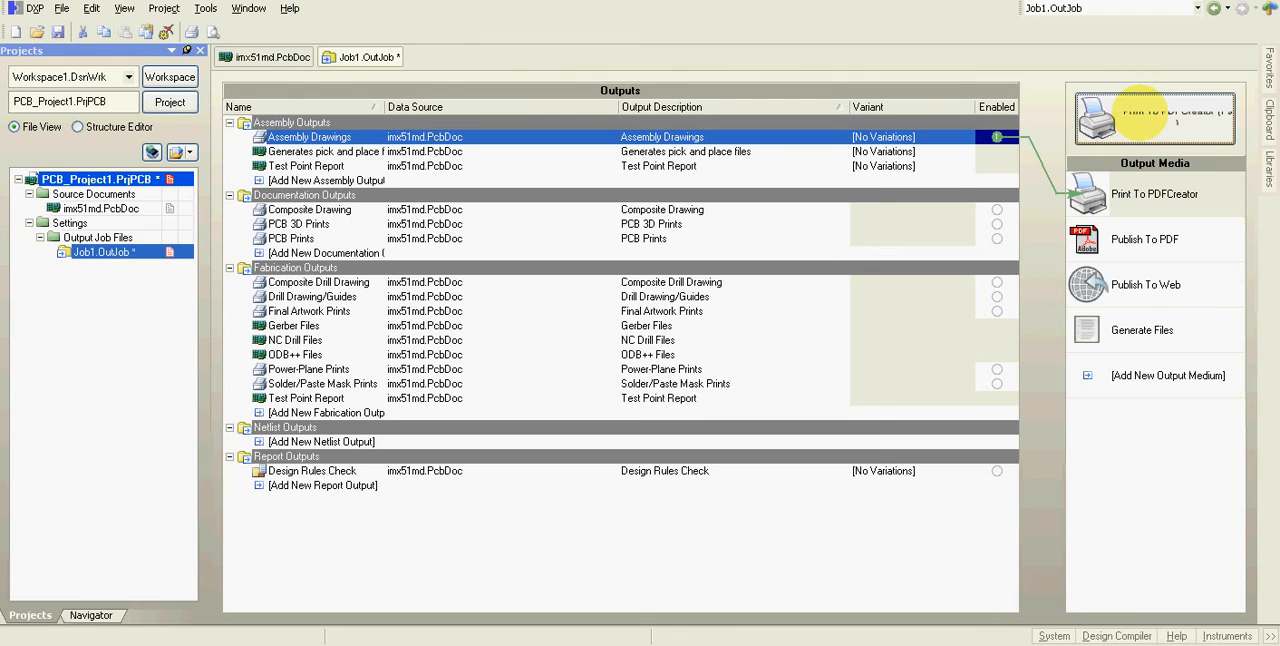
- Print the Assembly Drawings to PDF, overwriting the existing Assembly Drawings.pdf
click(1154, 112)
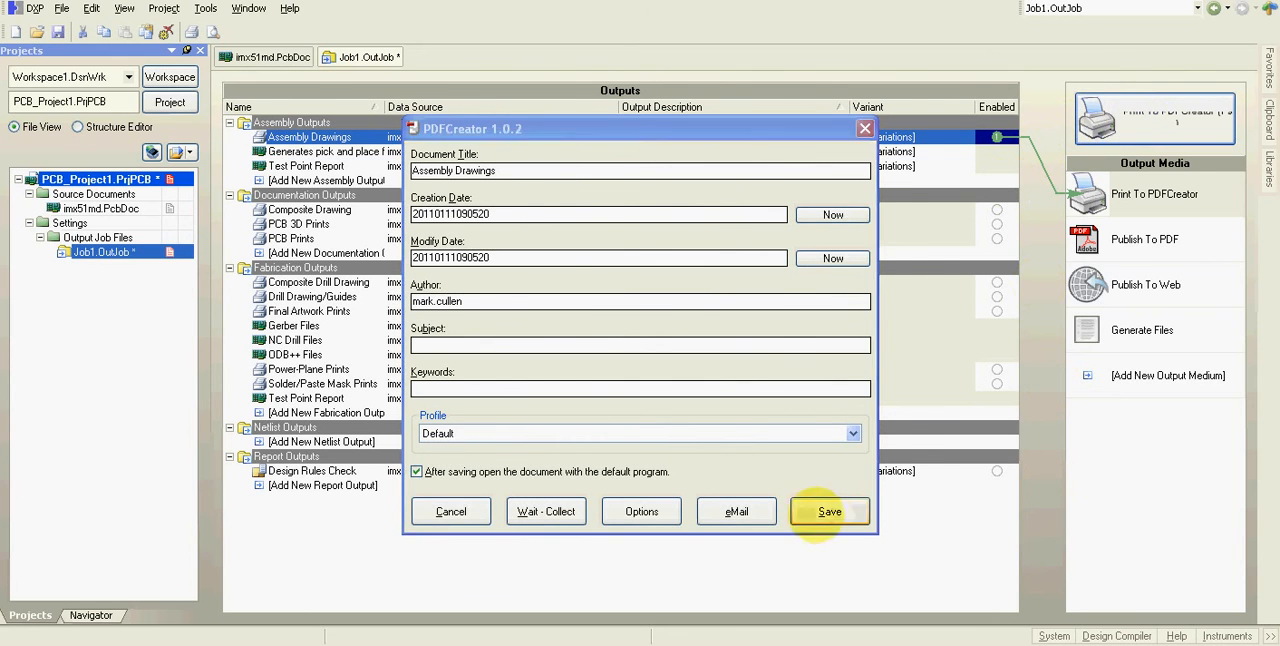
click(828, 510)
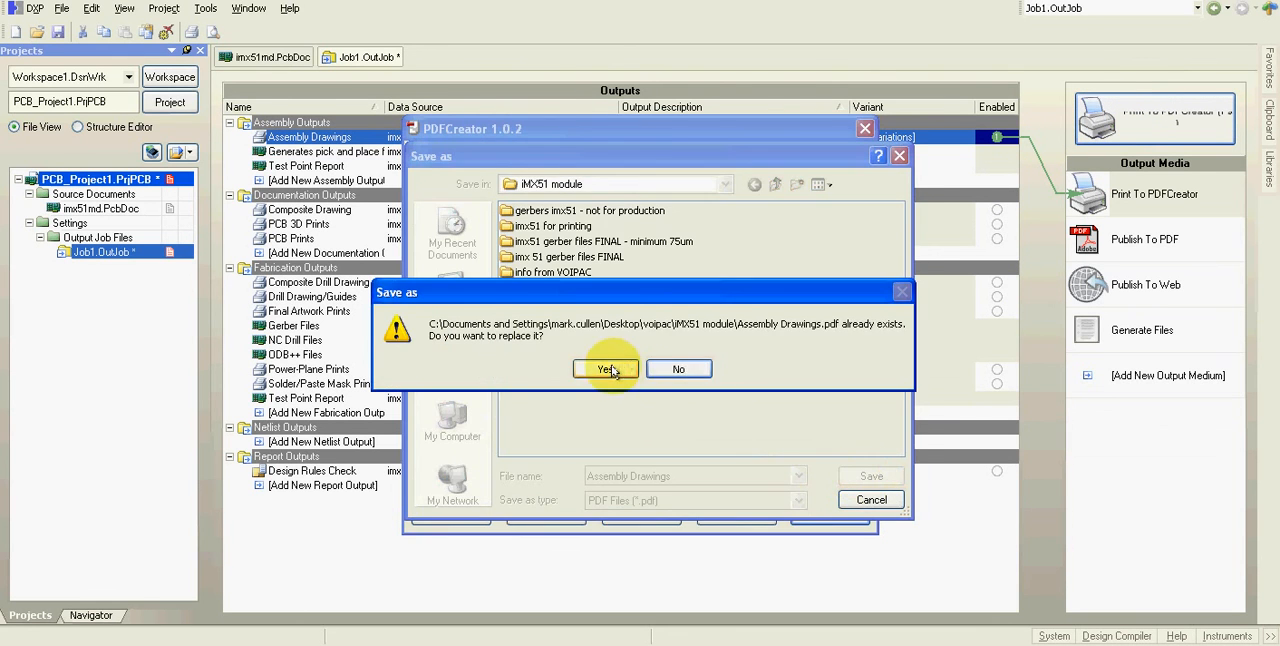
click(604, 370)
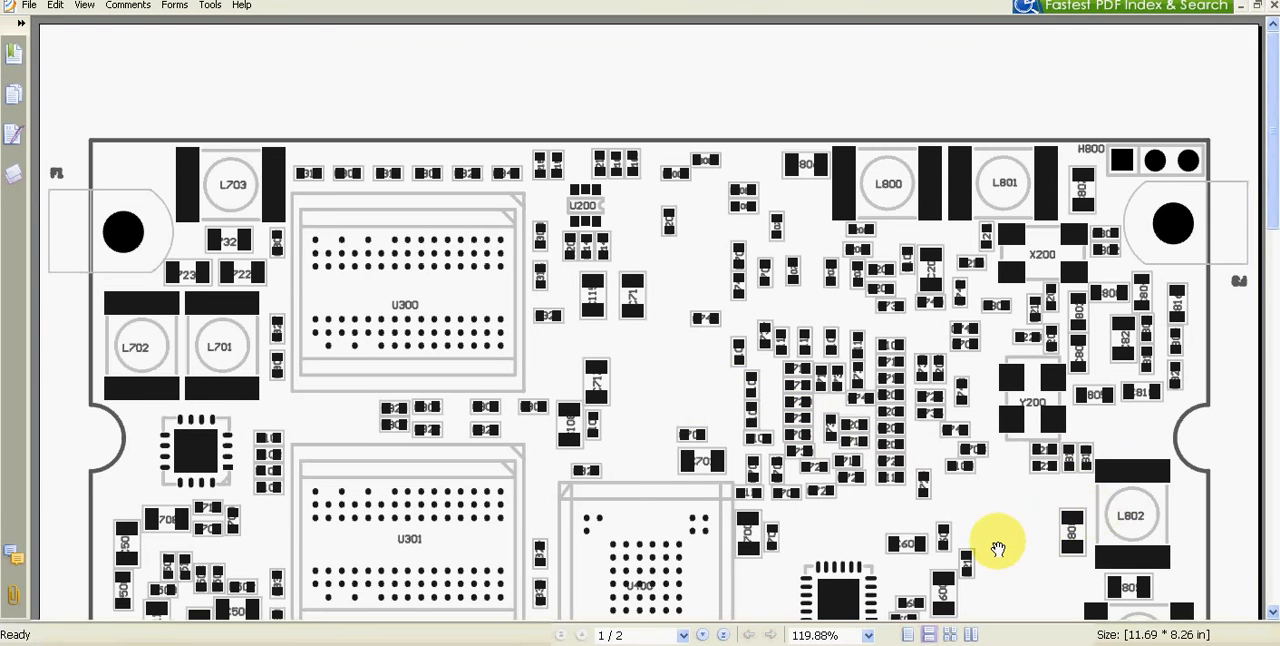
scroll(down, 3)
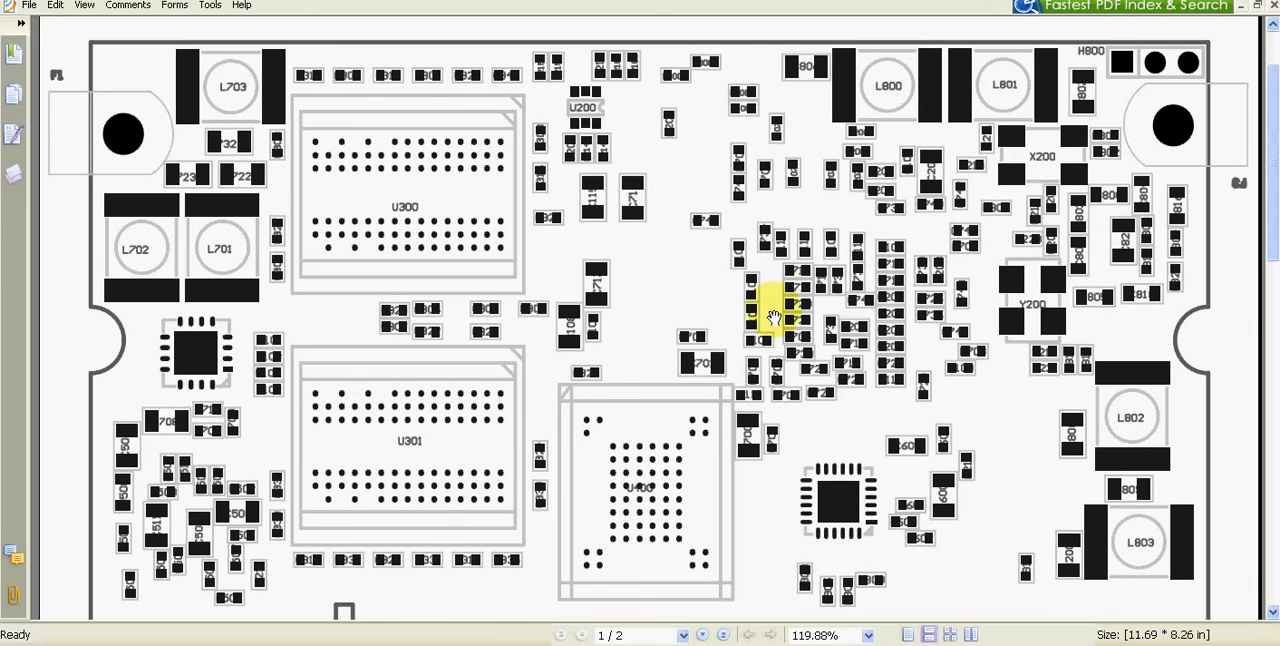
mouse_move(630, 198)
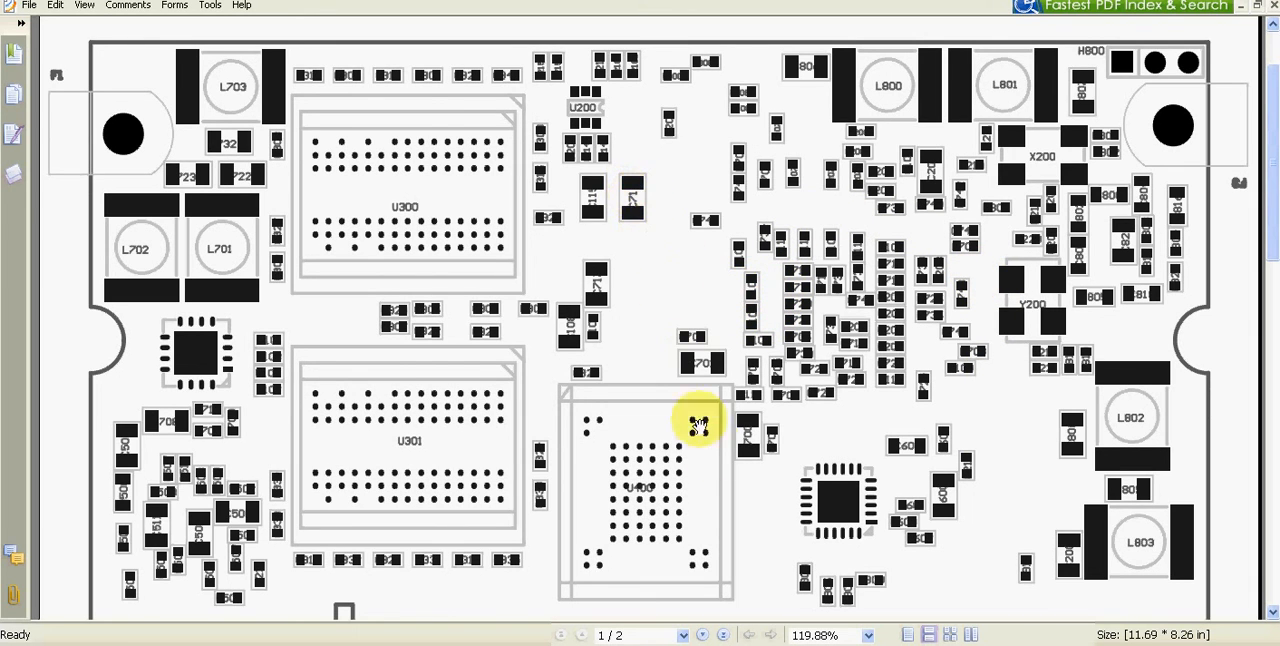
scroll(down, 3)
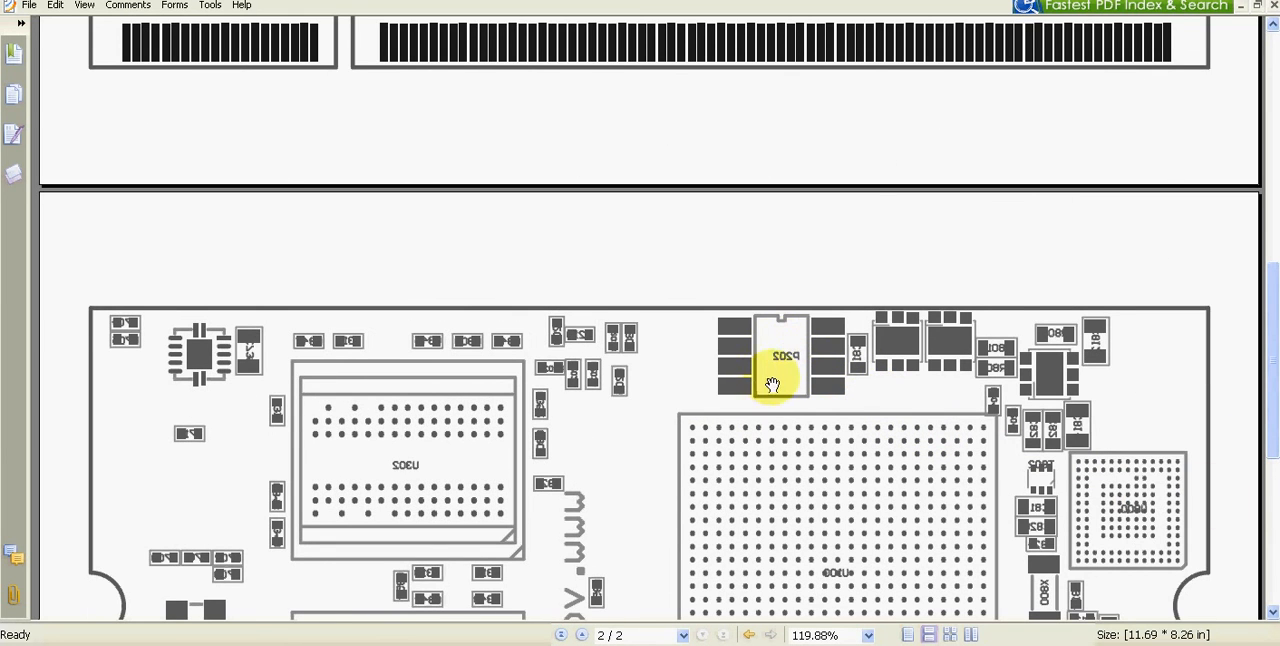
scroll(down, 3)
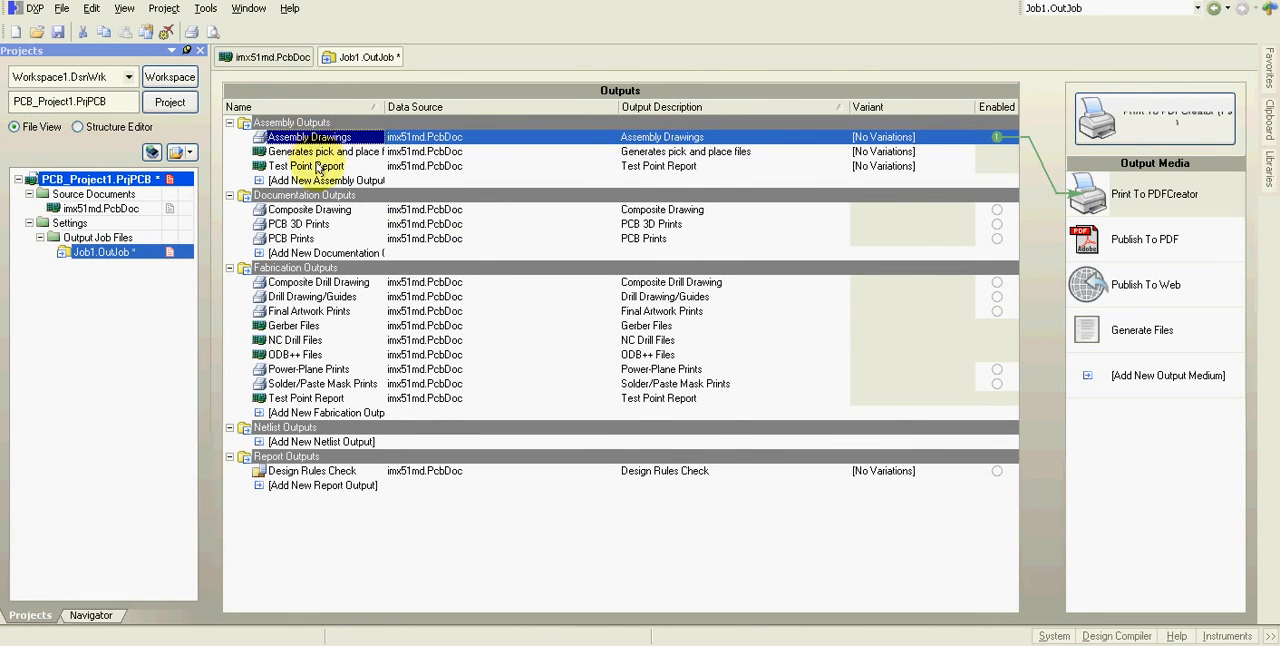
right_click(310, 136)
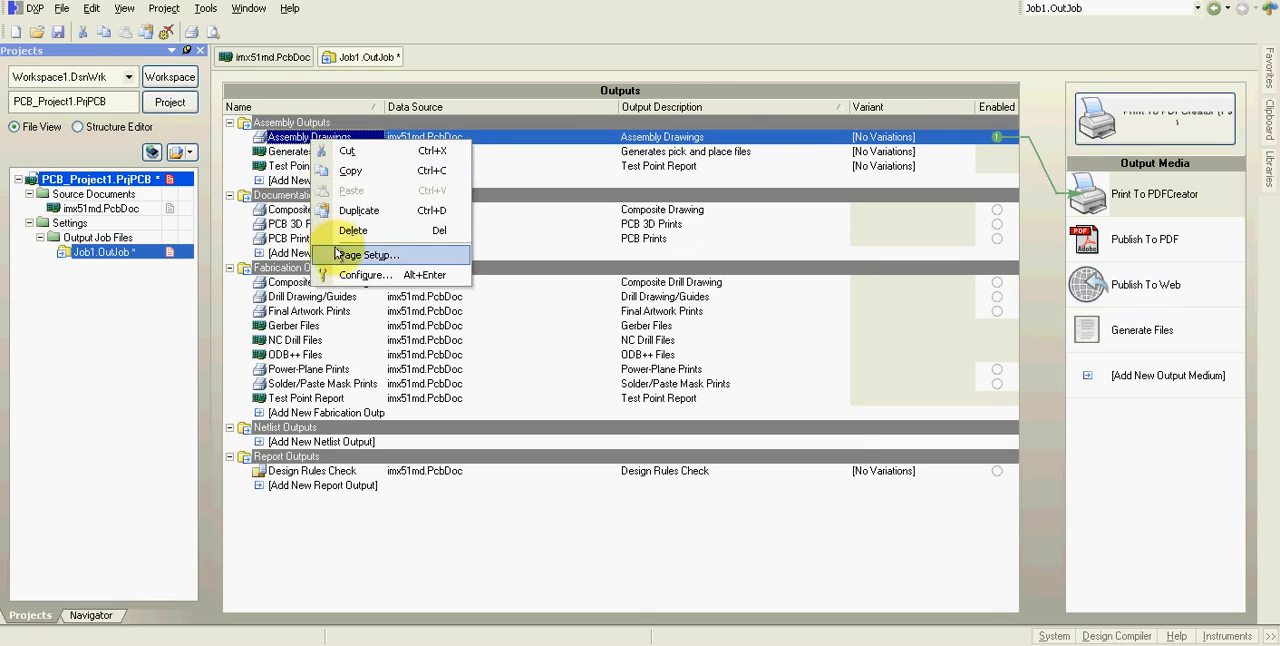
click(374, 254)
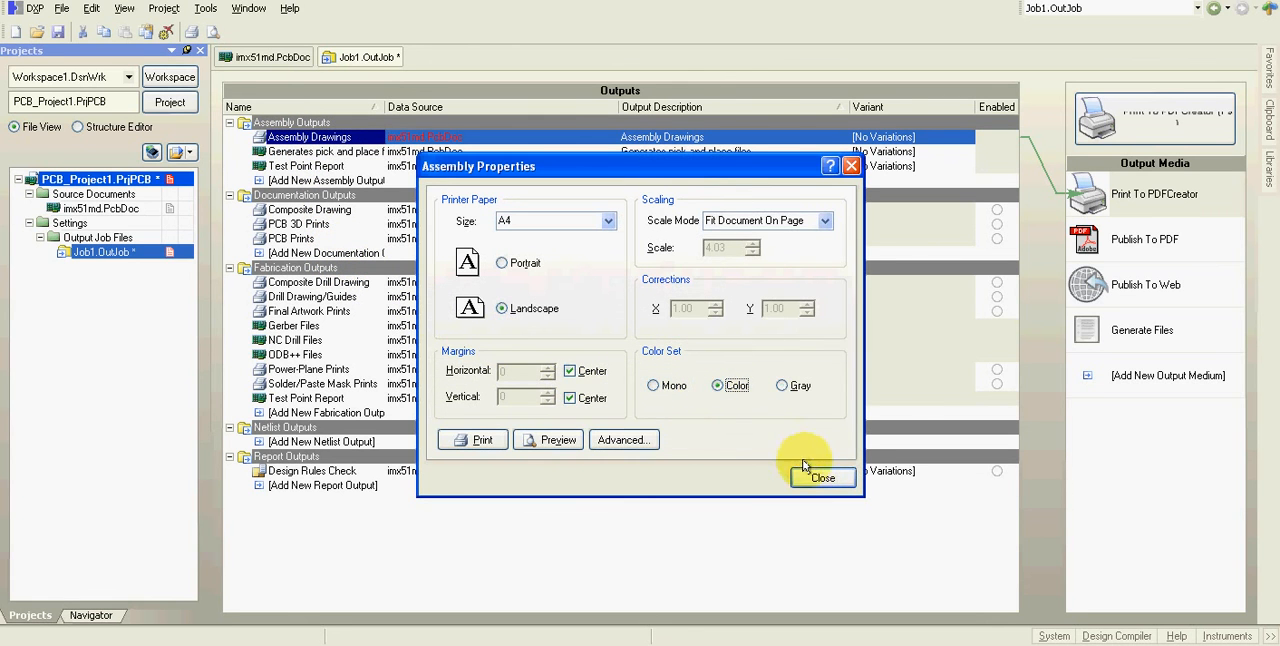
click(822, 476)
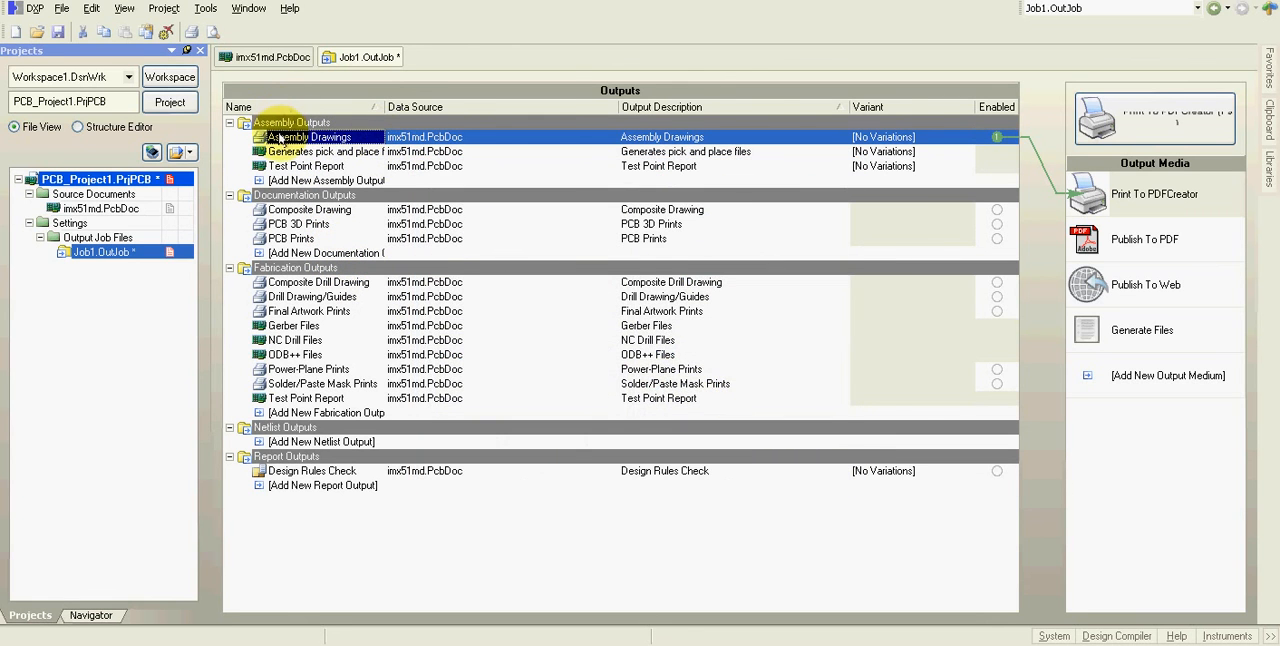
- In Top Assembly Drawing properties, move L1 down so it prints last
double_click(310, 136)
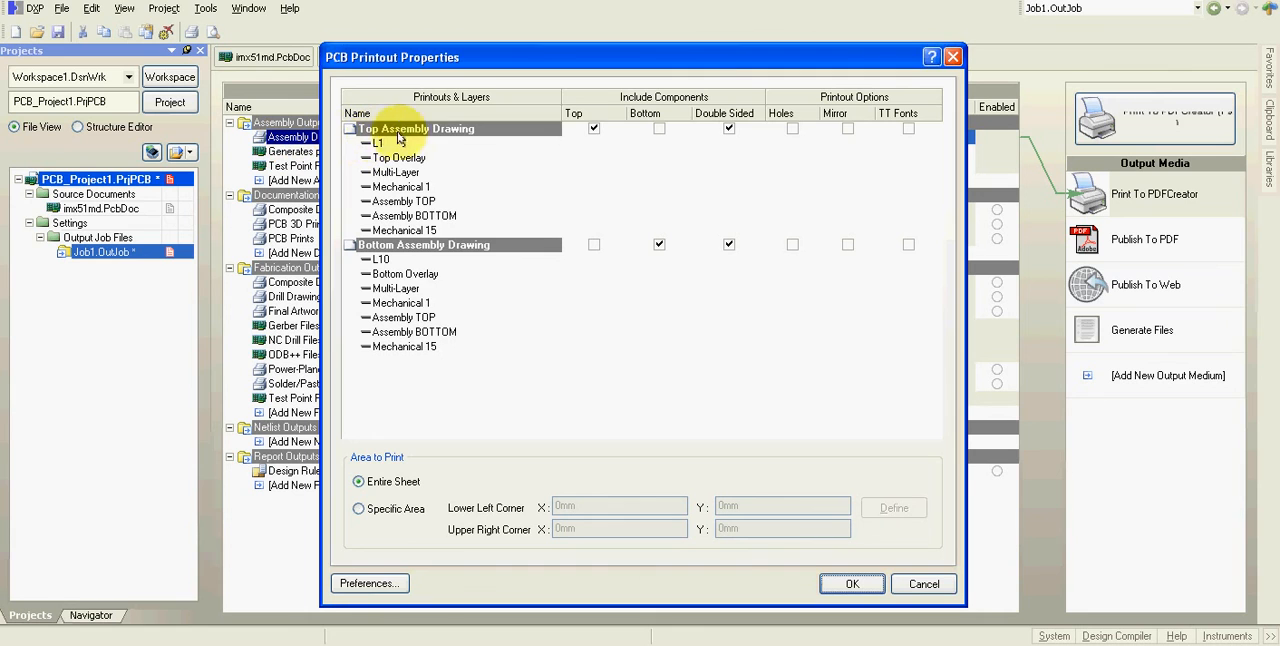
right_click(412, 128)
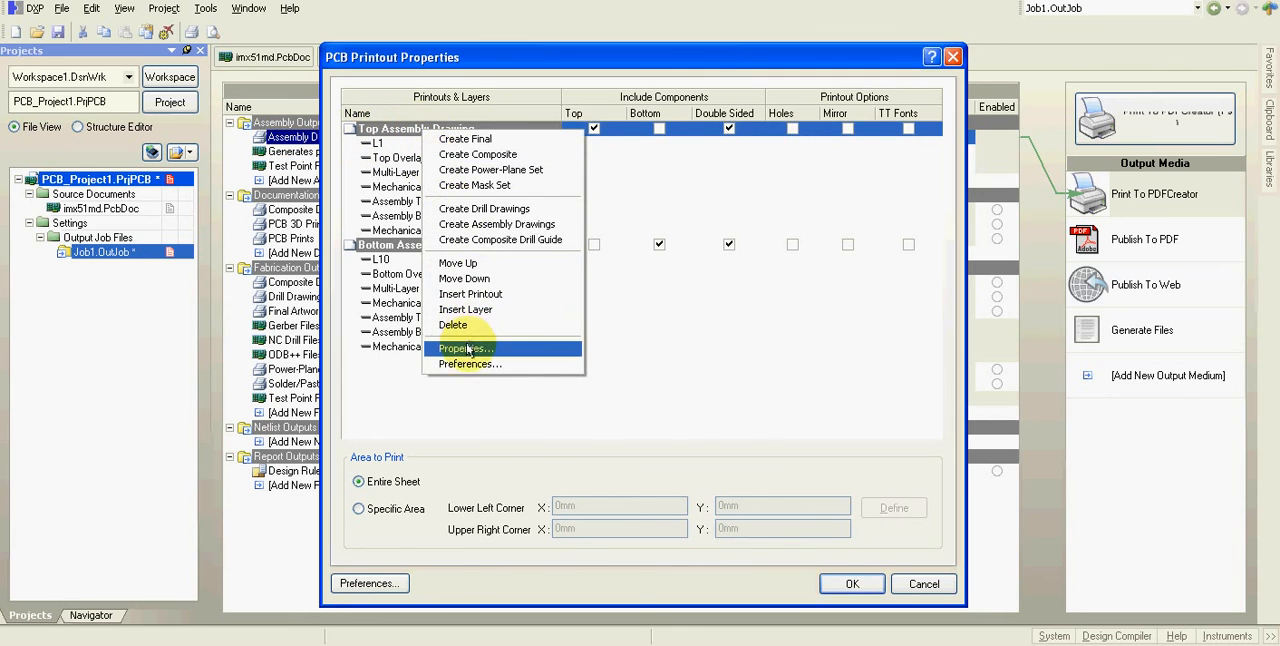
click(464, 348)
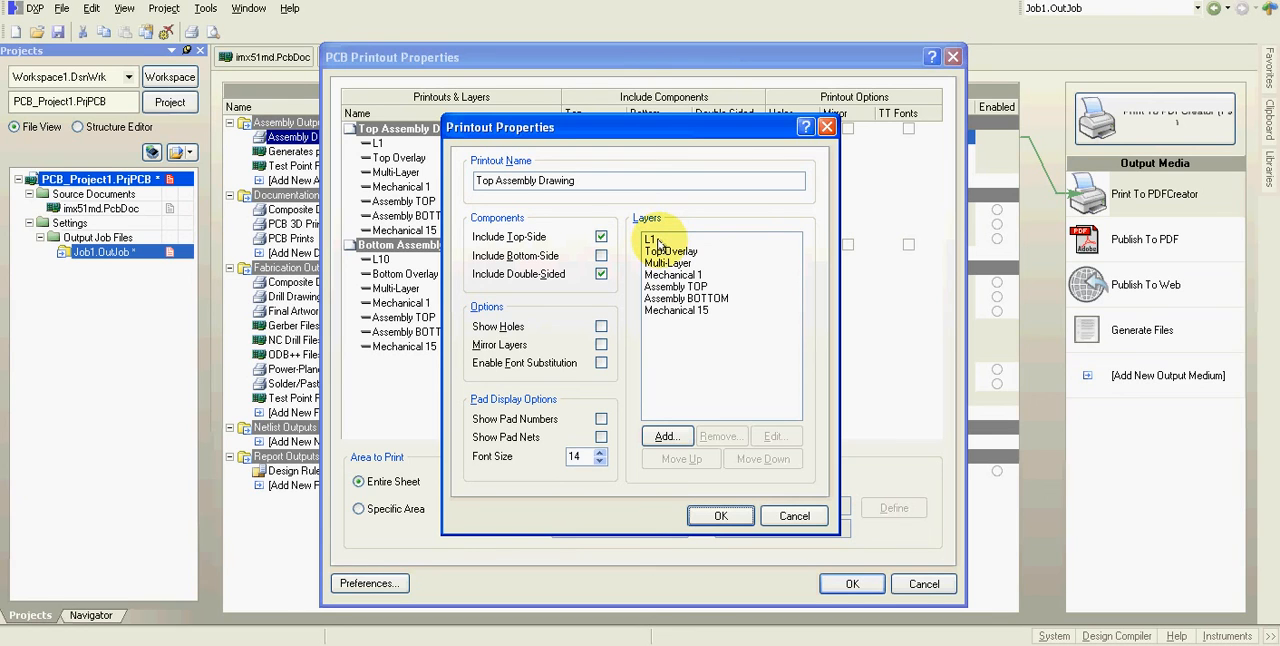
click(648, 240)
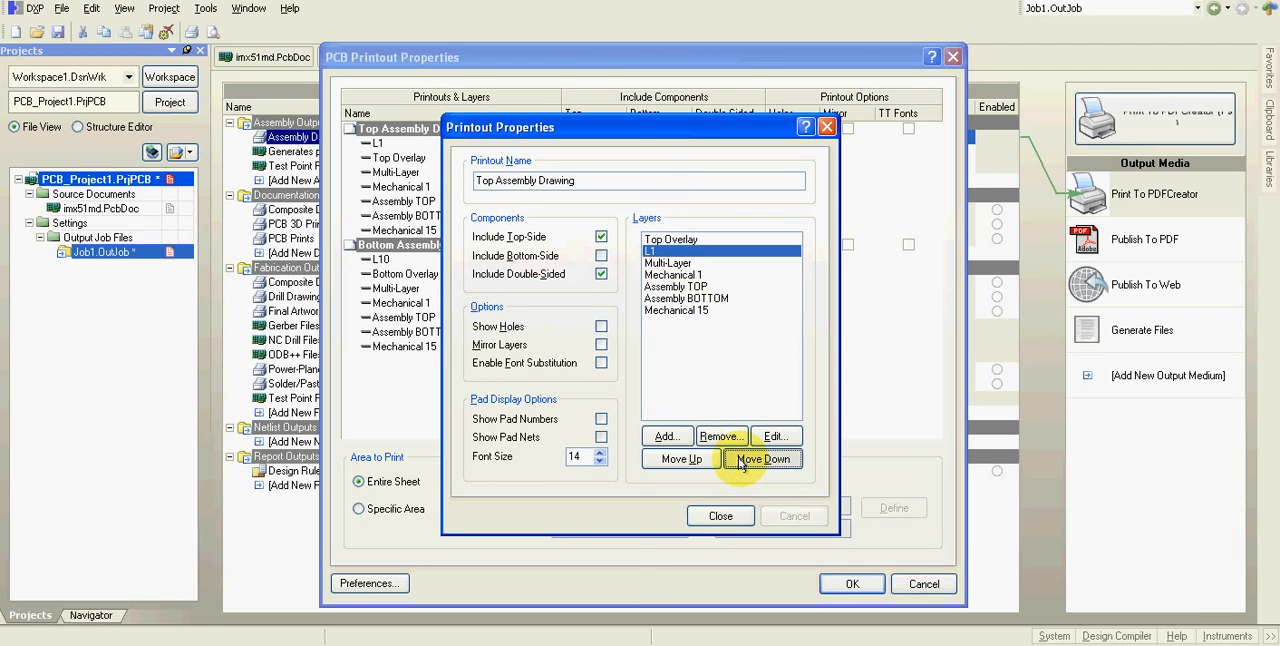
click(762, 458)
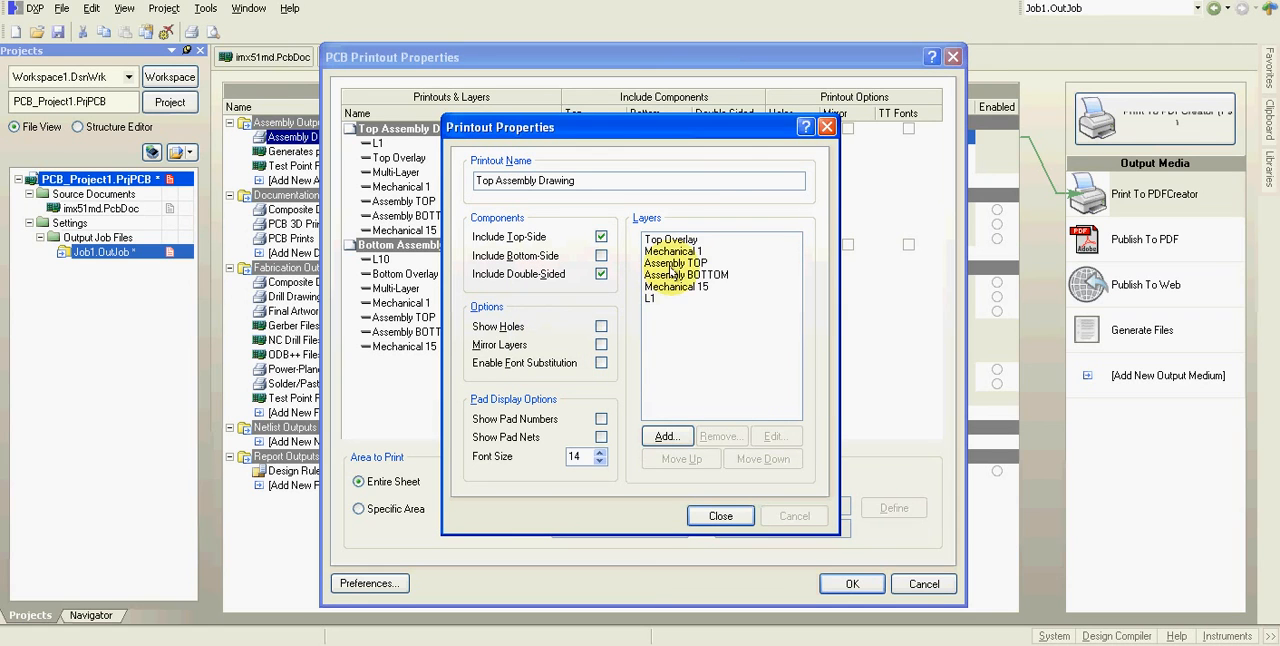
- Remove Assembly BOTTOM from the Top Assembly Drawing printout and close its properties
click(684, 274)
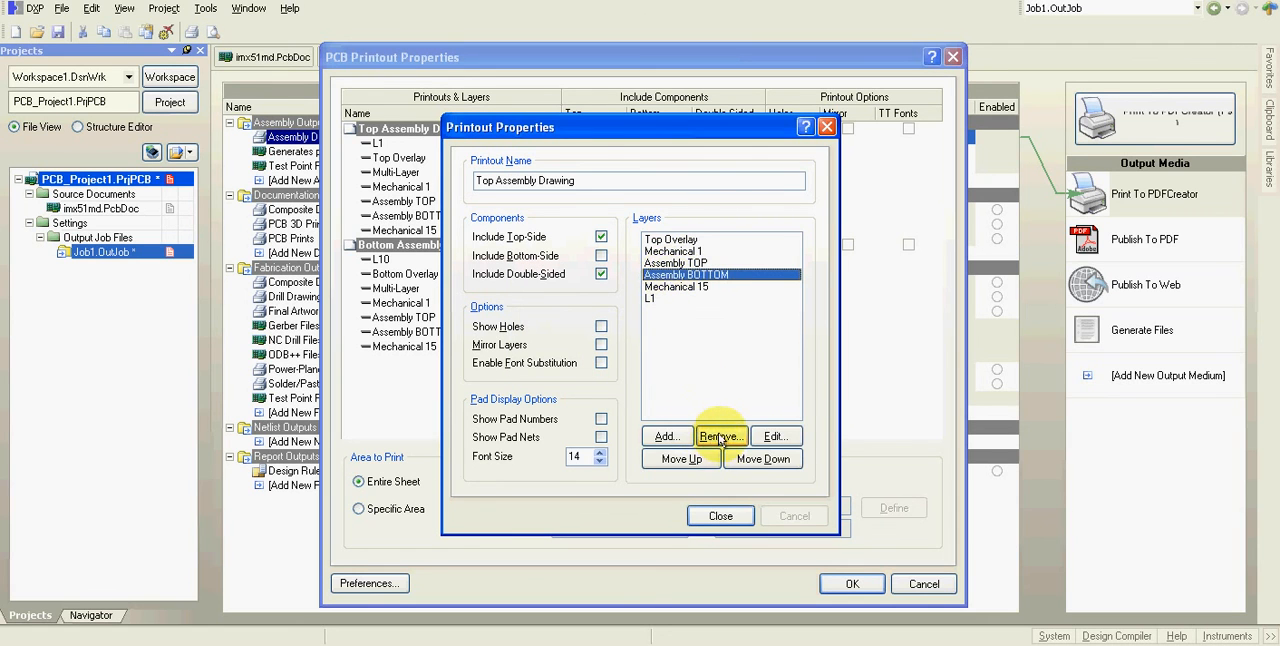
click(720, 436)
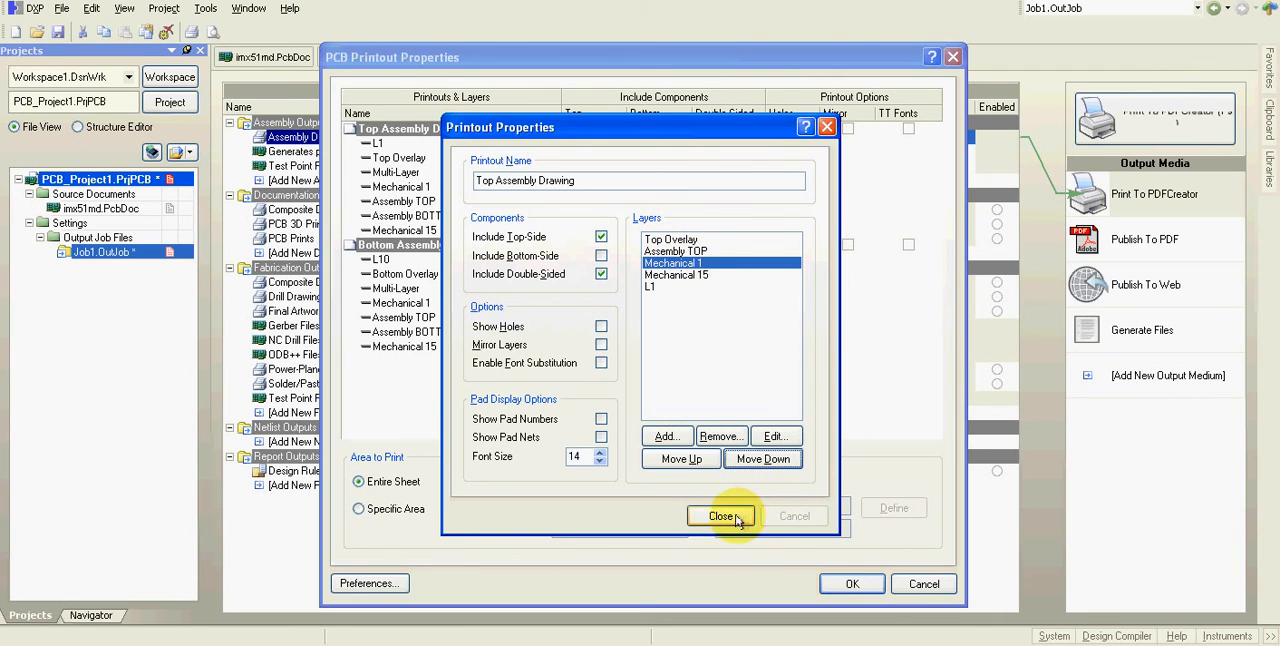
click(720, 516)
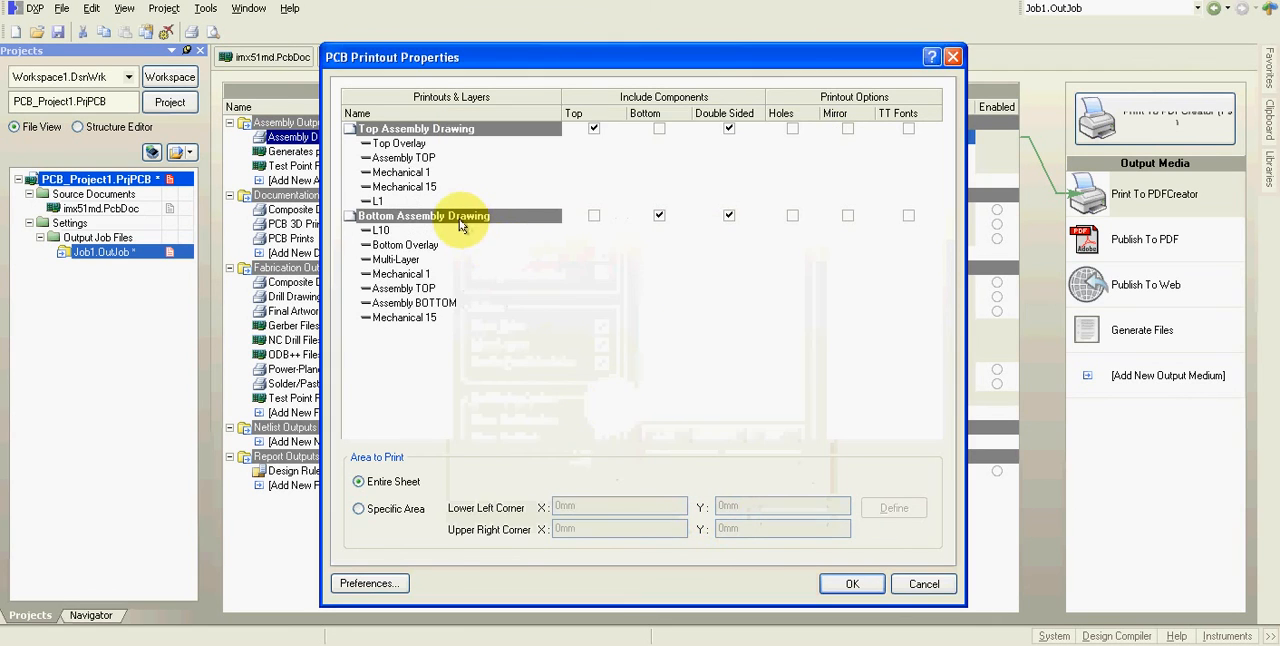
- In Bottom Assembly Drawing properties, move L10 to the end of the layer list
right_click(460, 224)
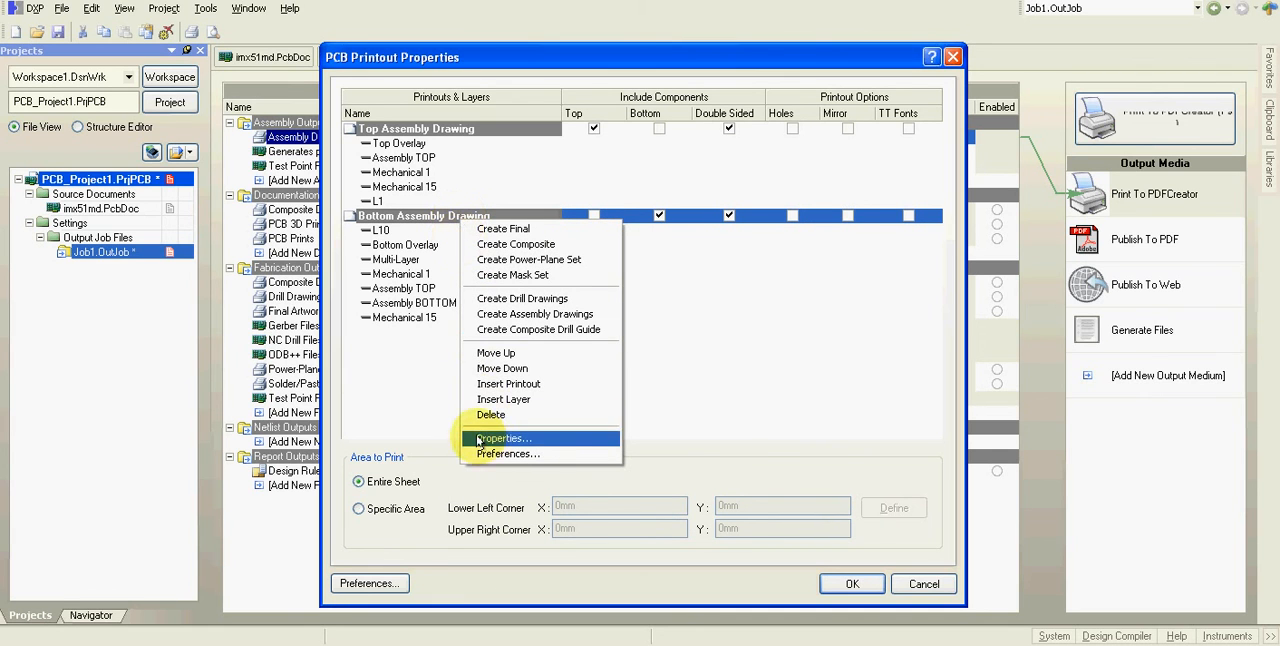
click(504, 440)
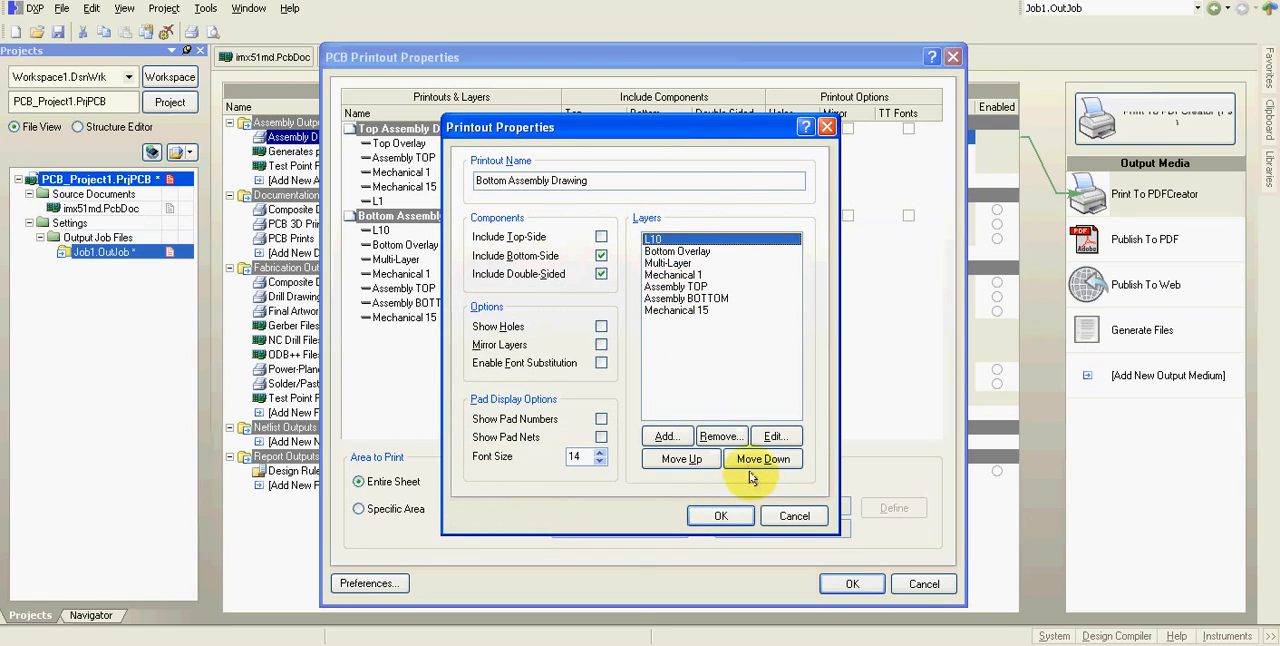
click(764, 458)
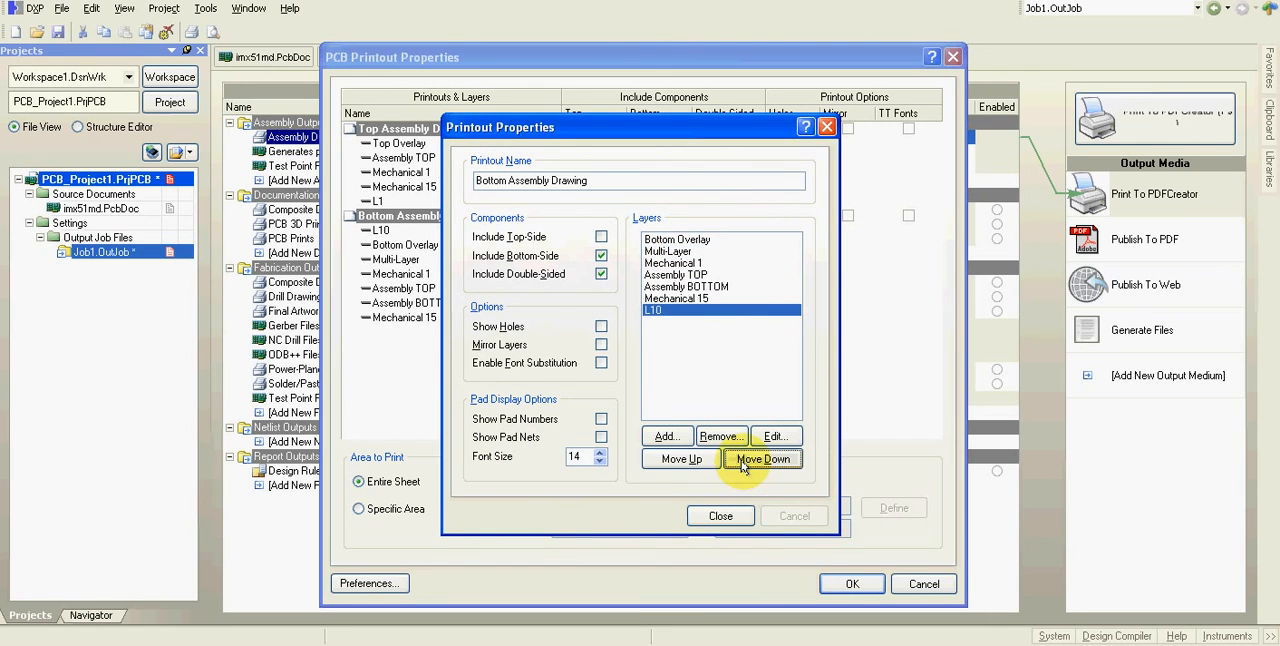
- Remove Multi-Layer and Assembly TOP from the bottom printout and close its properties
click(684, 250)
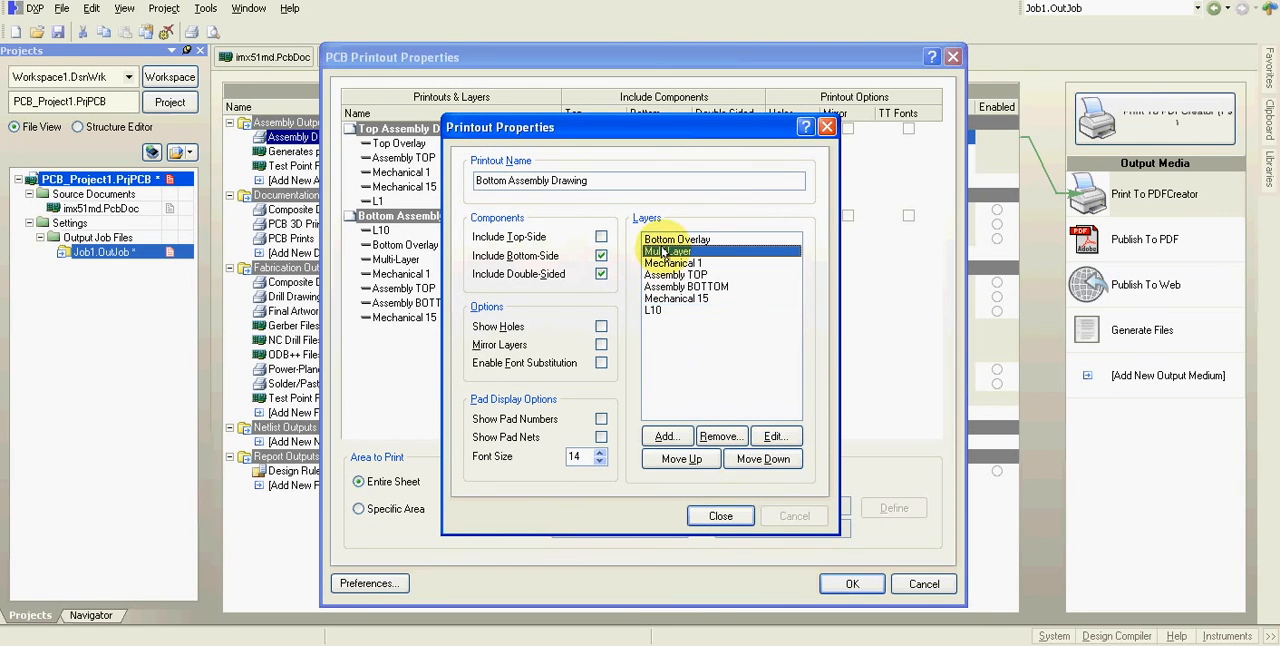
click(720, 436)
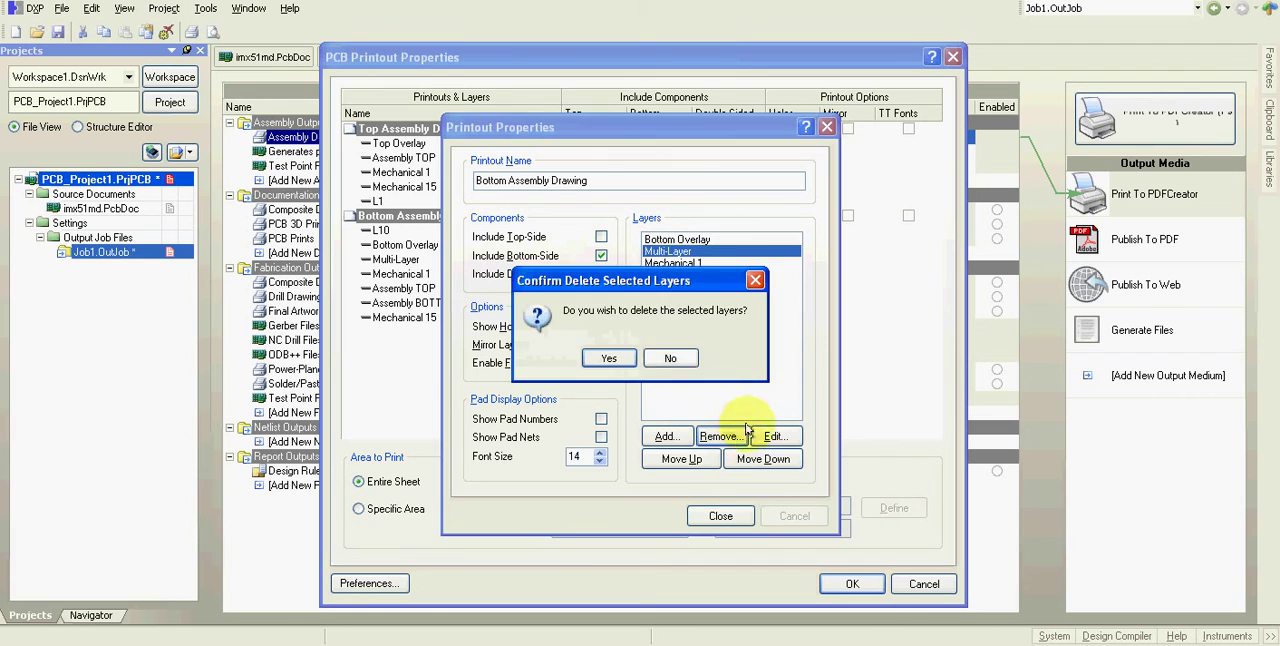
click(608, 358)
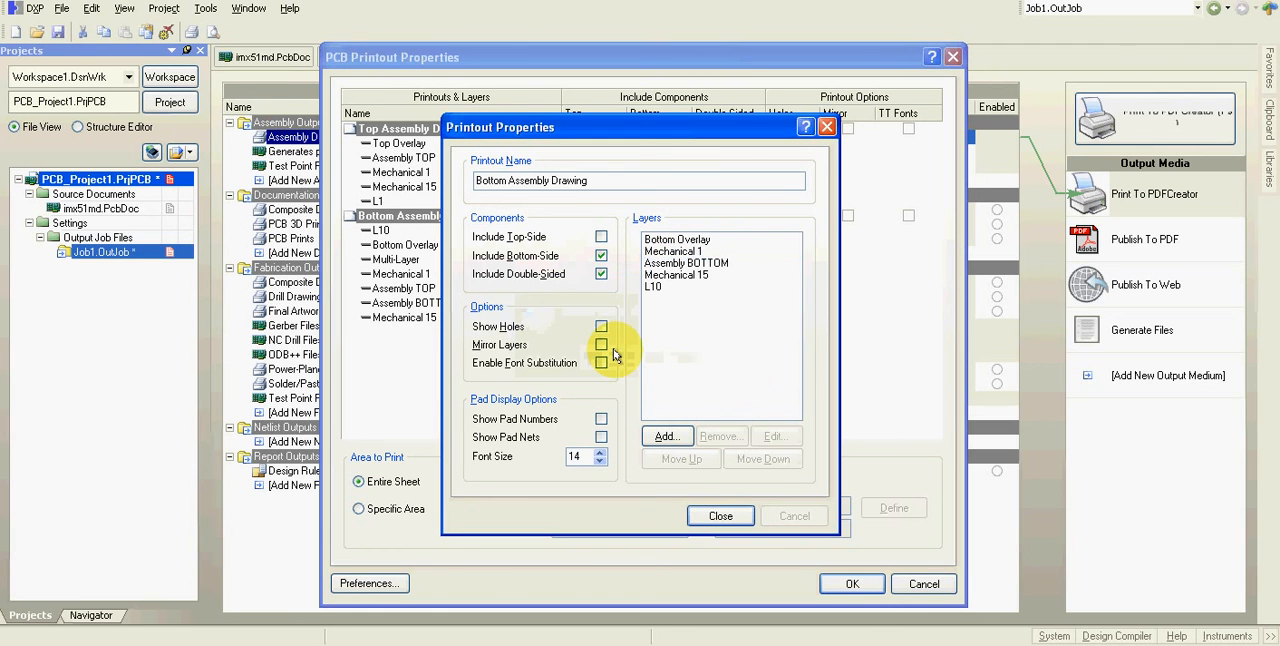
mouse_move(720, 516)
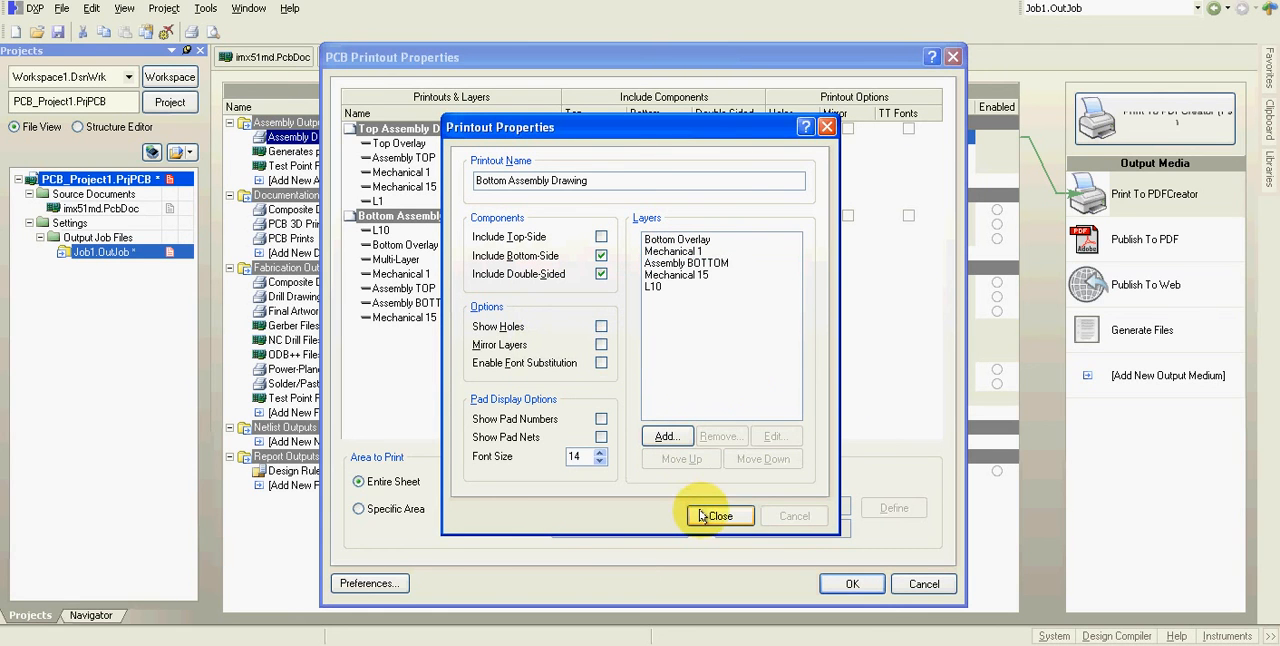
click(720, 516)
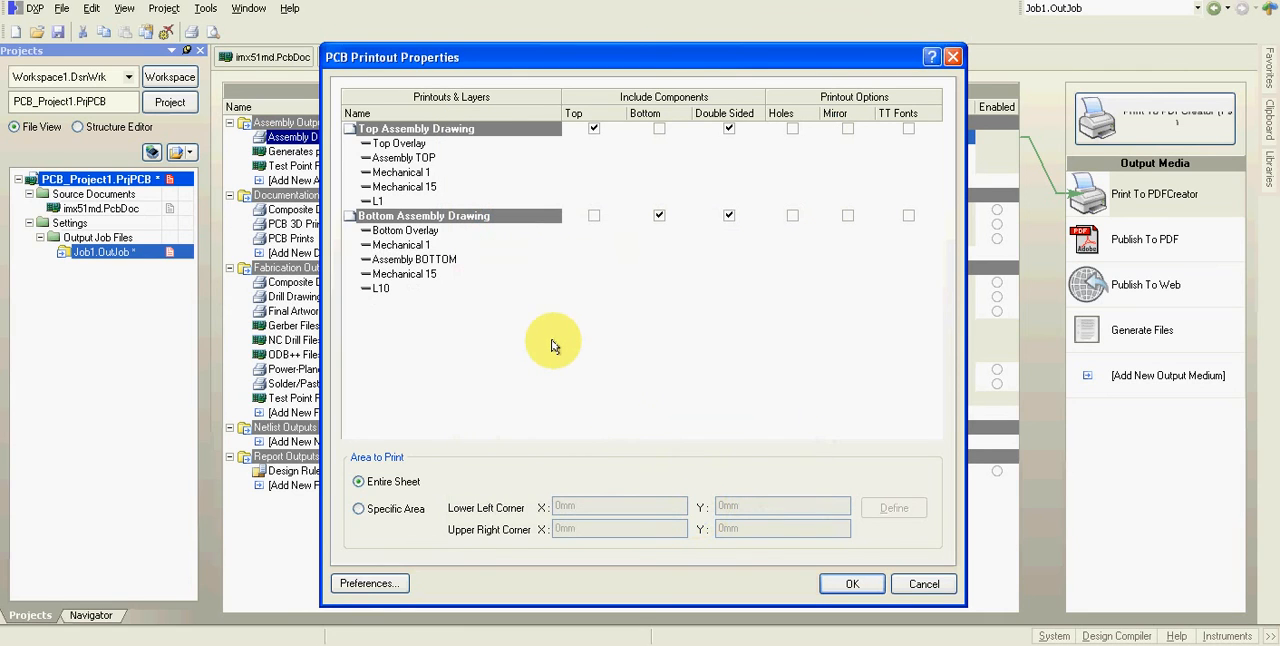
mouse_move(552, 350)
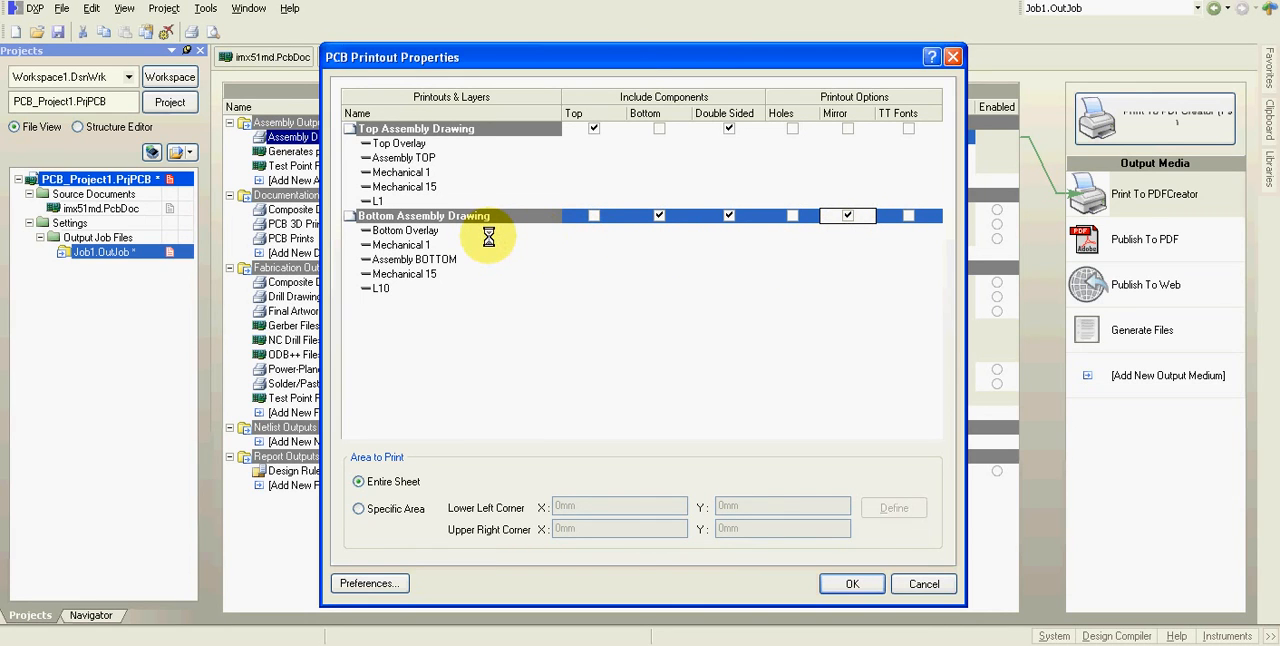
mouse_move(472, 248)
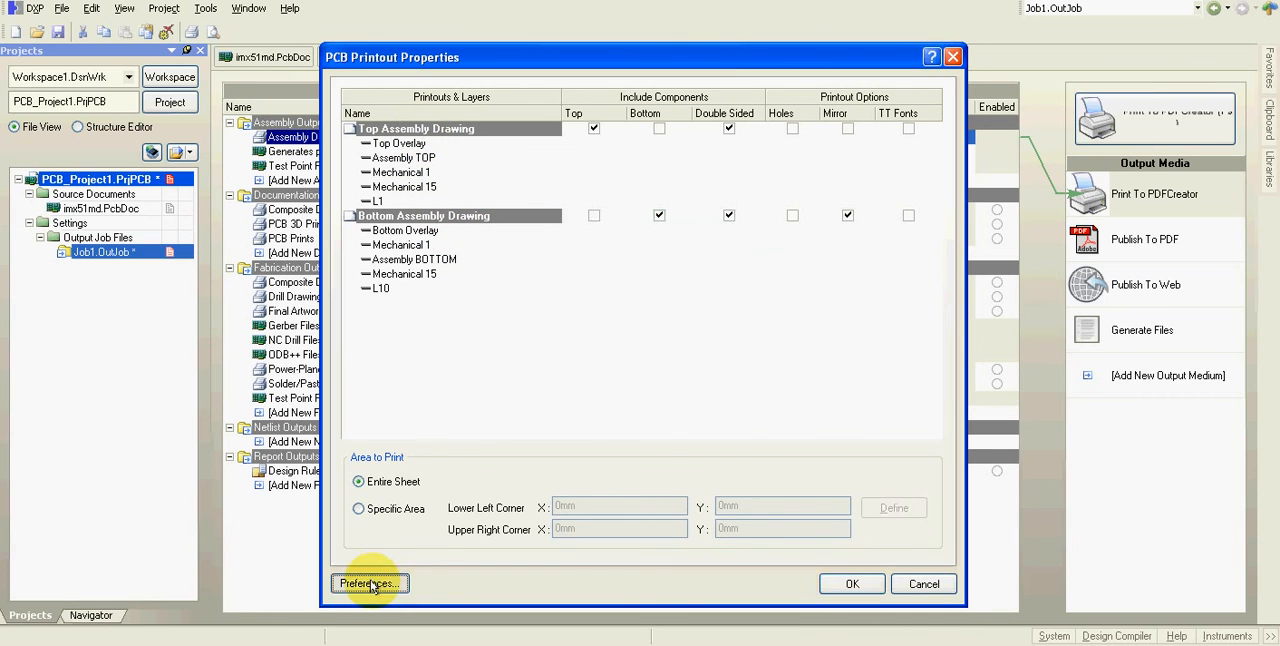
- In print colour preferences, set a new print colour for Assembly TOP
click(370, 584)
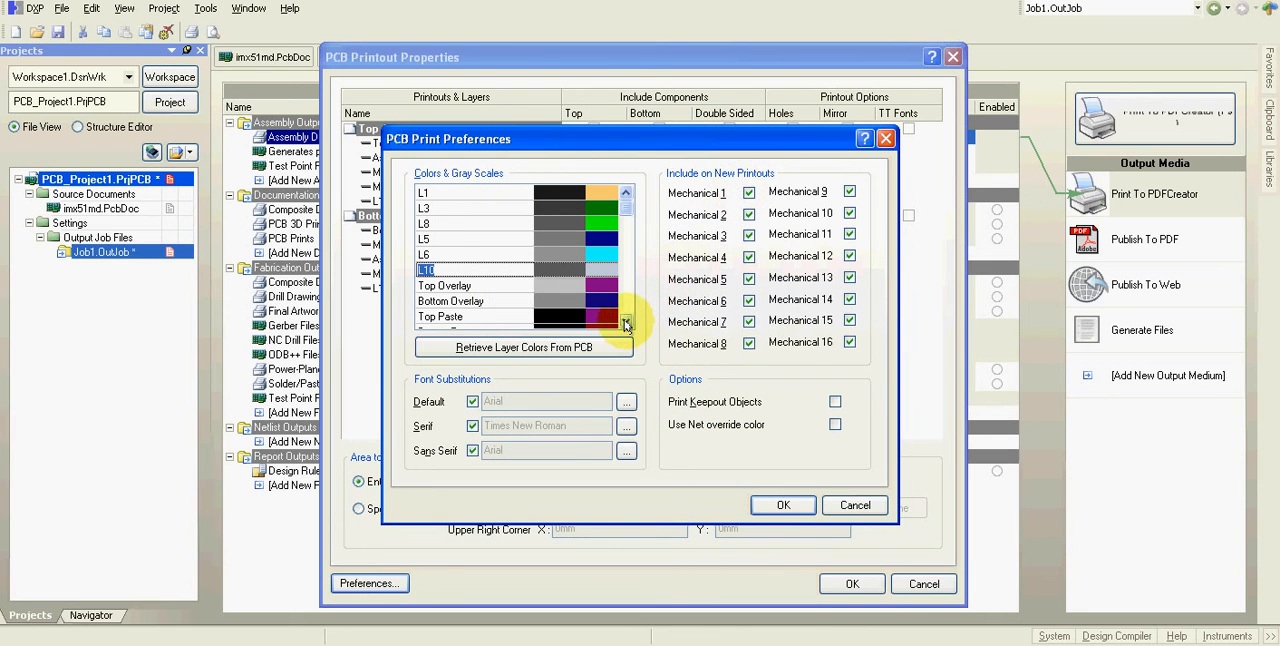
click(624, 322)
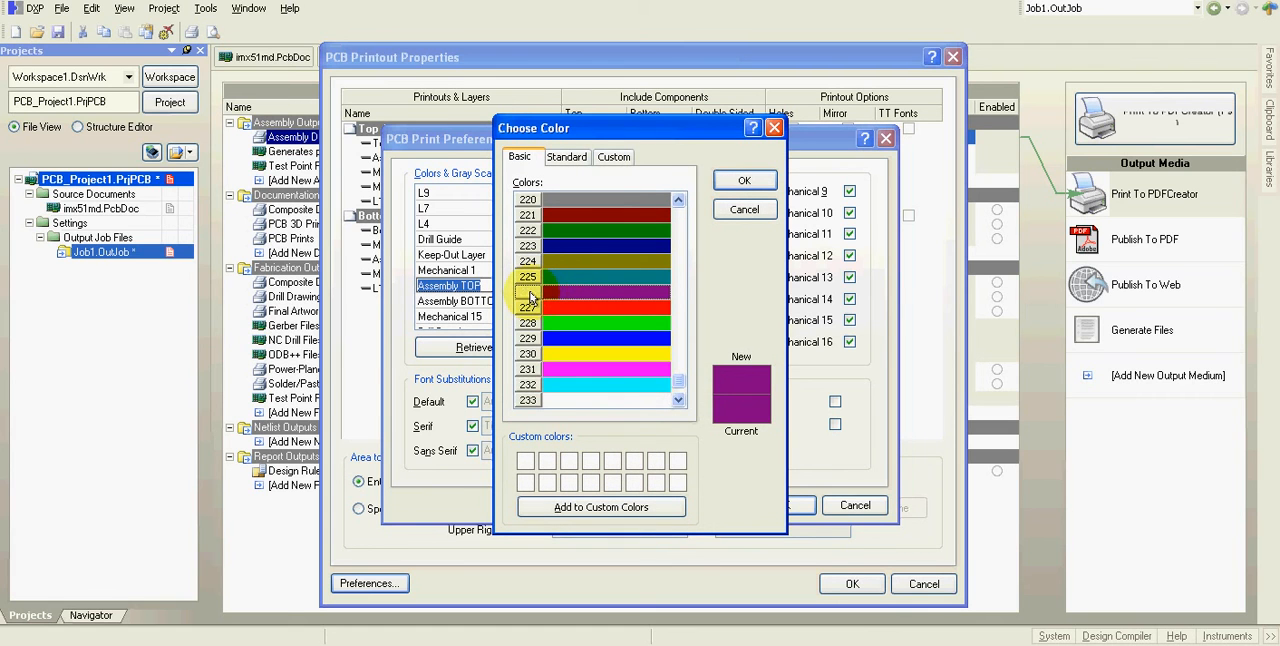
click(744, 180)
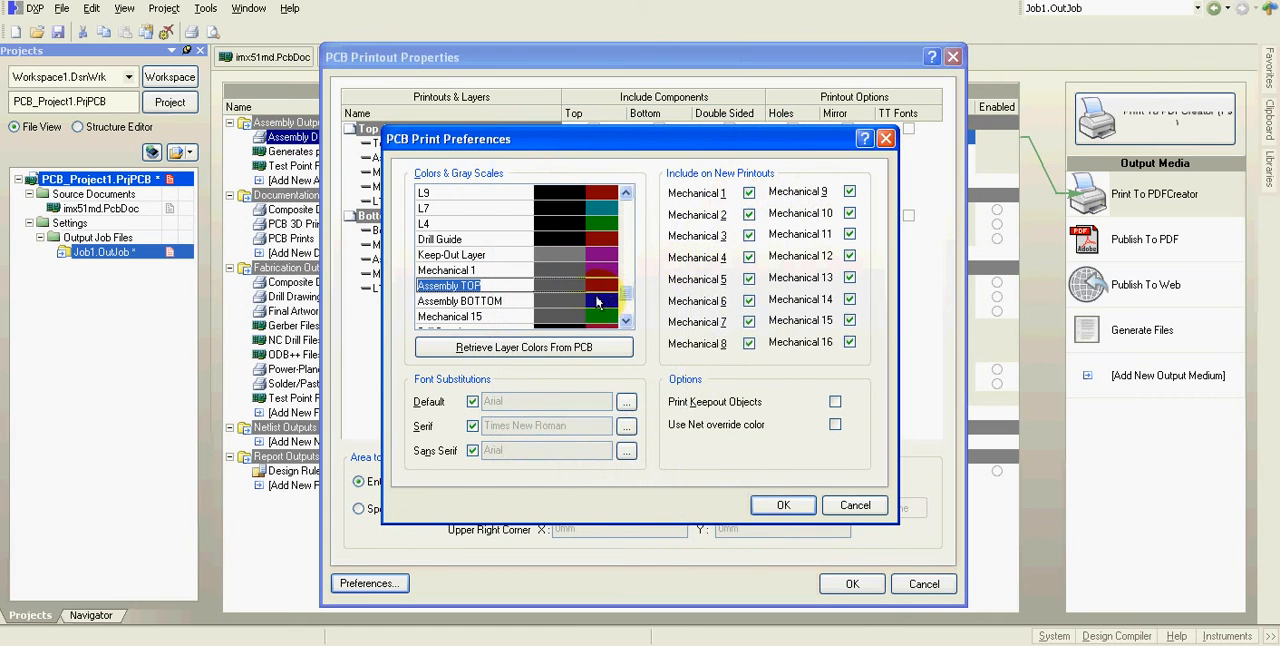
- Set a new Multi-Layer print colour, apply the preferences and accept the printout settings
click(460, 300)
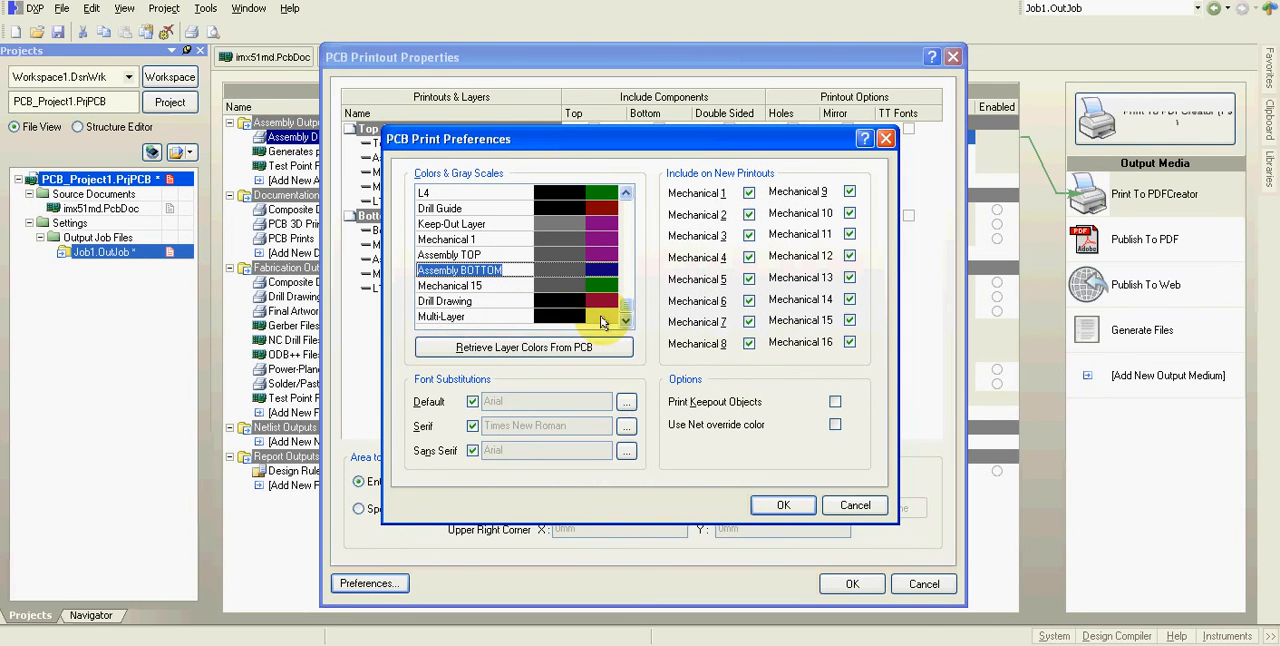
click(584, 320)
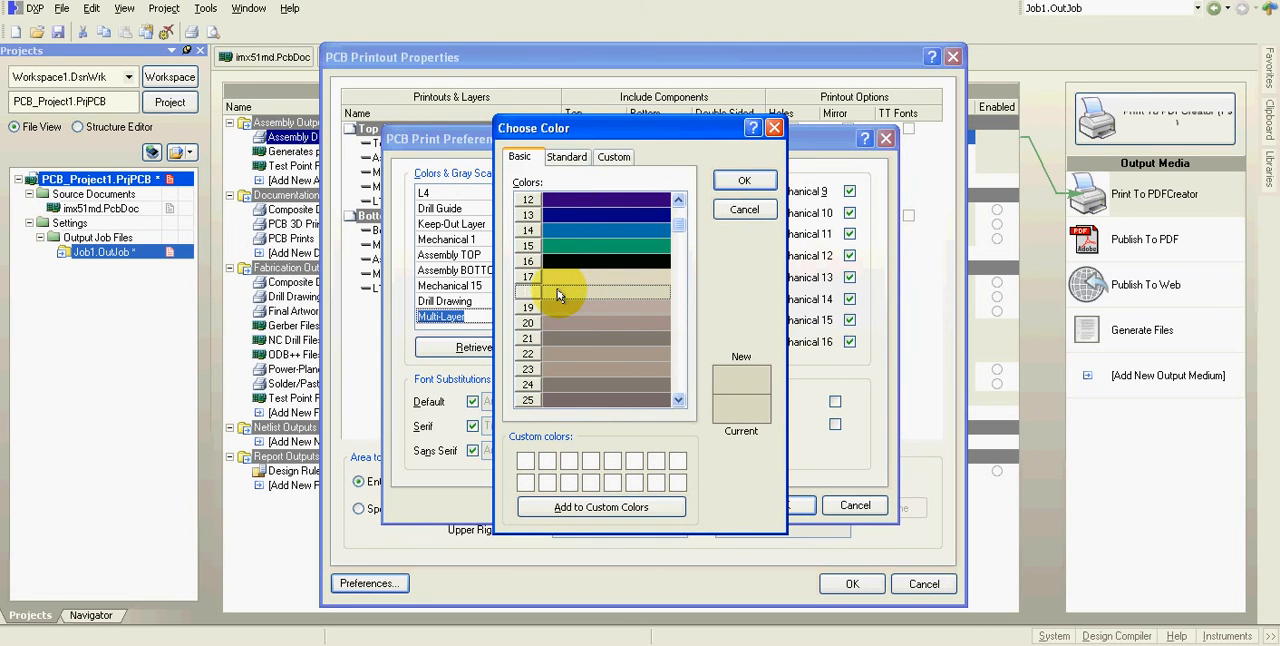
mouse_move(596, 296)
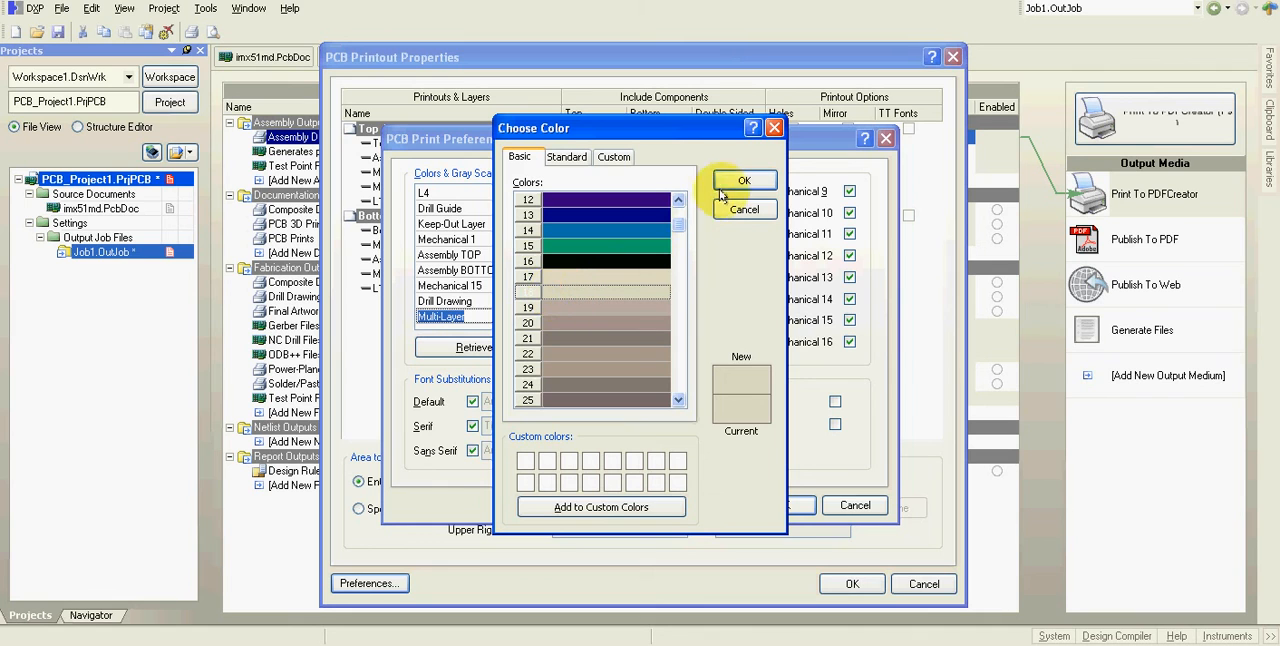
click(744, 180)
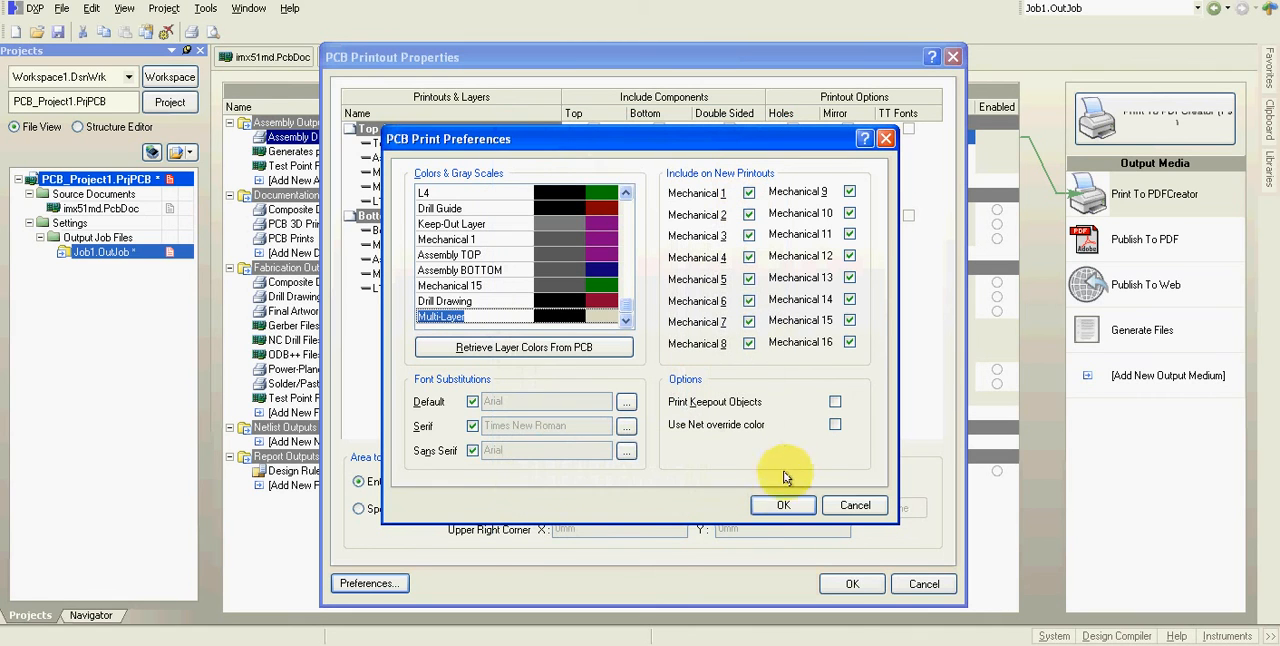
click(784, 504)
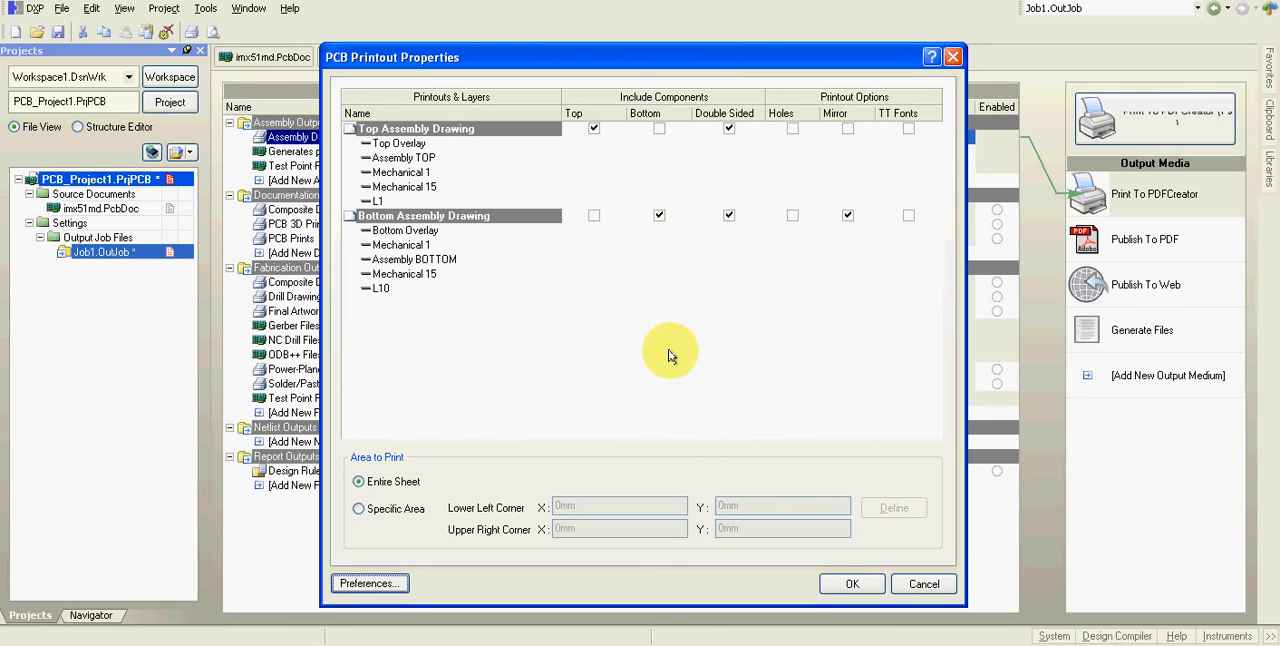
click(852, 584)
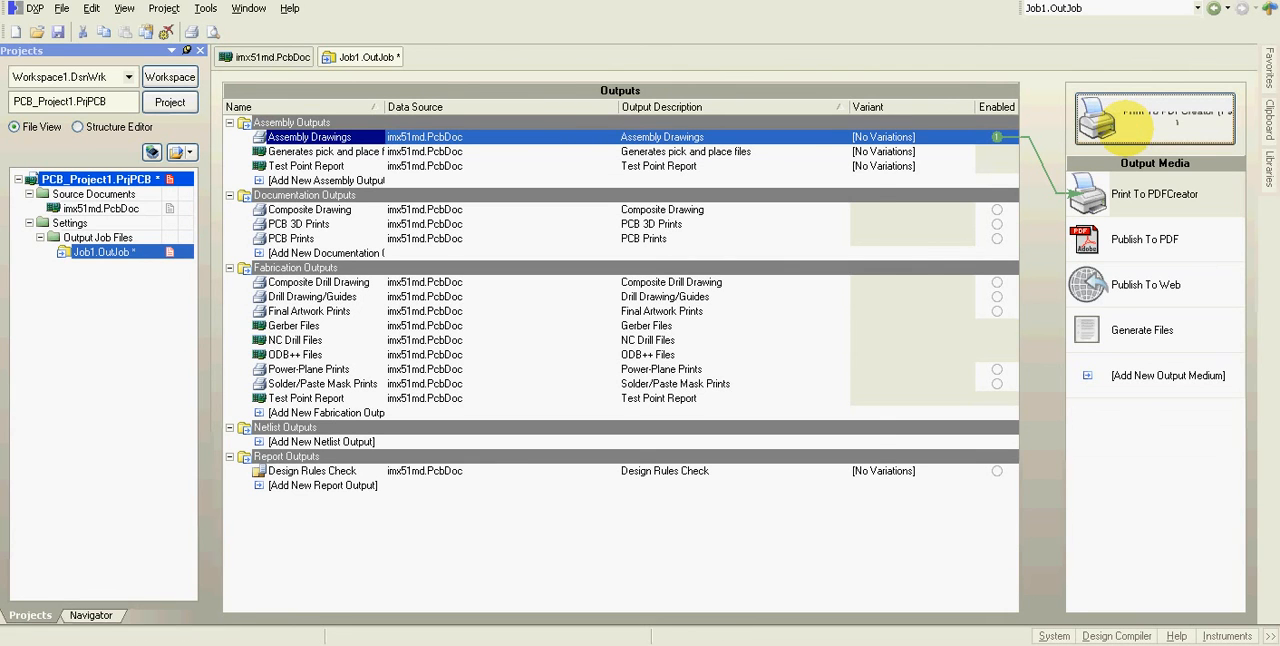
- Reprint the Assembly Drawings to PDF, overwriting the existing Assembly Drawings.pdf
click(1154, 112)
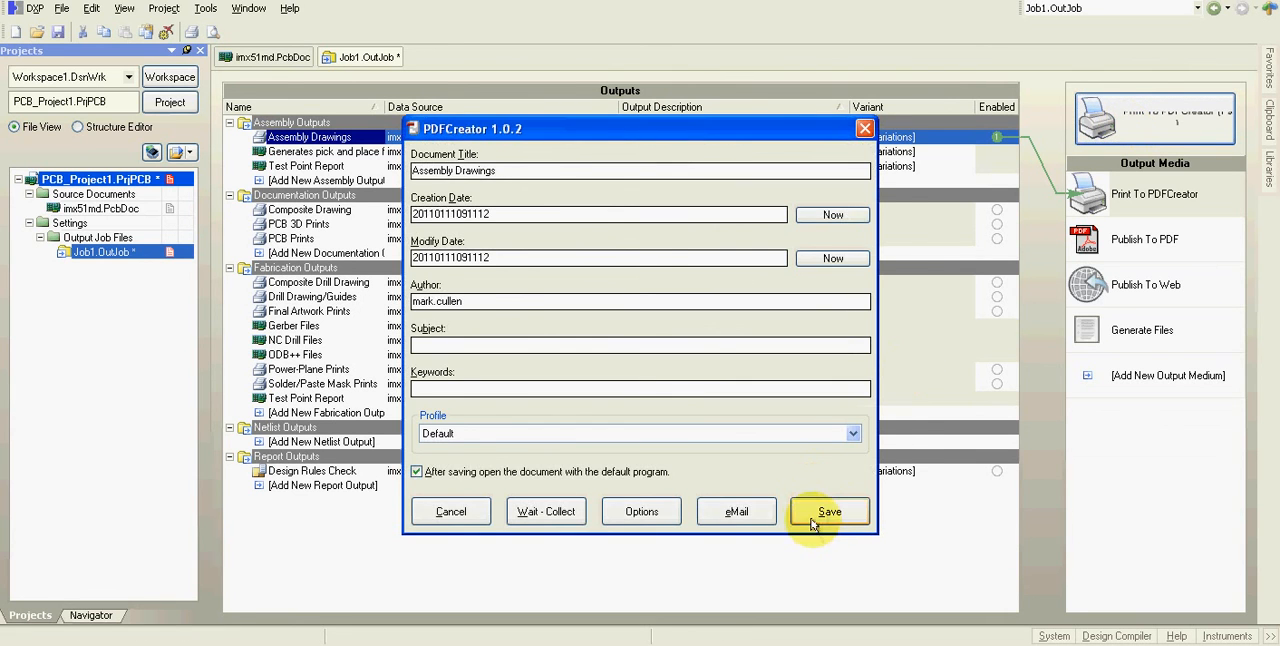
click(828, 512)
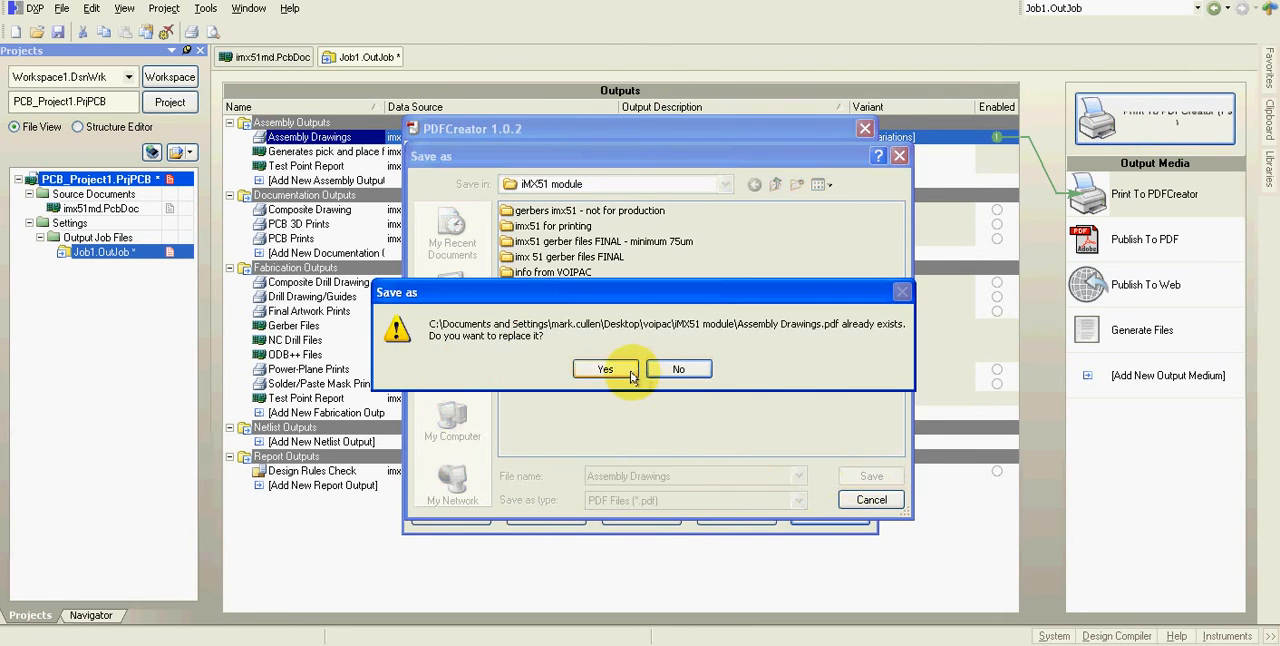
click(604, 370)
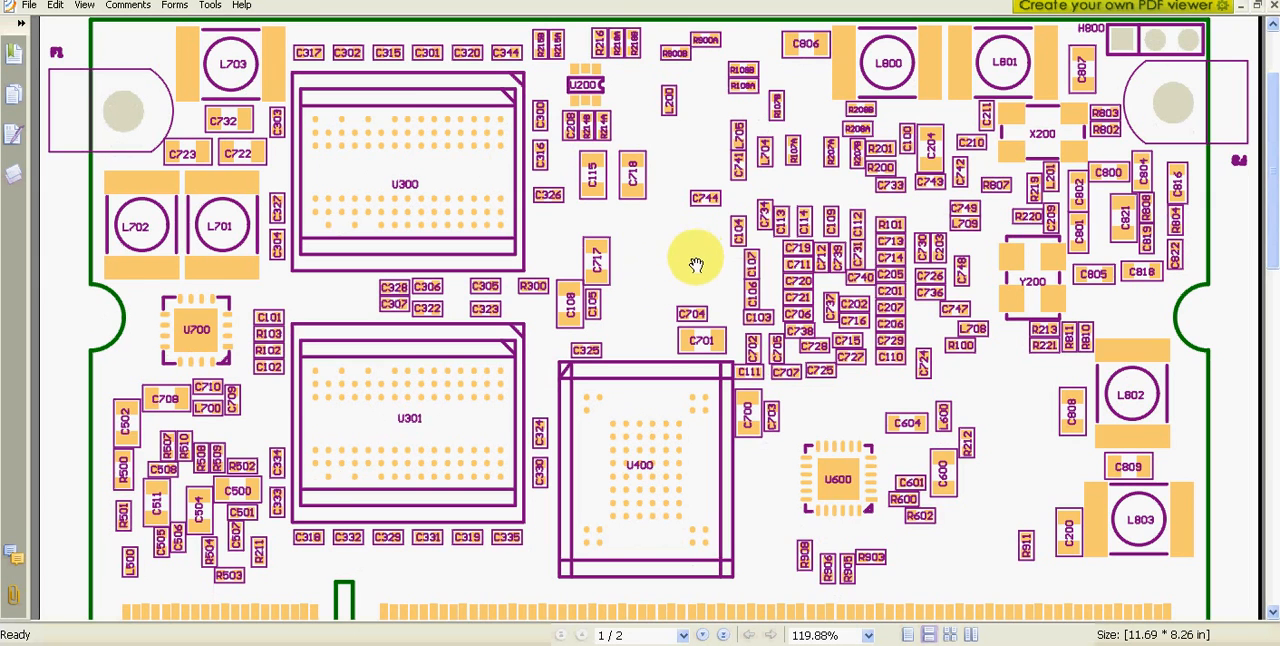
mouse_move(748, 262)
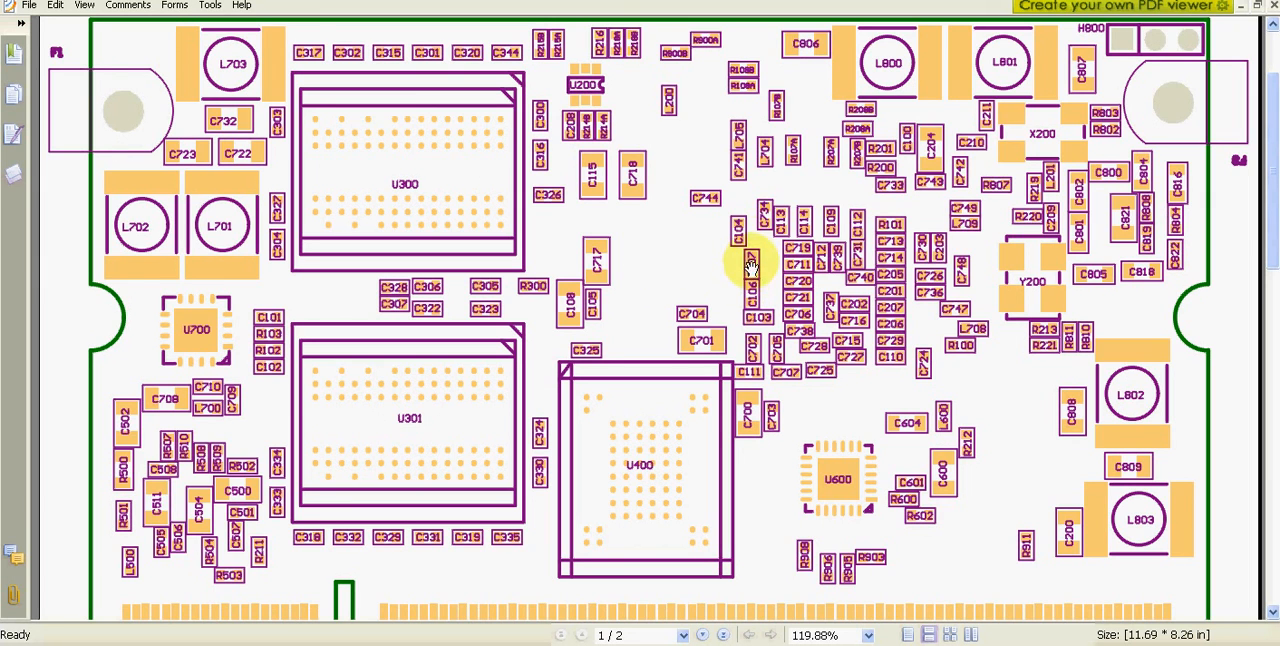
mouse_move(736, 254)
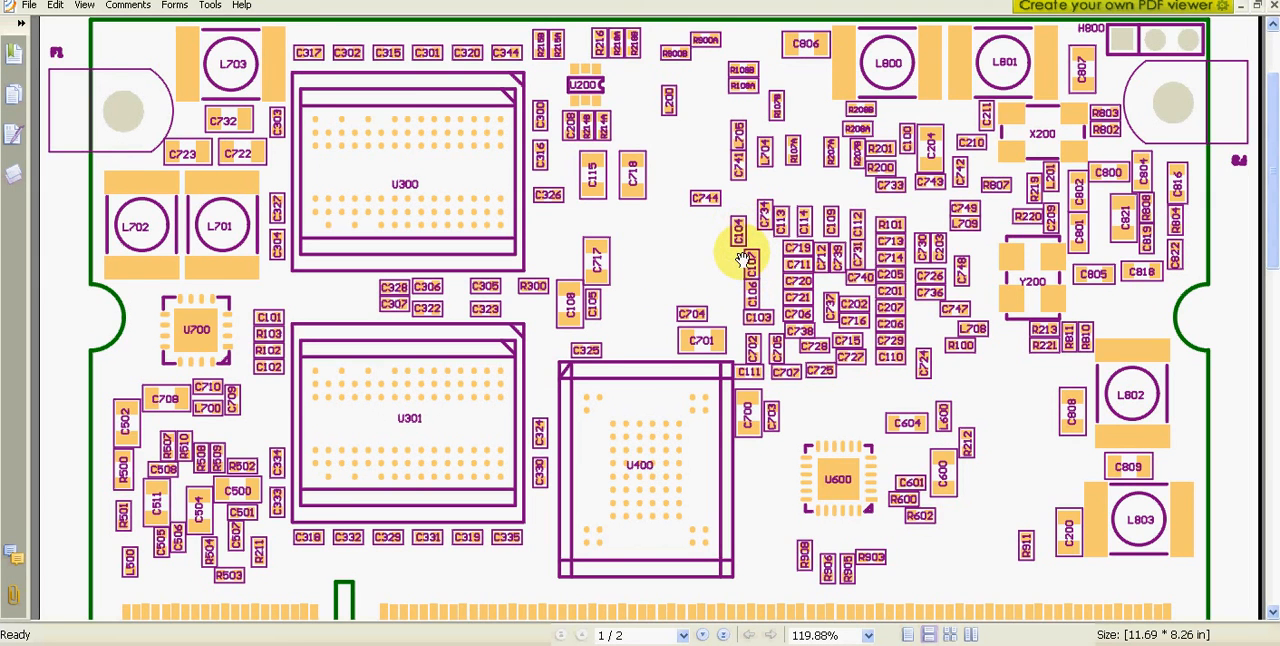
mouse_move(752, 270)
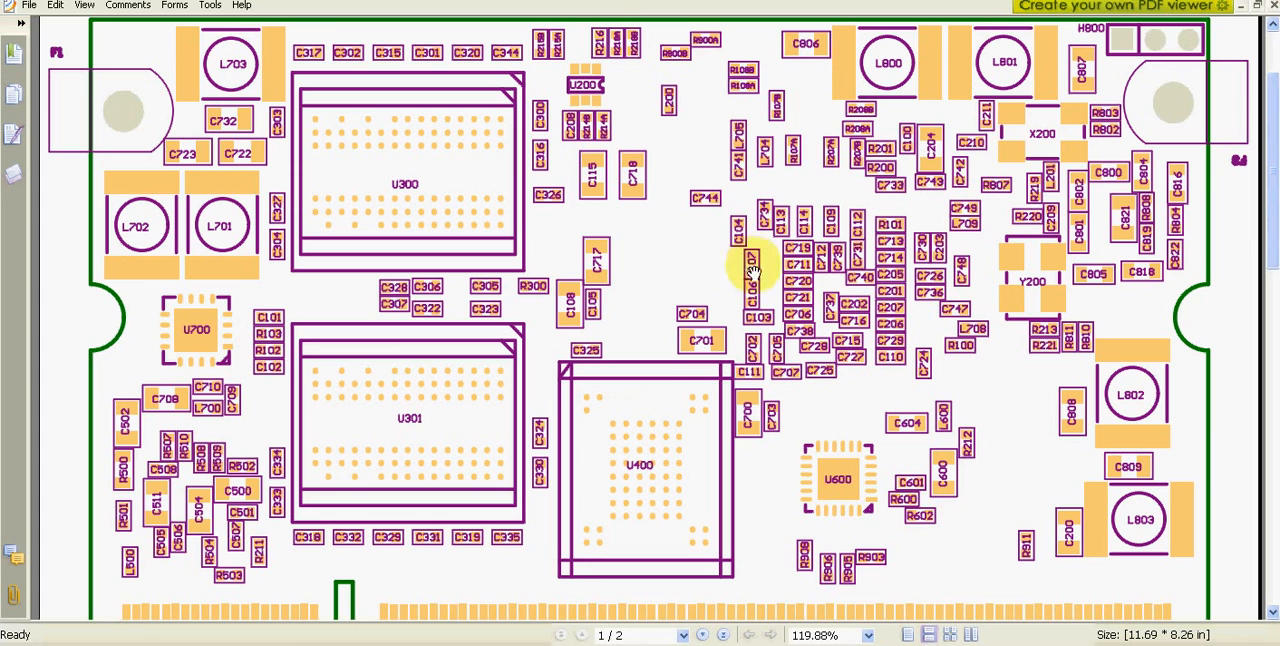
mouse_move(892, 48)
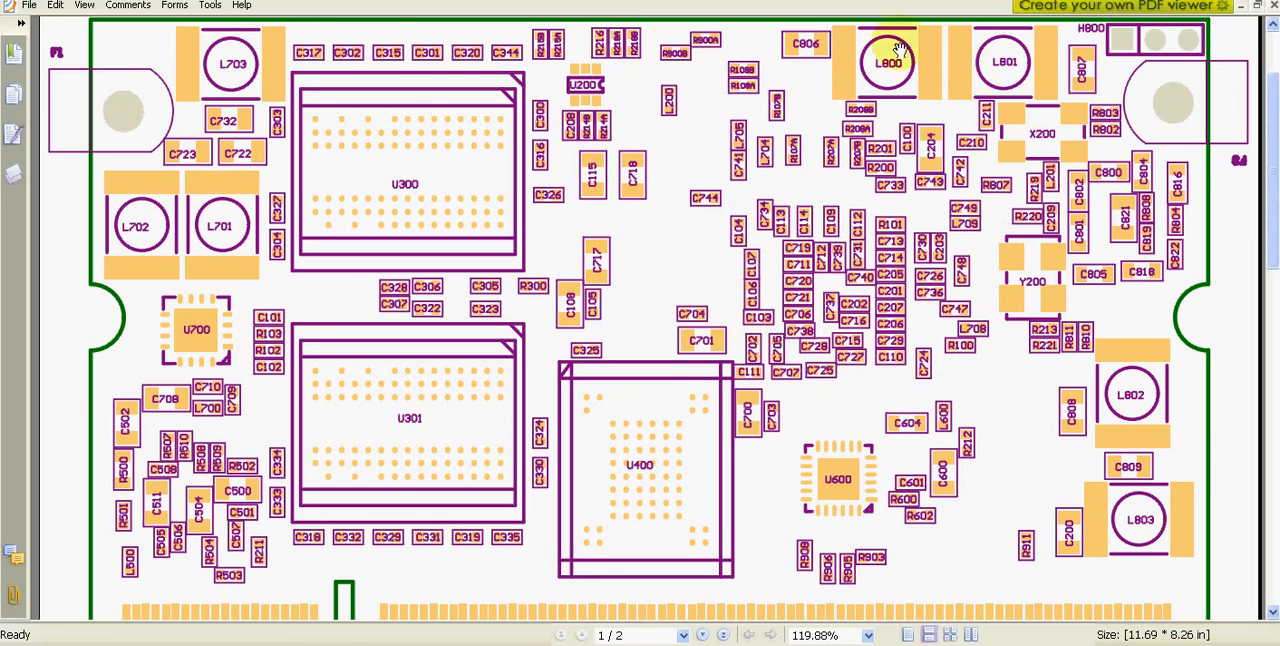
mouse_move(784, 376)
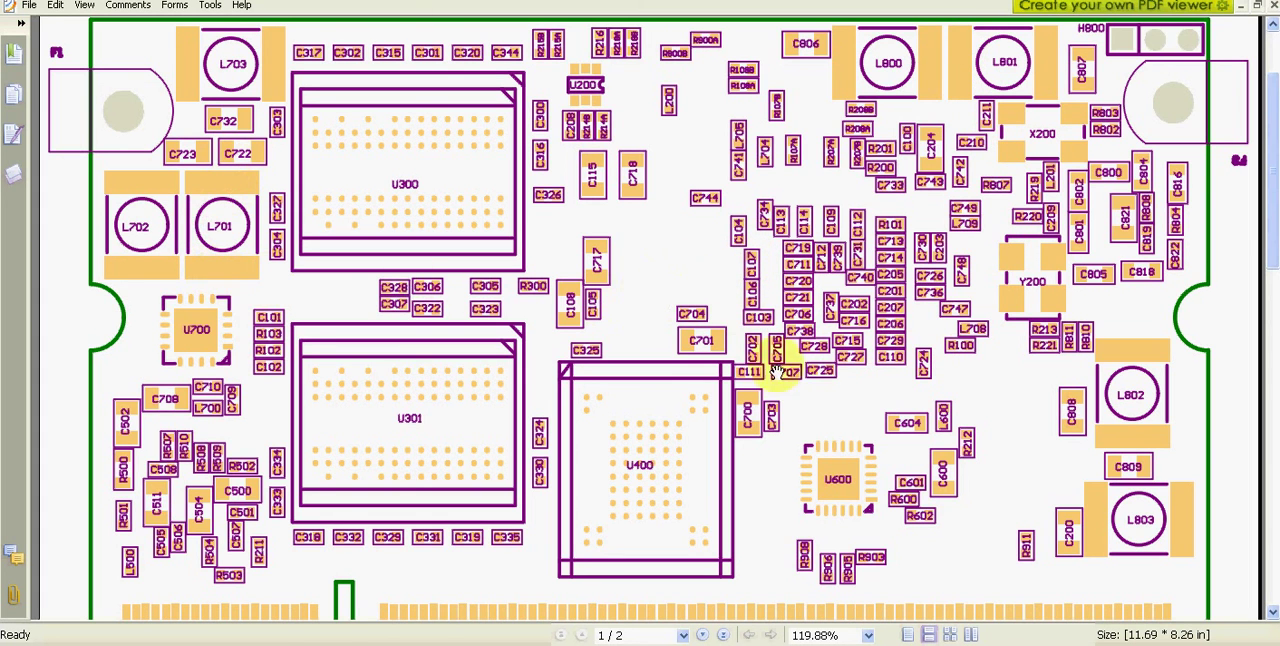
scroll(down, 3)
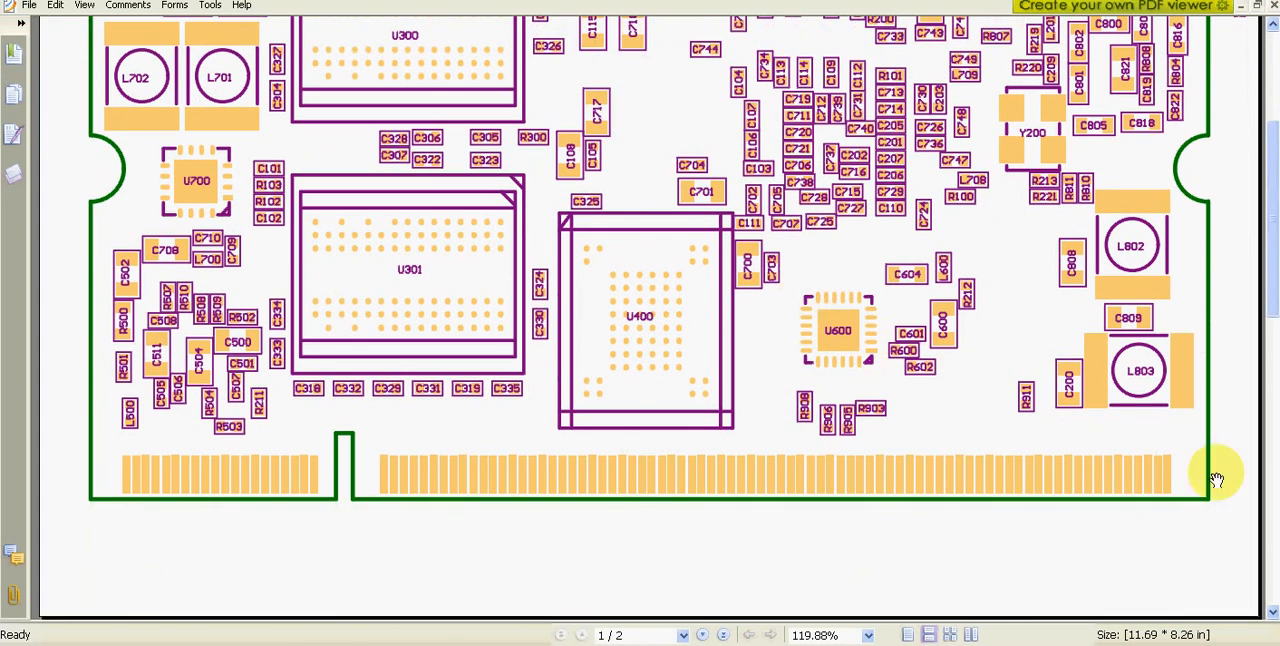
scroll(down, 3)
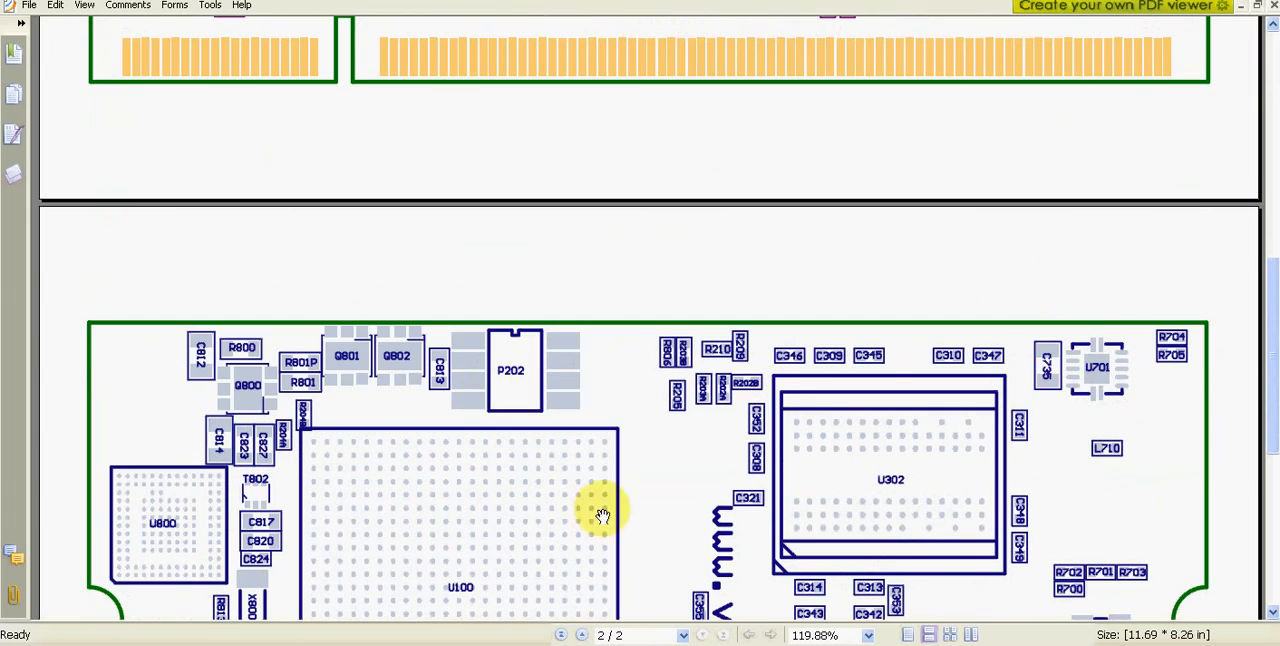
scroll(down, 3)
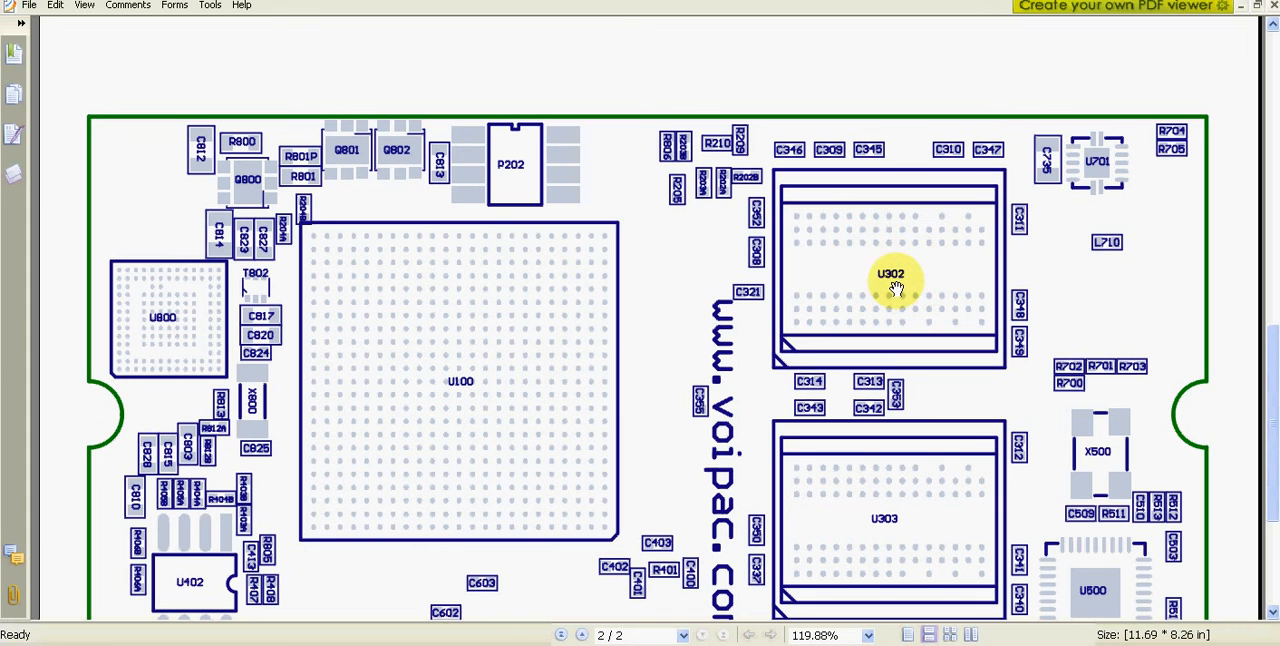
mouse_move(640, 222)
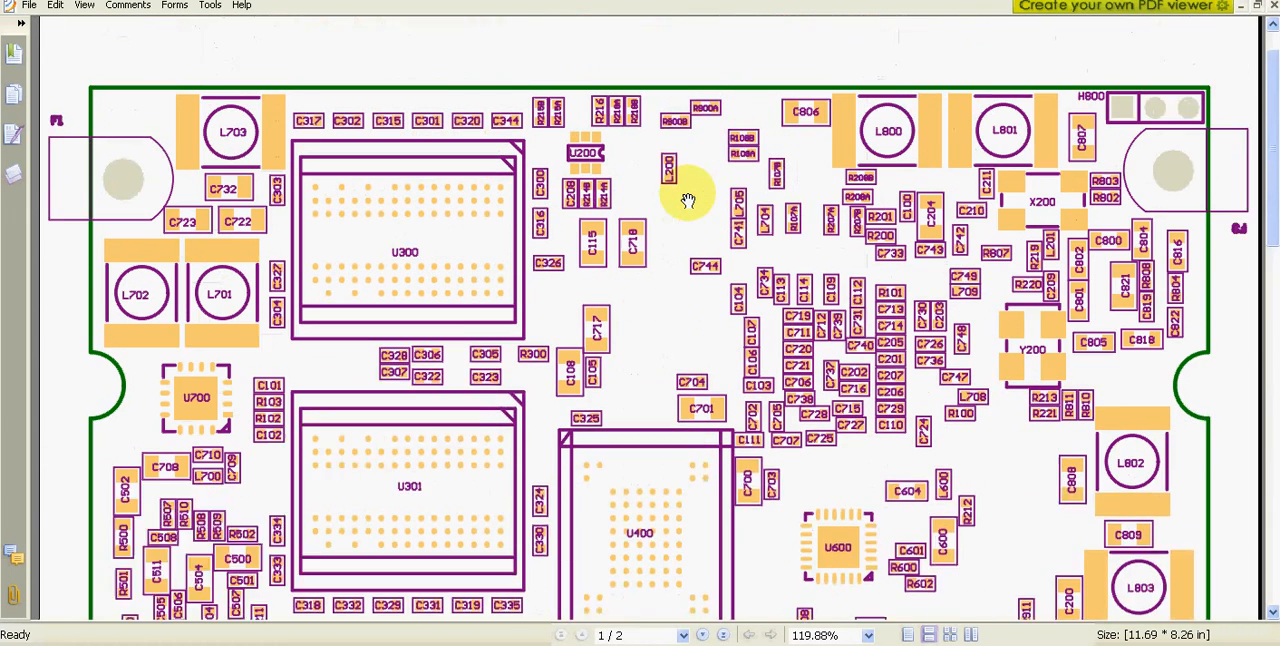
scroll(down, 3)
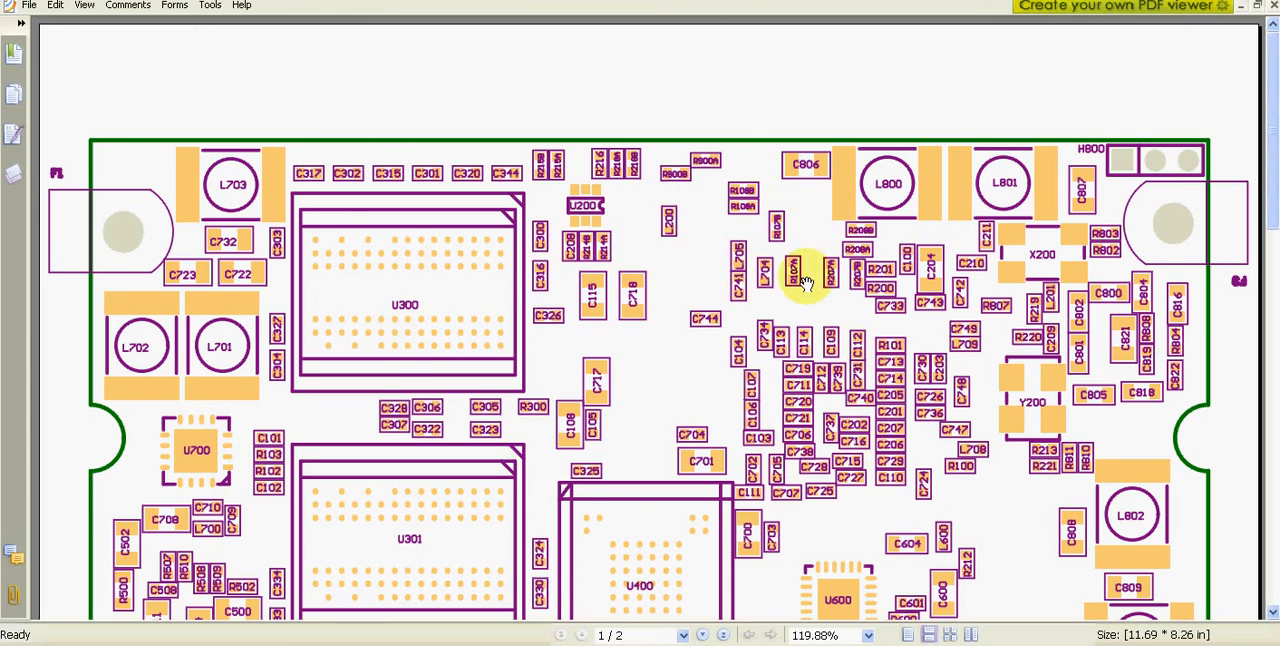
mouse_move(640, 378)
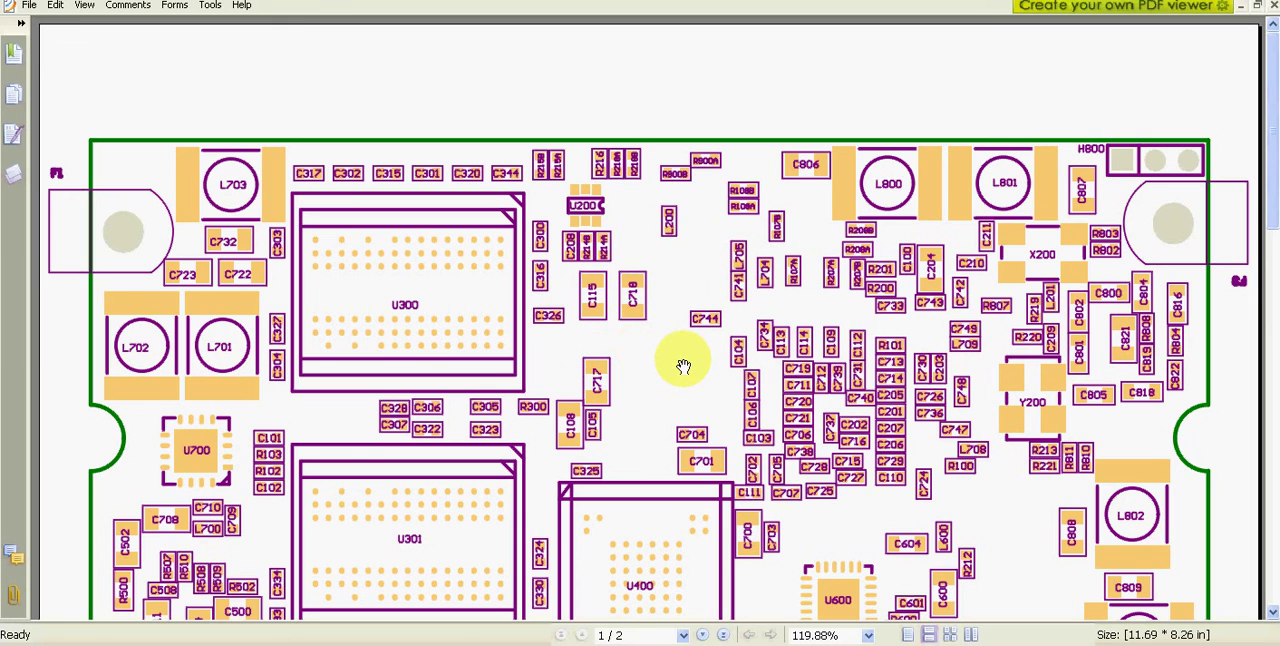
mouse_move(680, 366)
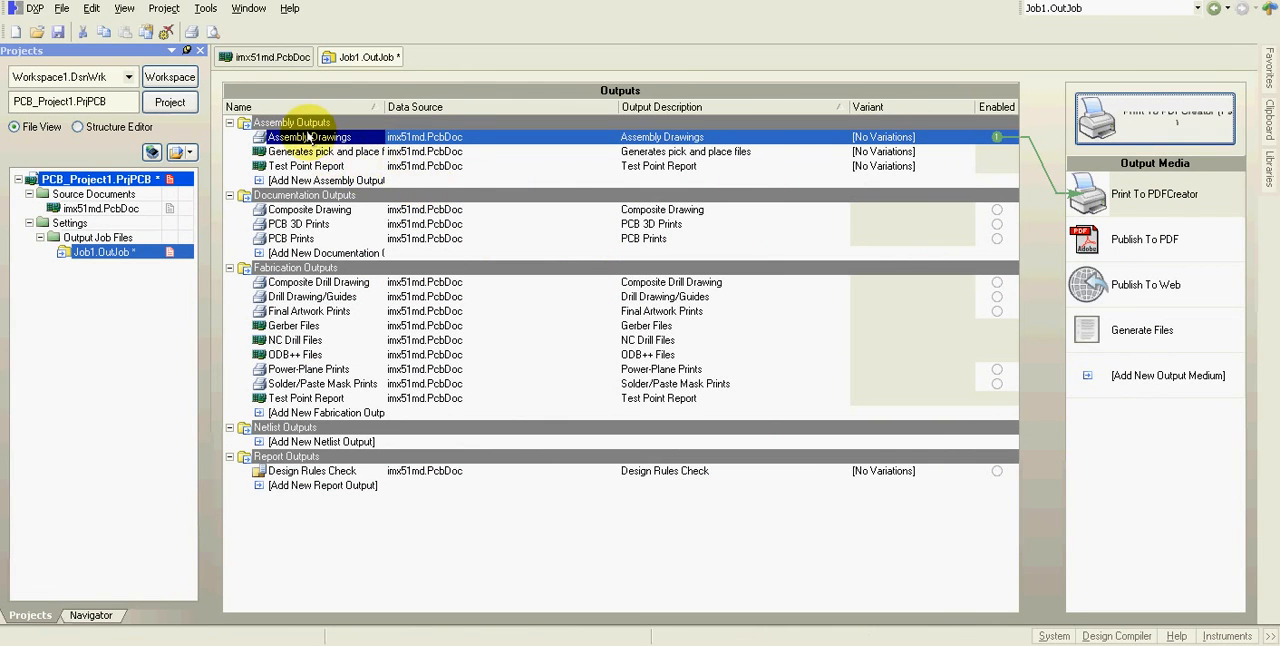
- In the top drawing's L1 layer properties, set all free primitives to print Full
right_click(310, 136)
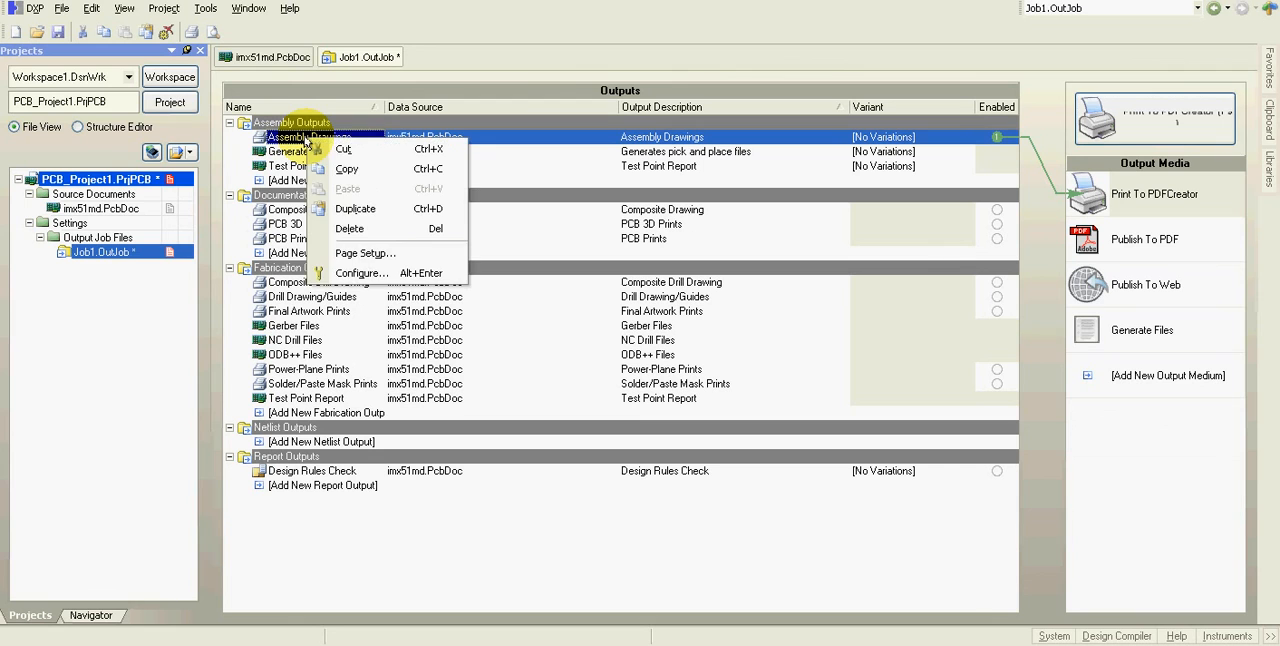
click(360, 272)
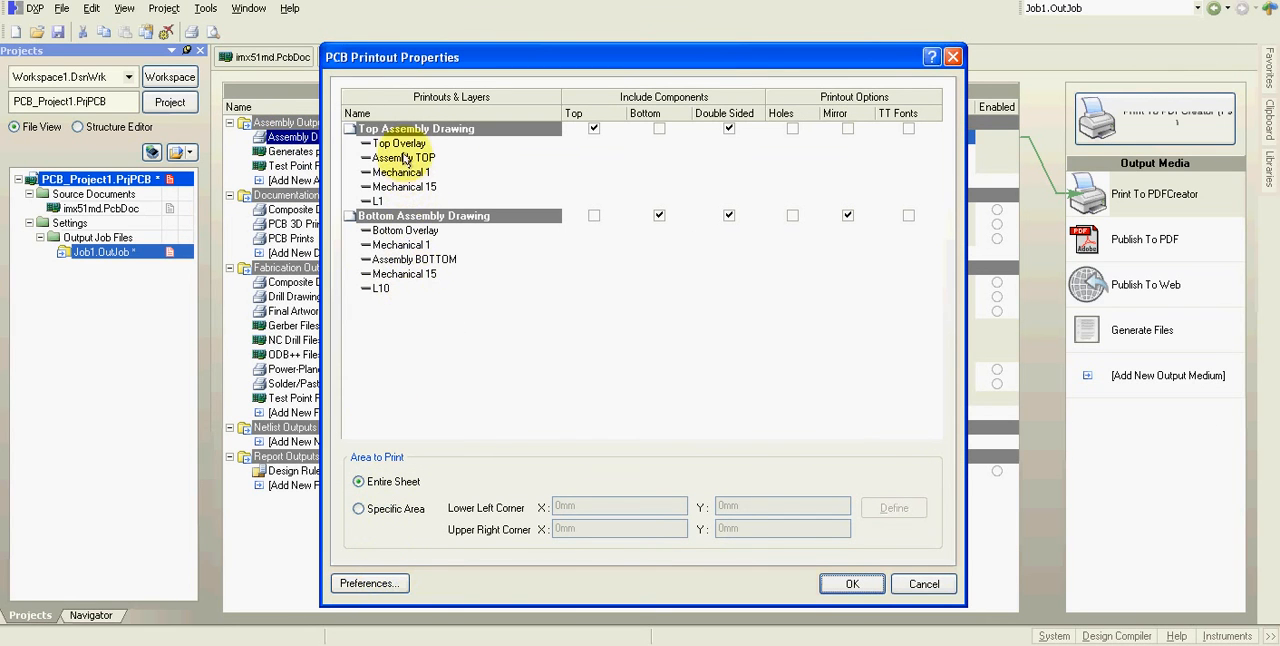
click(380, 200)
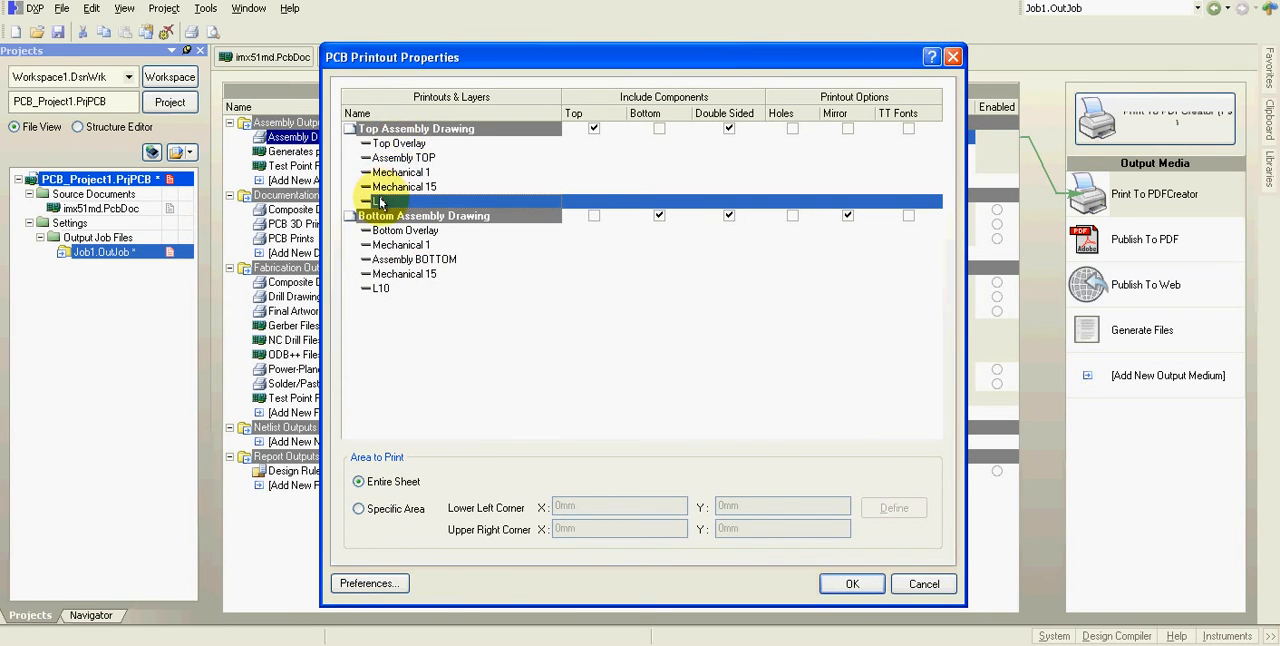
right_click(384, 200)
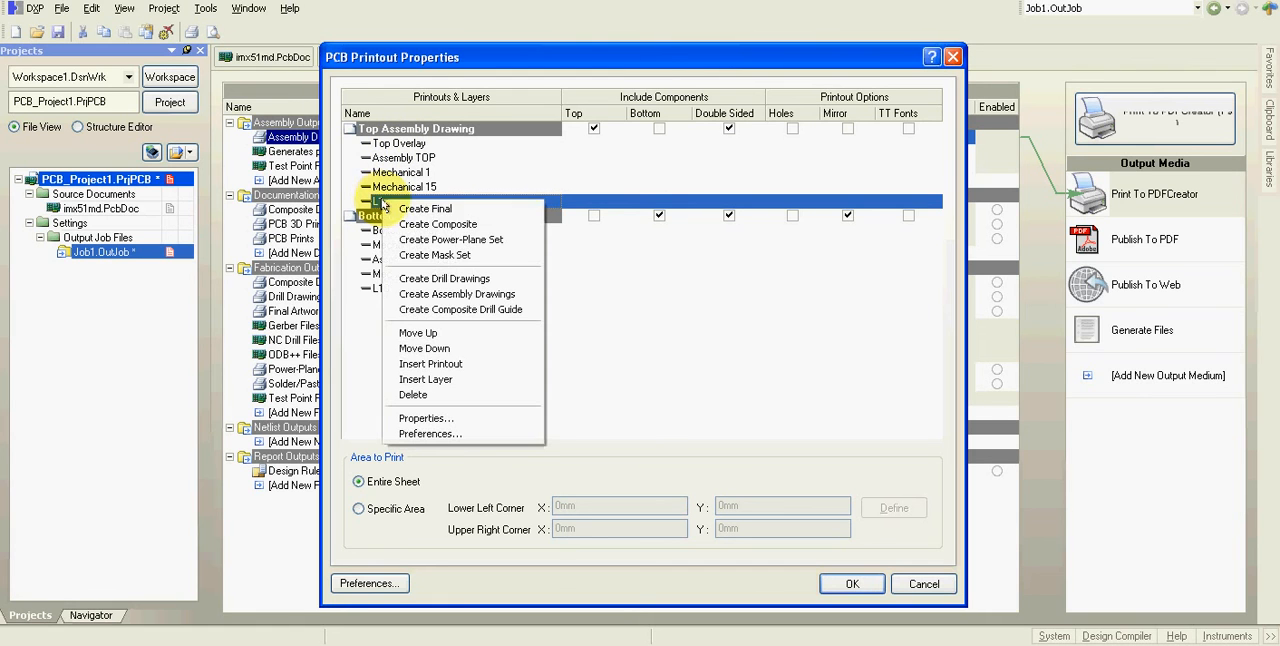
mouse_move(424, 418)
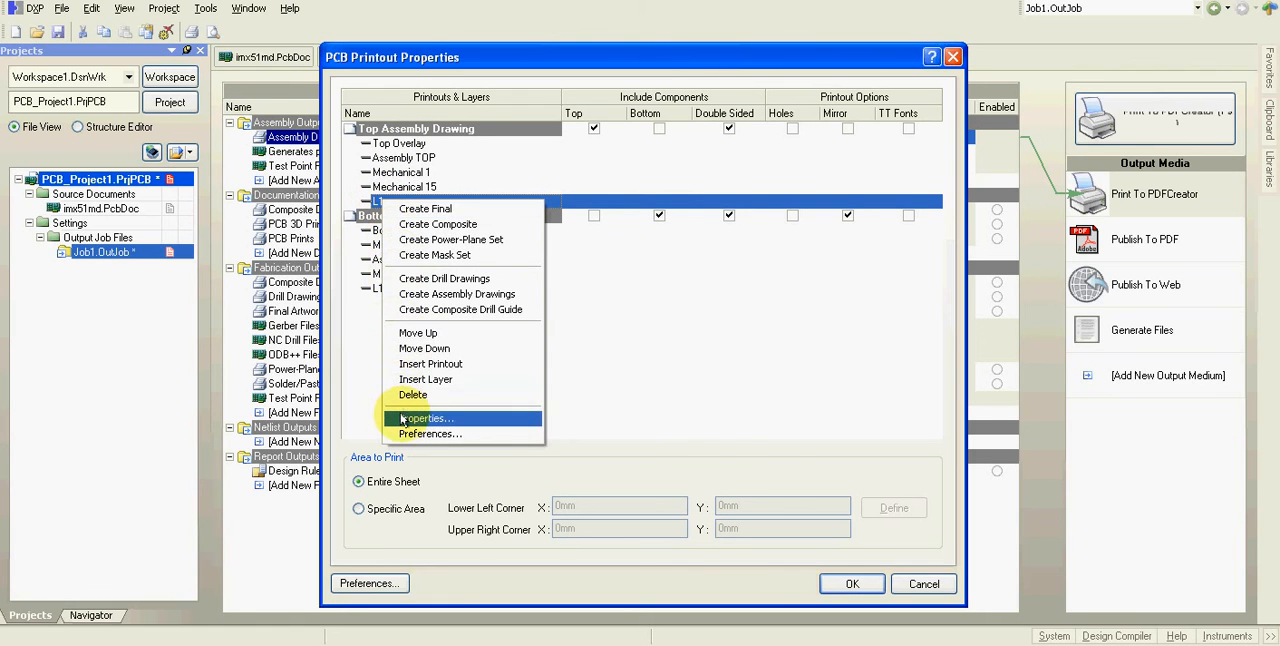
click(428, 418)
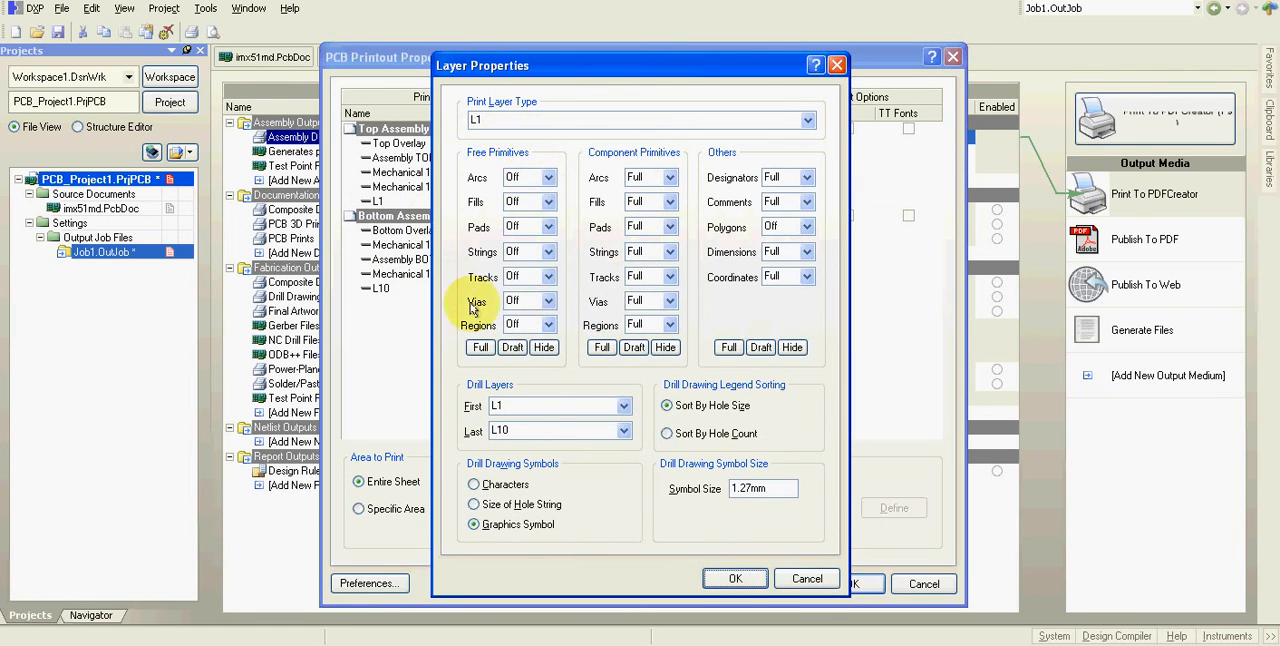
mouse_move(476, 162)
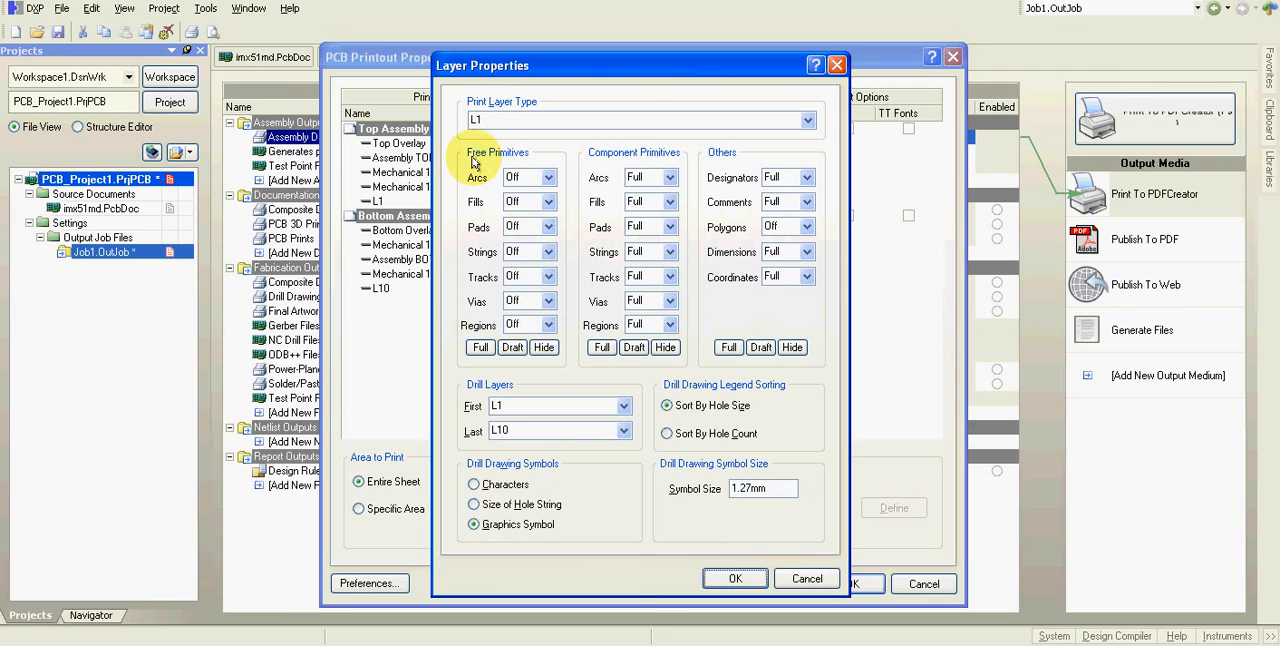
click(480, 348)
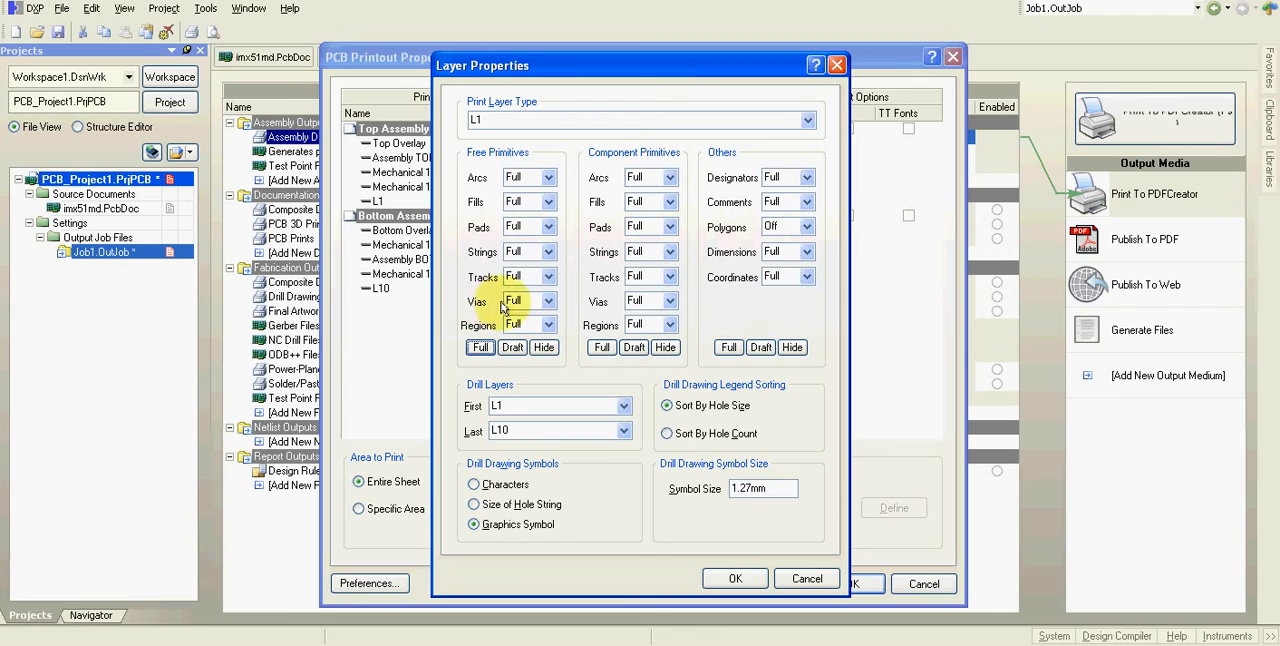
mouse_move(516, 300)
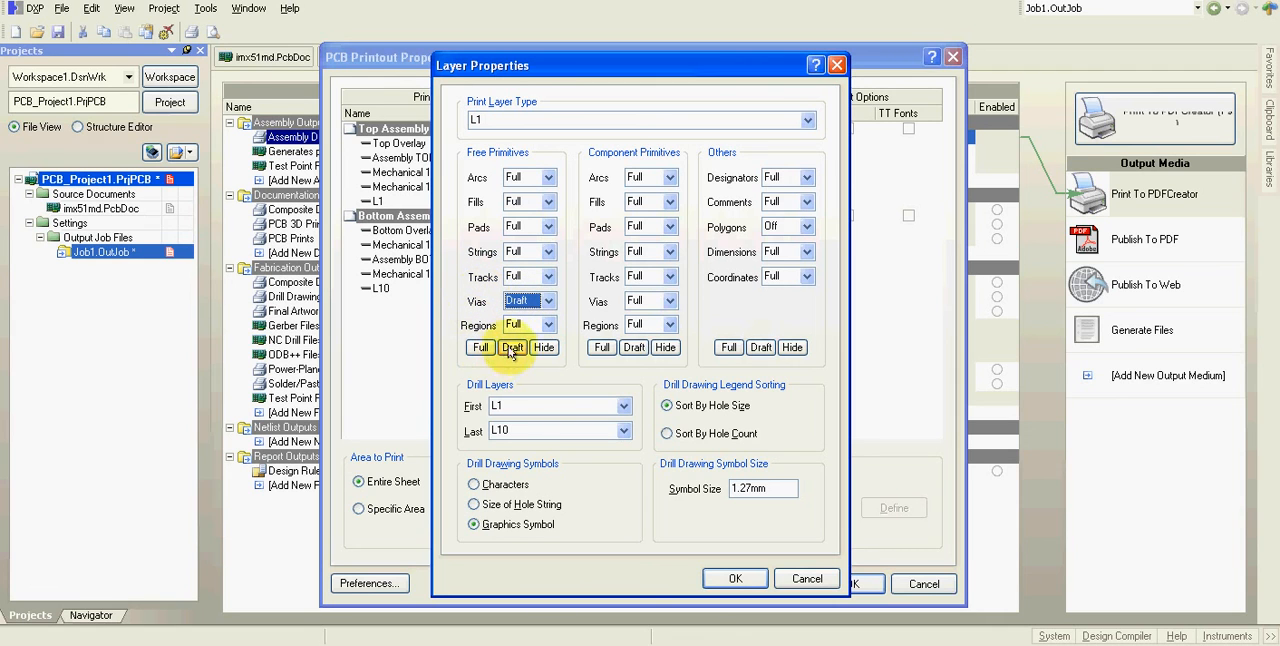
mouse_move(516, 362)
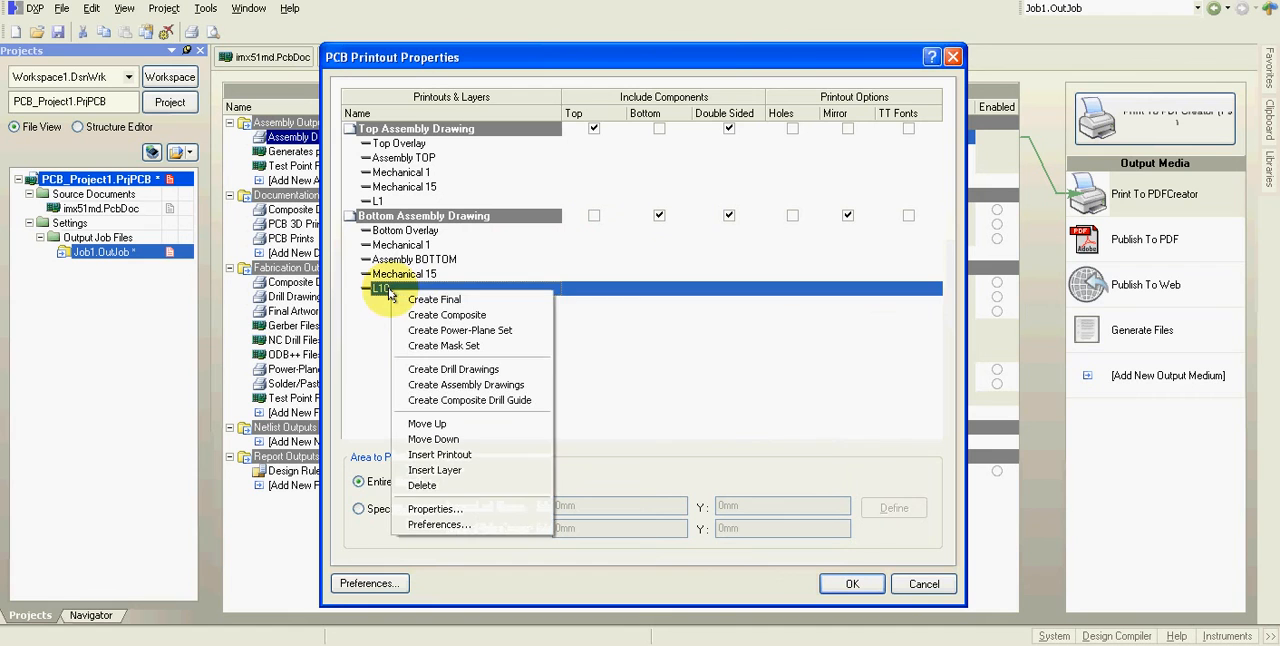
mouse_move(438, 524)
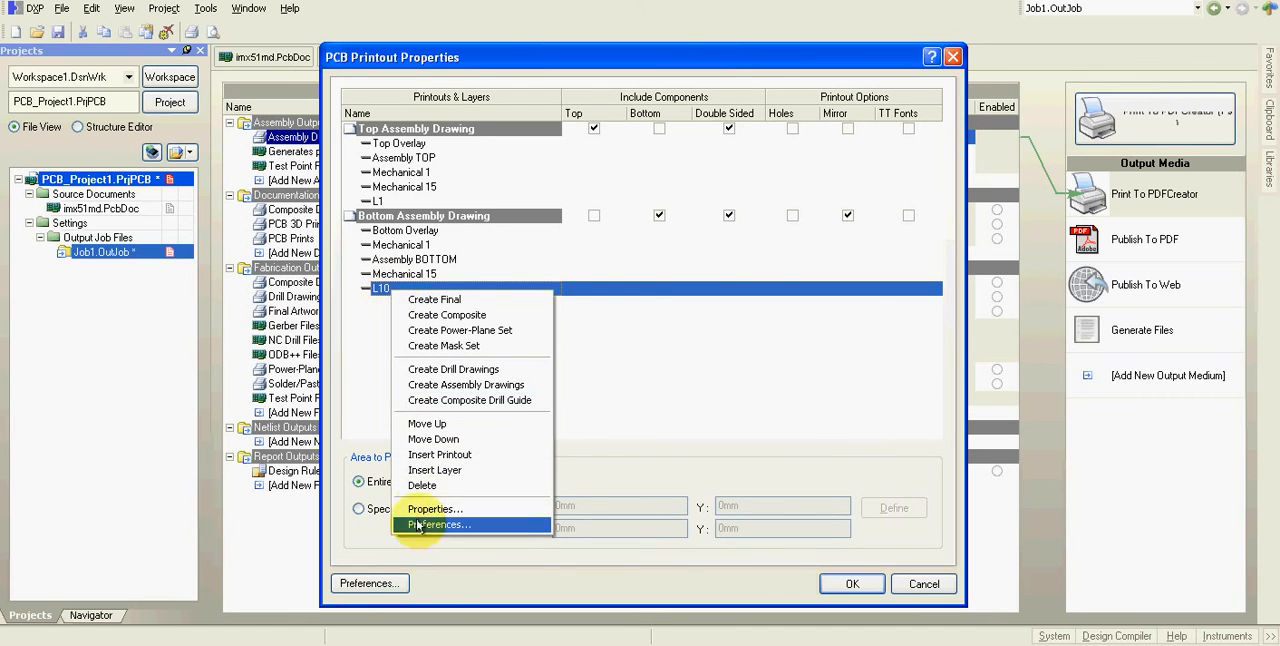
- Set vias on the bottom drawing's L10 layer to Draft and confirm the layer settings
click(434, 508)
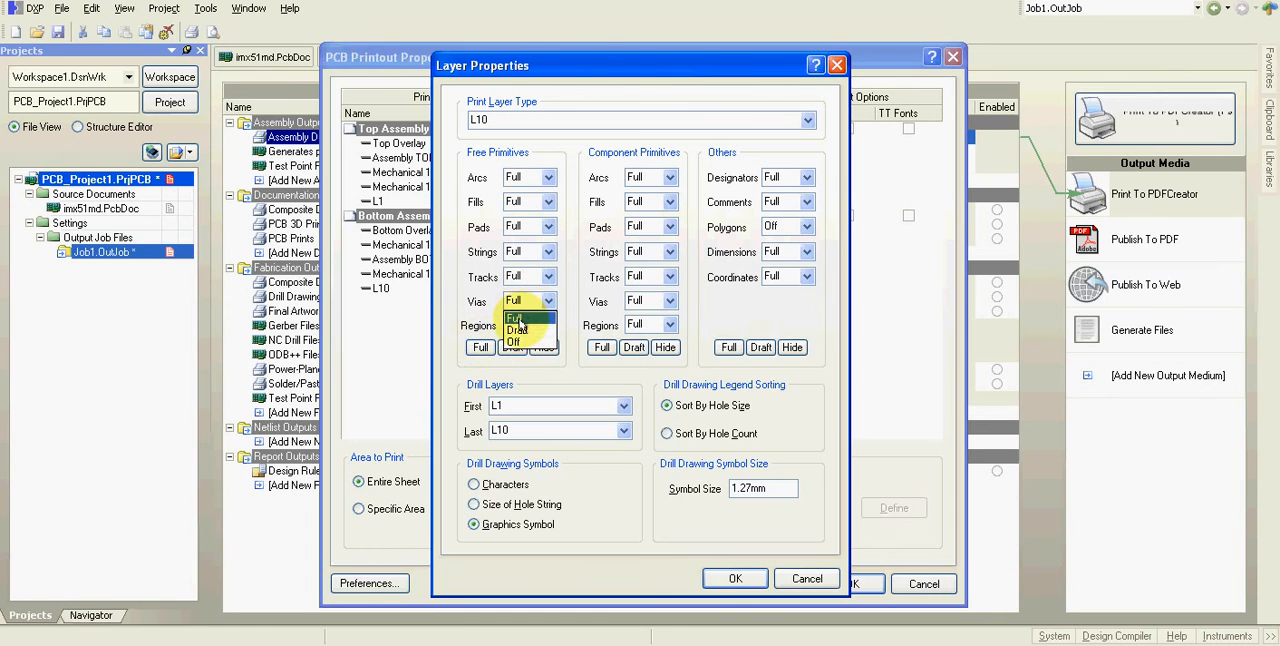
click(512, 328)
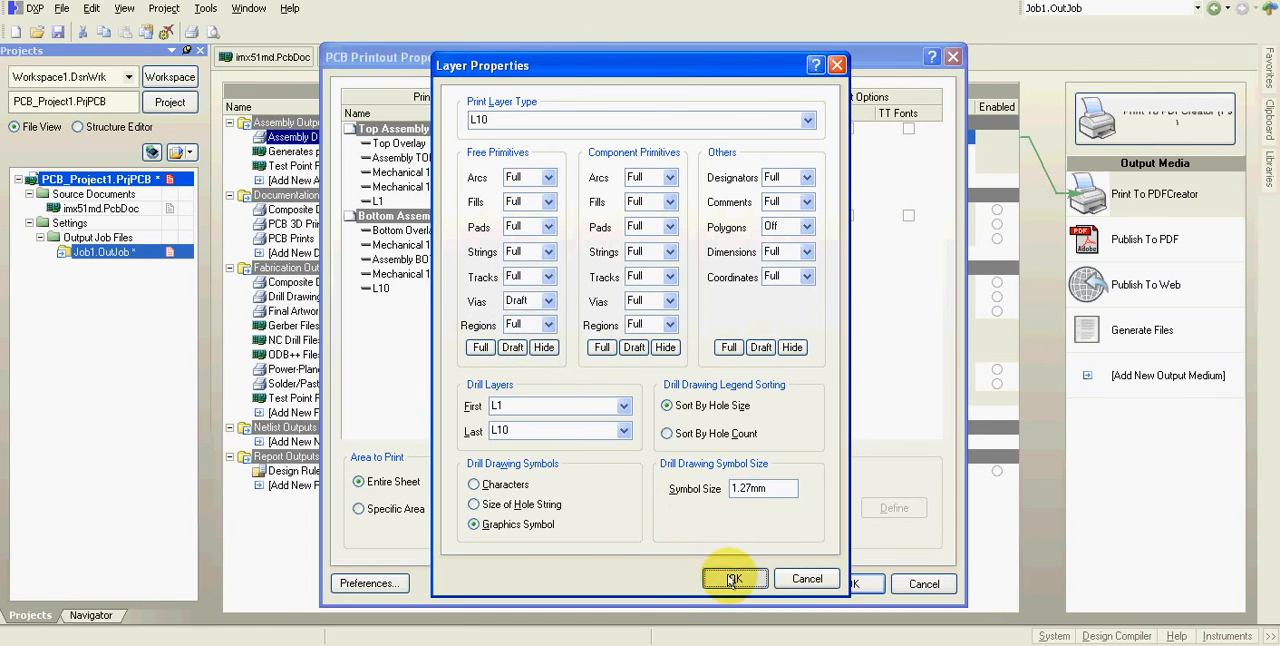
click(736, 580)
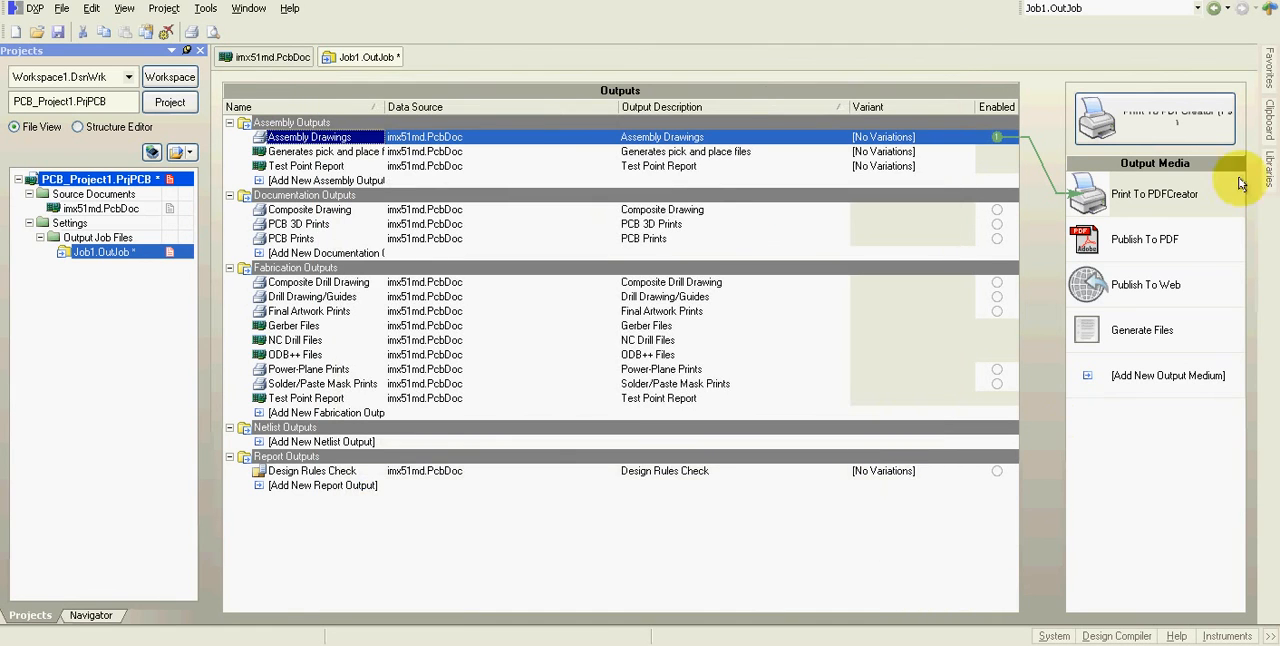
- Print the assembly drawings to a PDF saved as Assembly Drawings in the iMX51 module folder
click(1154, 110)
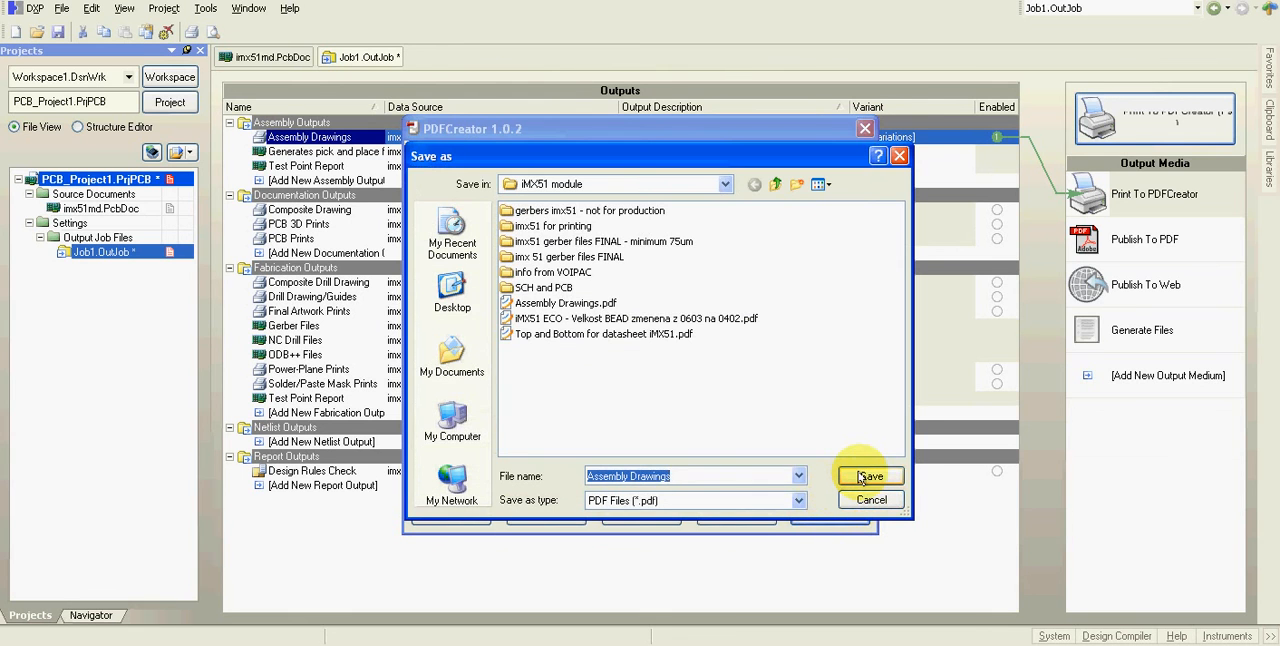
click(868, 476)
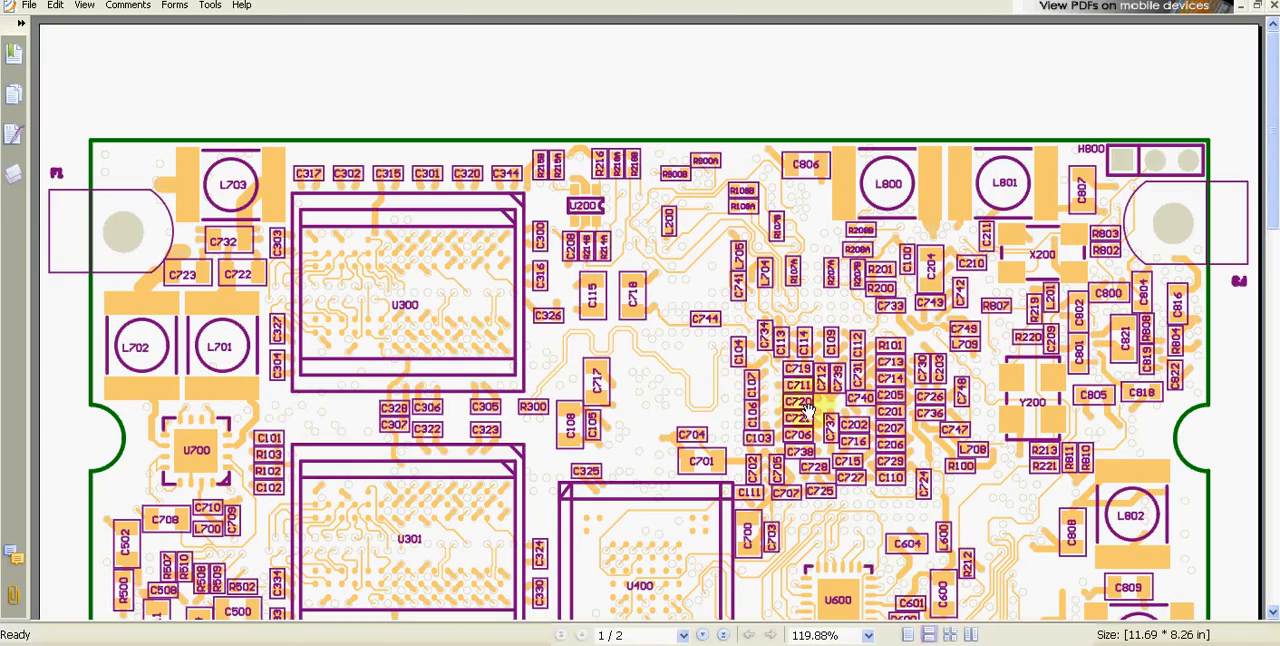
scroll(down, 3)
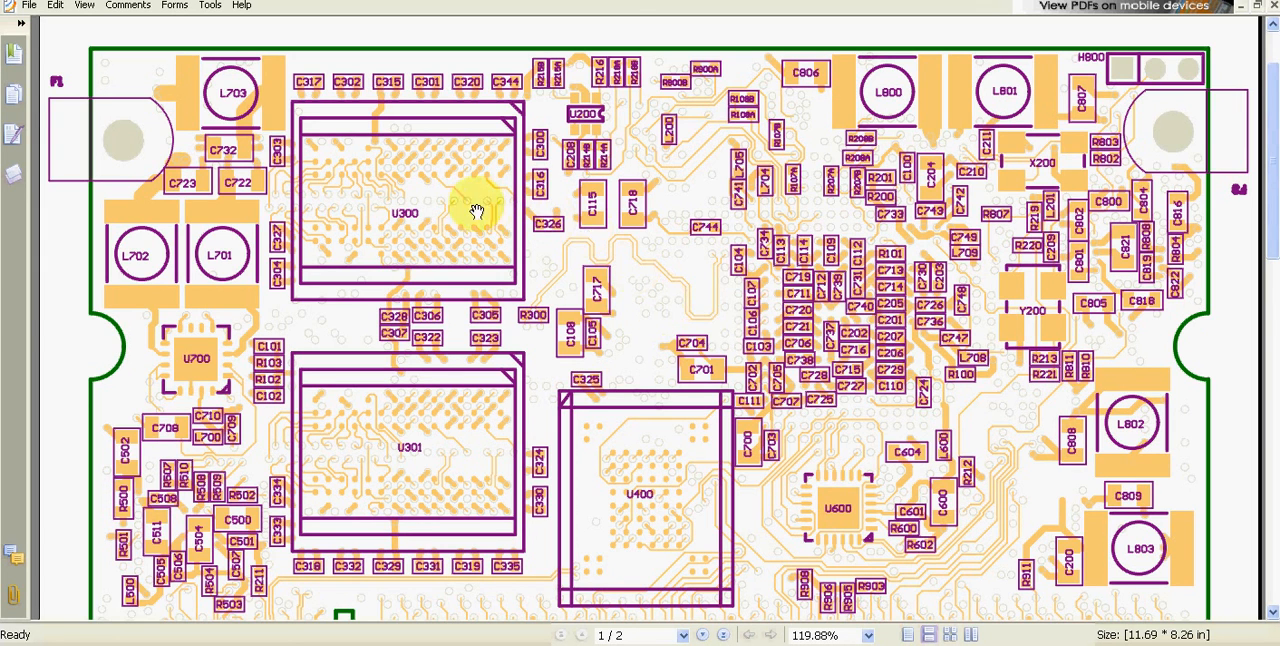
mouse_move(460, 202)
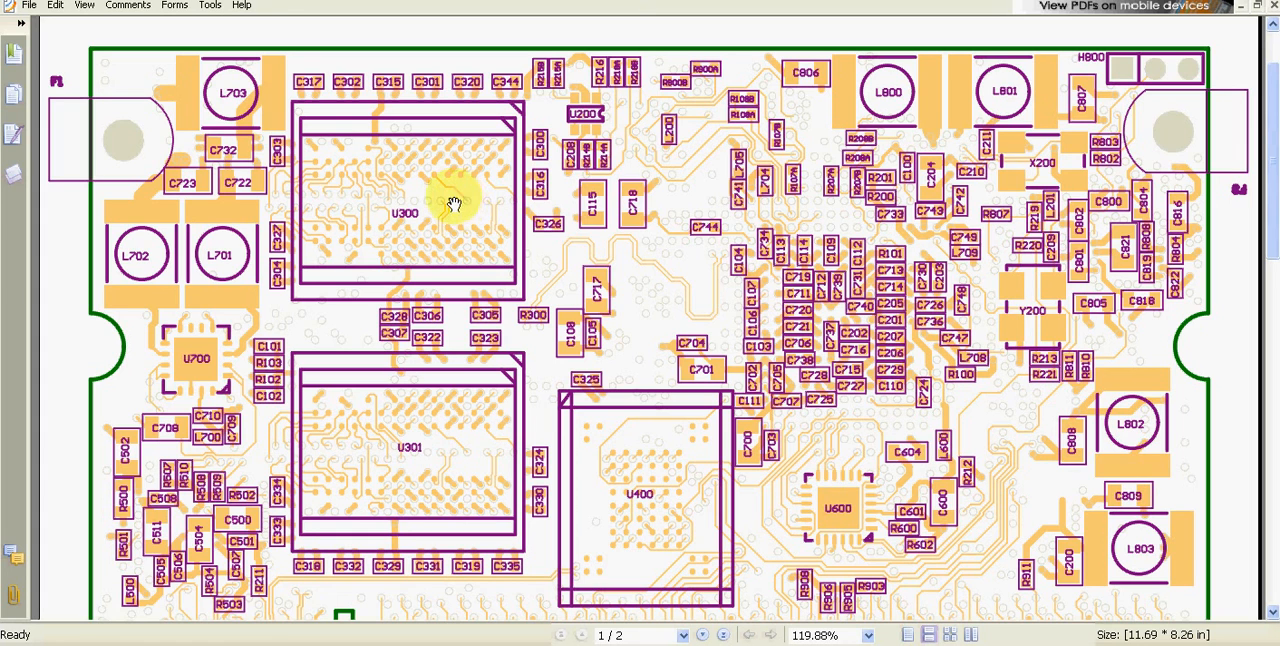
mouse_move(462, 212)
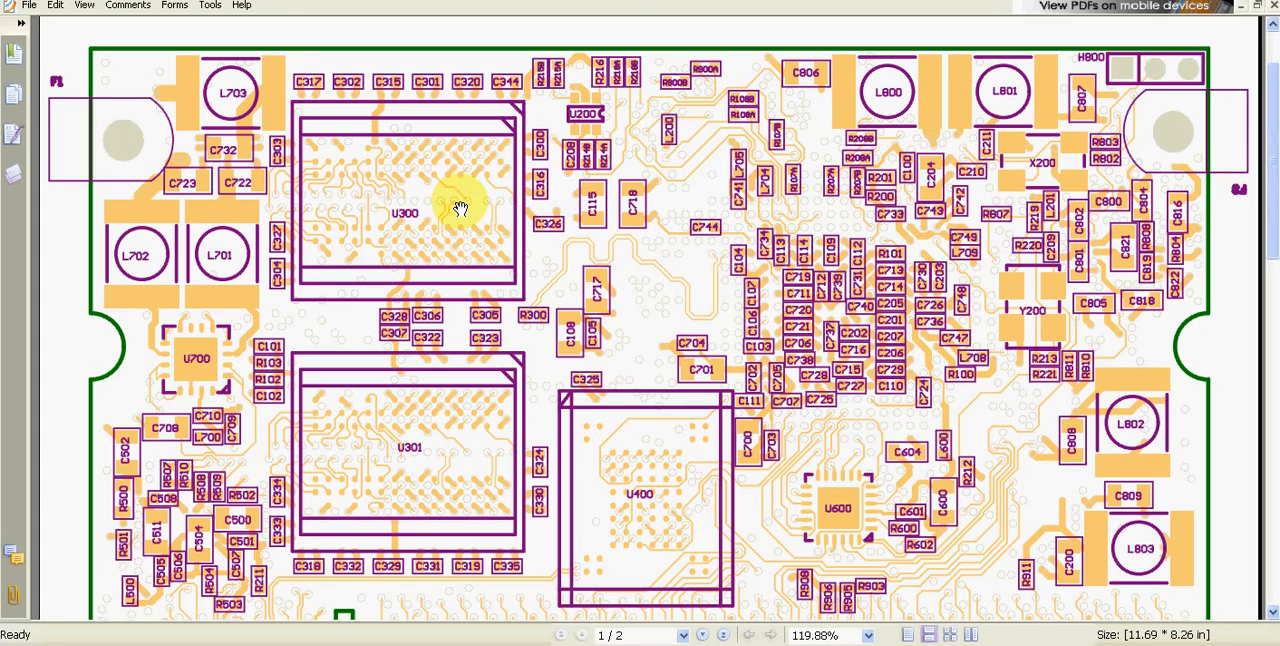
mouse_move(592, 248)
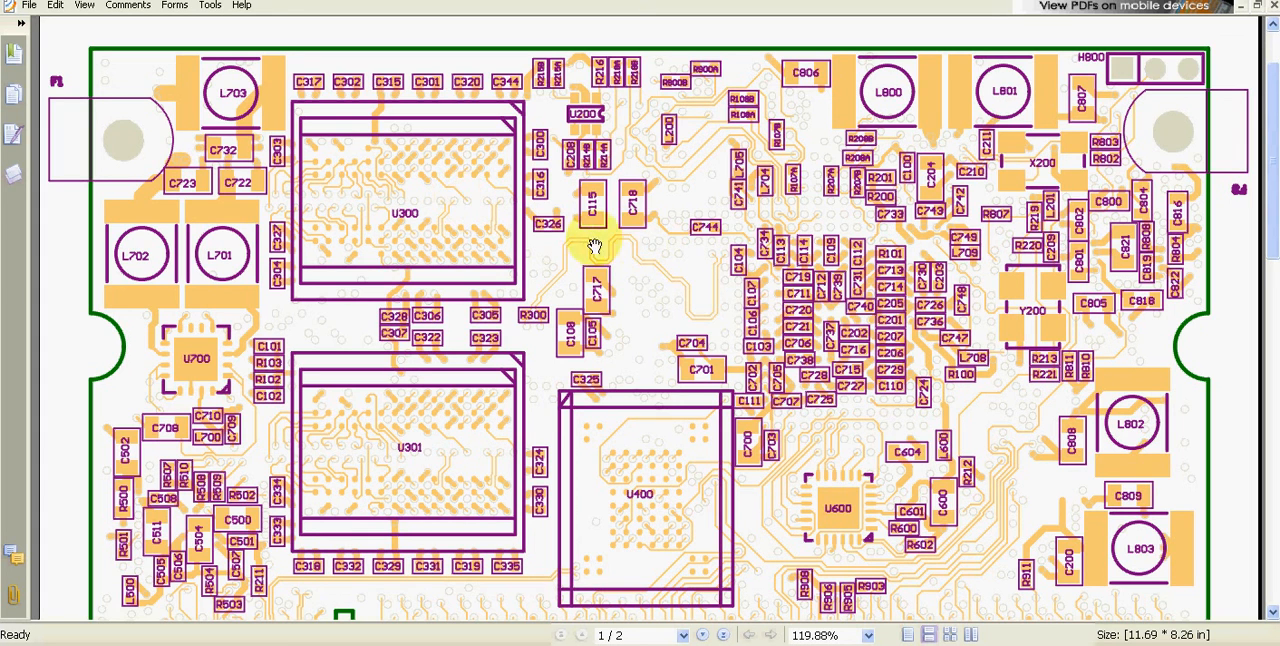
mouse_move(776, 310)
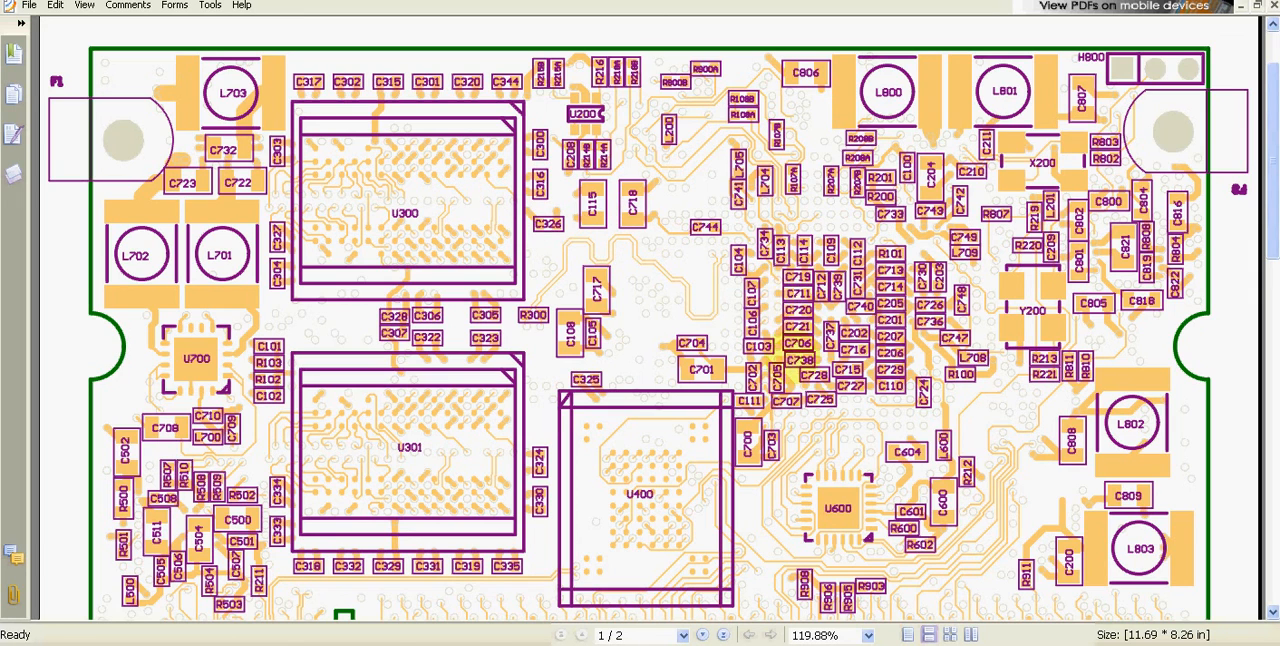
scroll(down, 3)
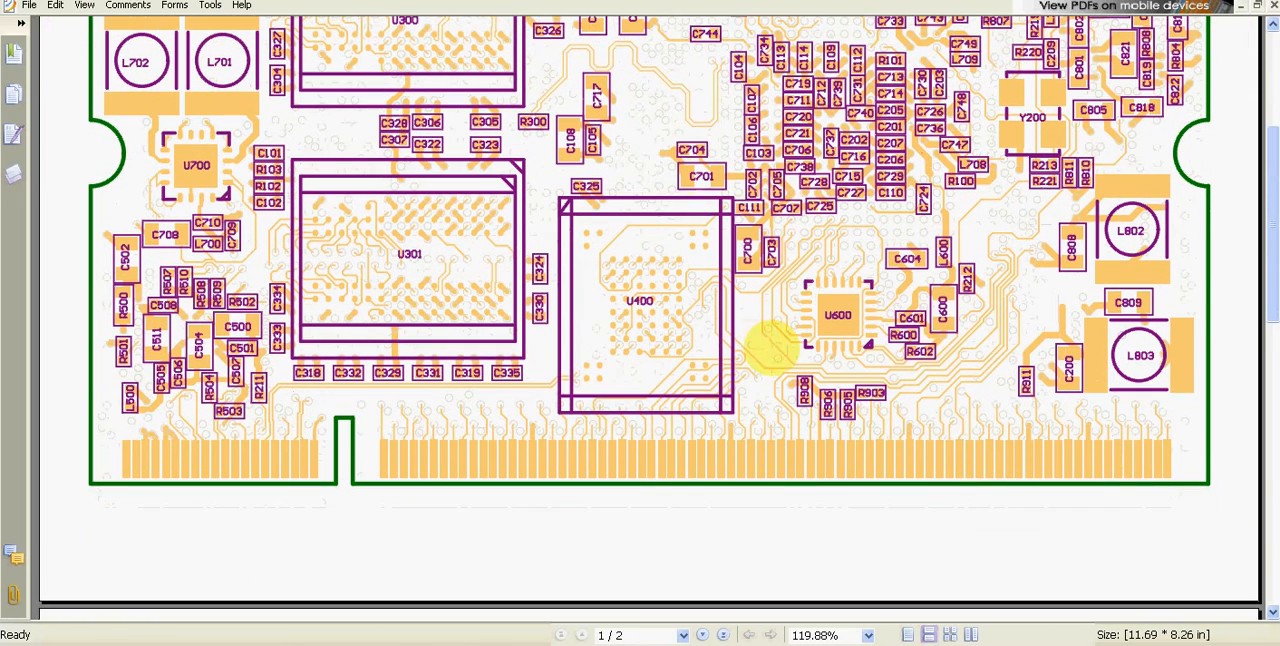
mouse_move(636, 126)
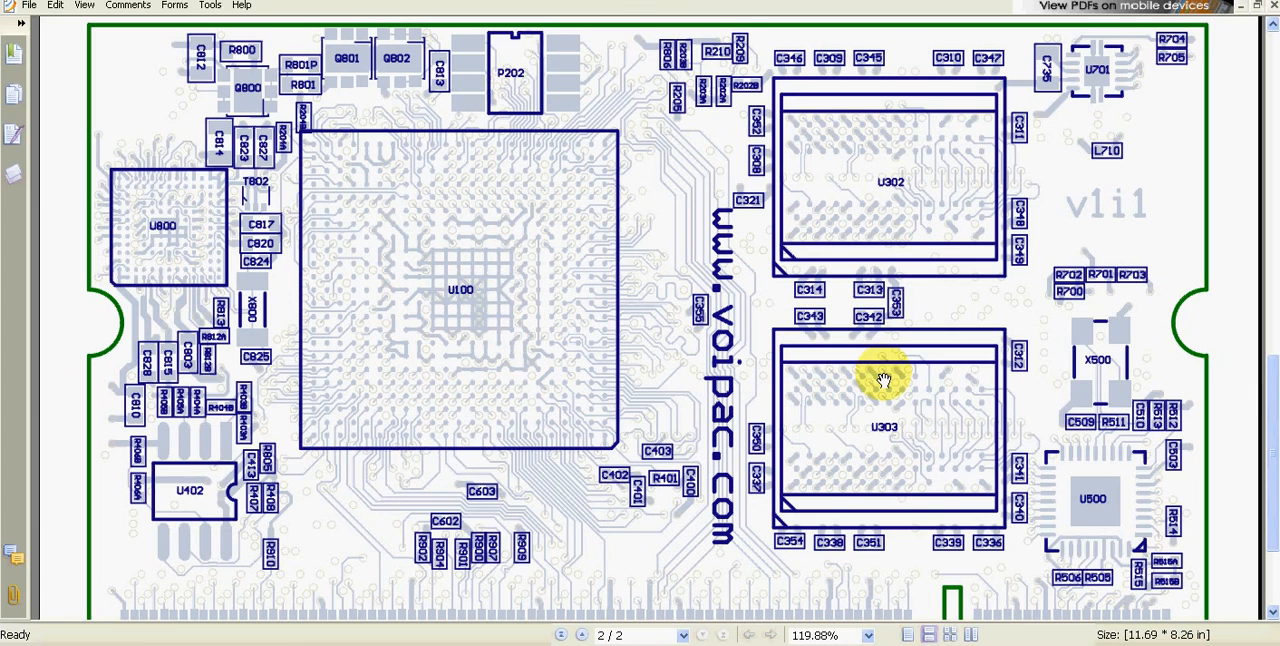
scroll(down, 3)
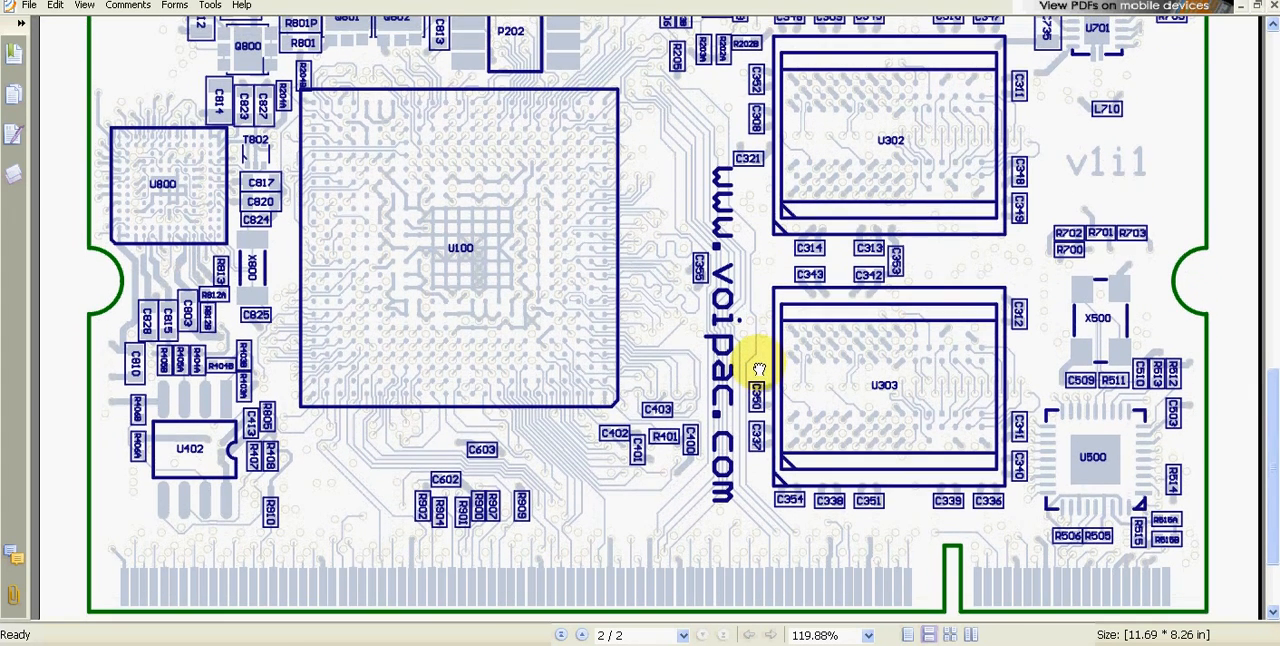